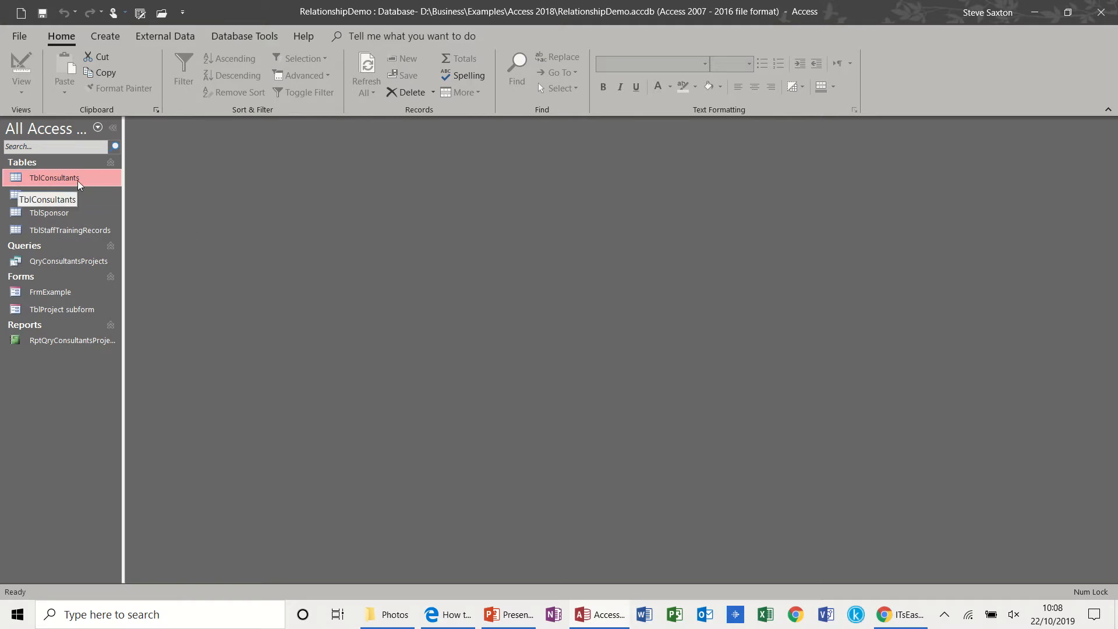
Step: Review the TblConsultants records, then start a blank form design bound to TblConsultants
double_click(54, 177)
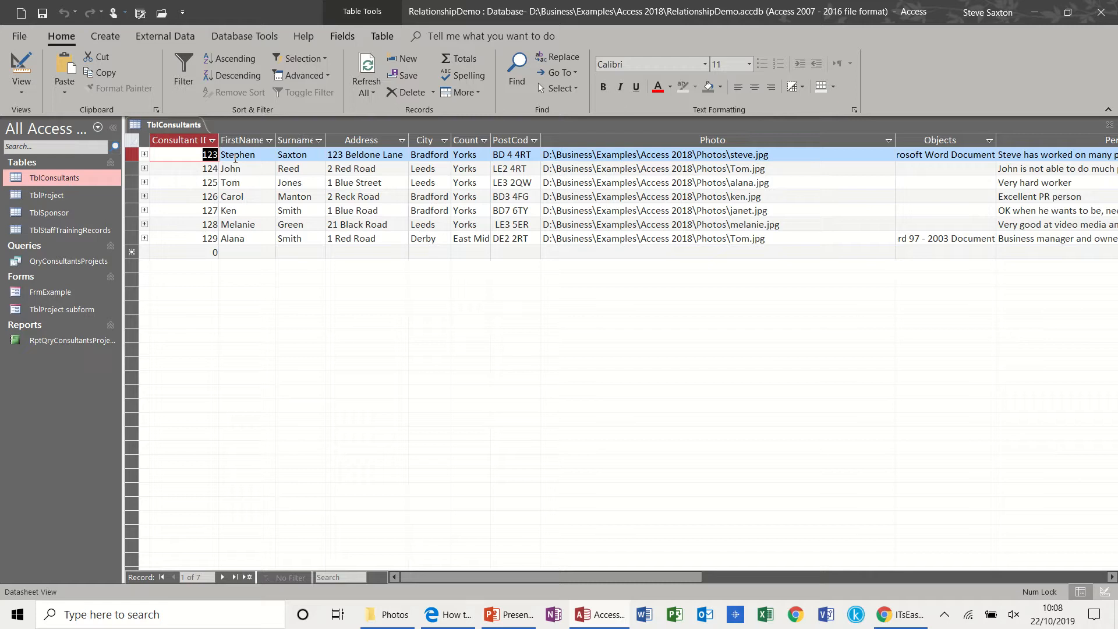
mouse_move(580, 174)
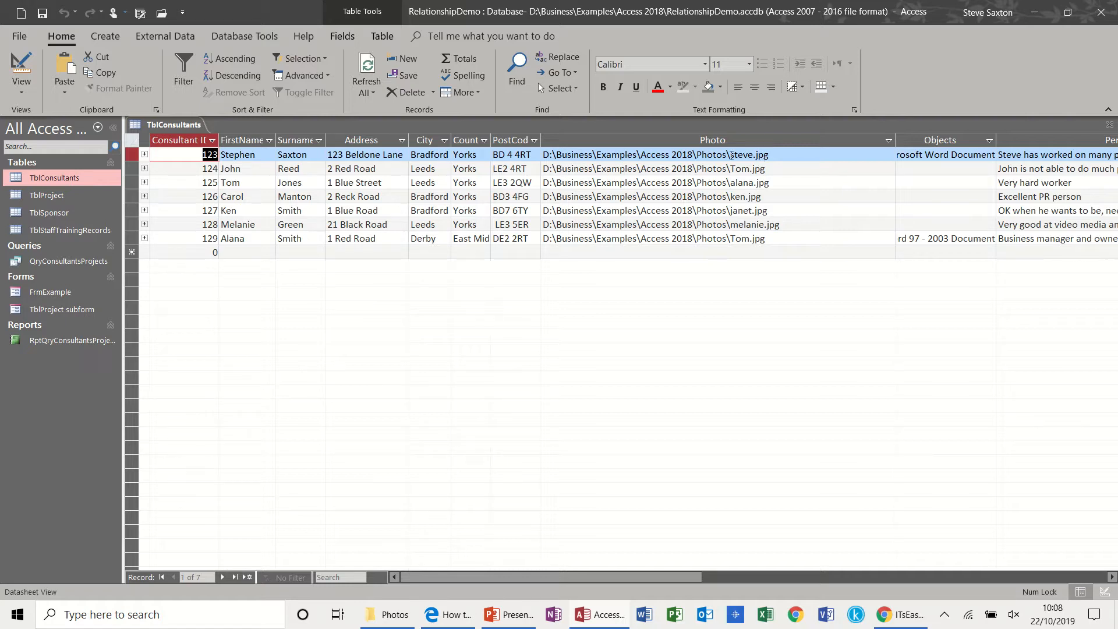
mouse_move(736, 154)
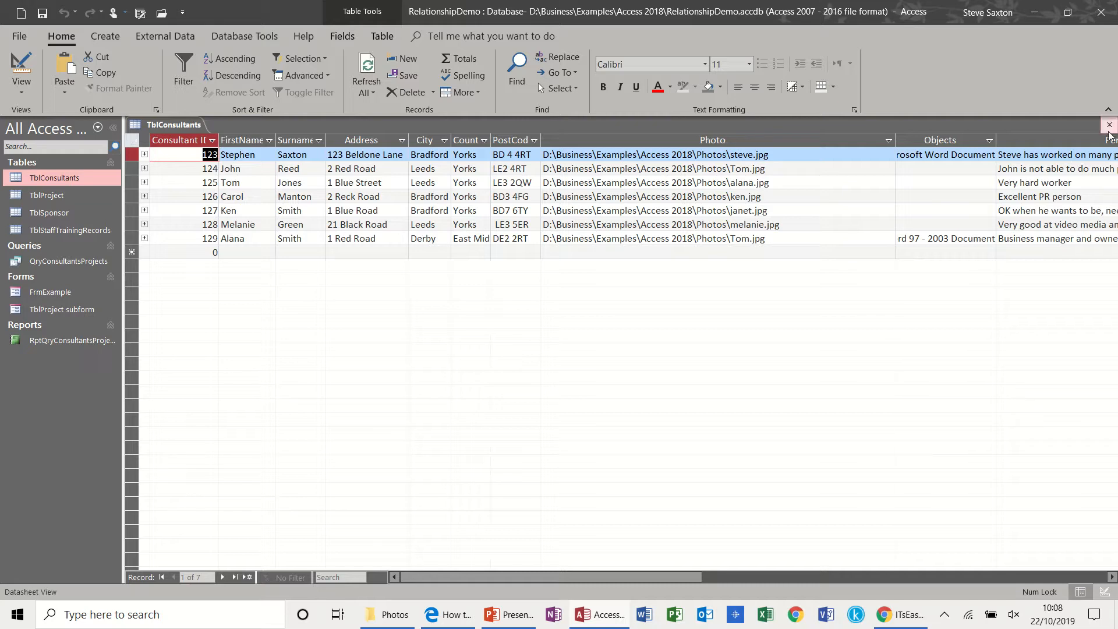
click(1109, 125)
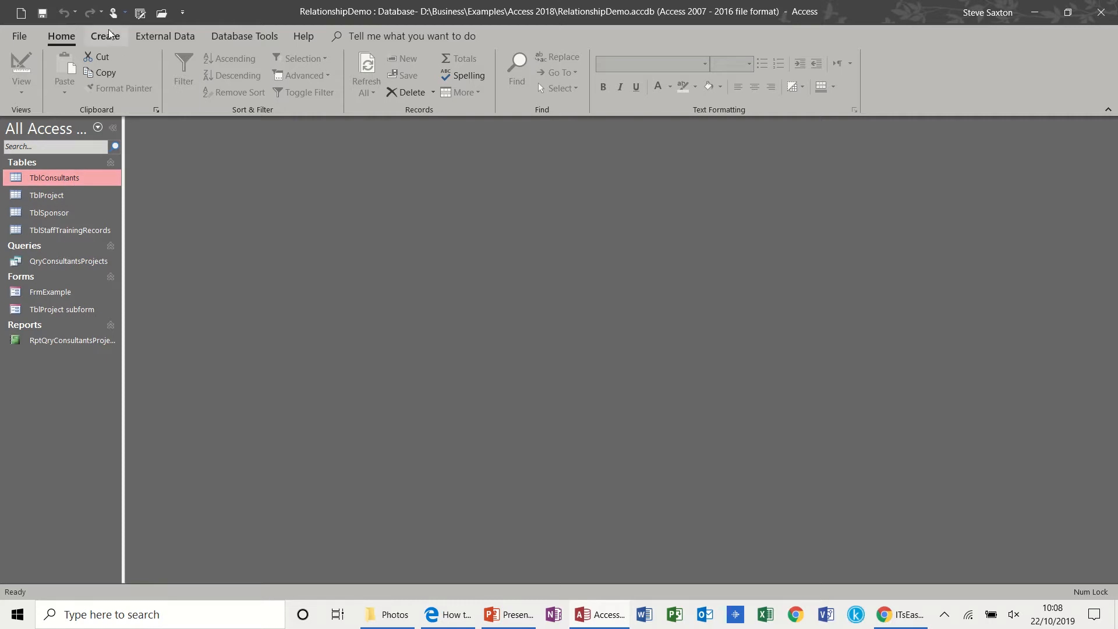
click(105, 36)
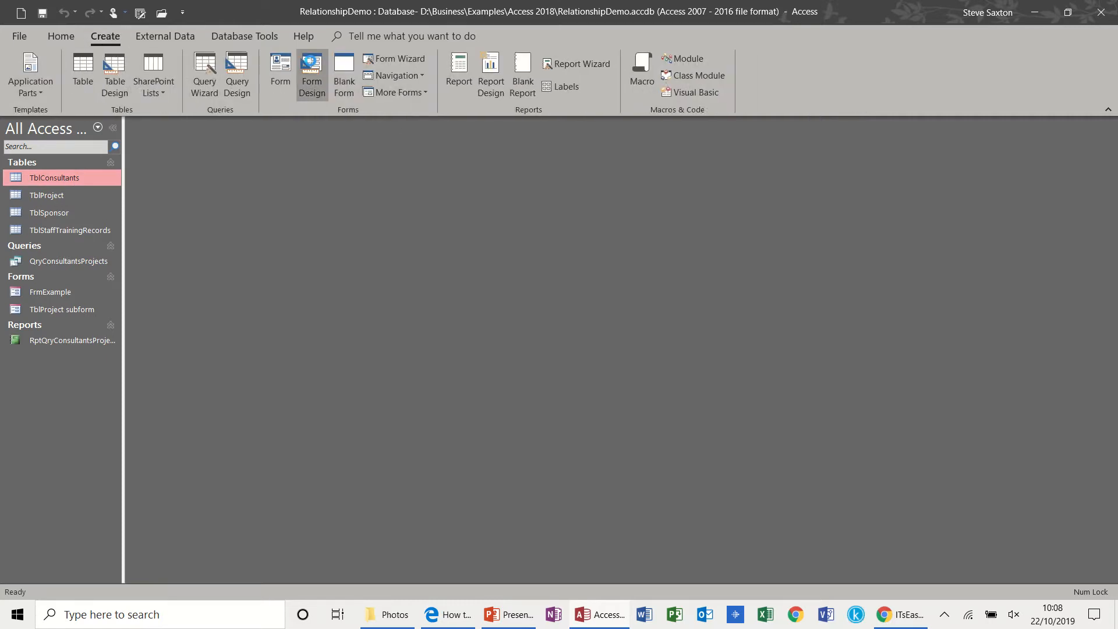
click(312, 71)
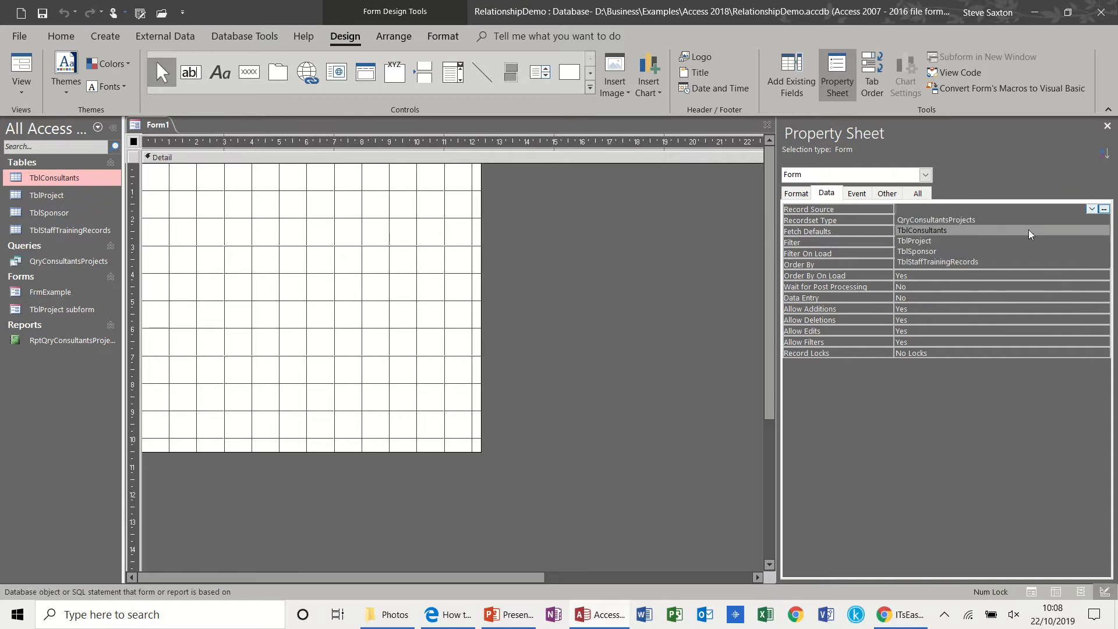
click(791, 74)
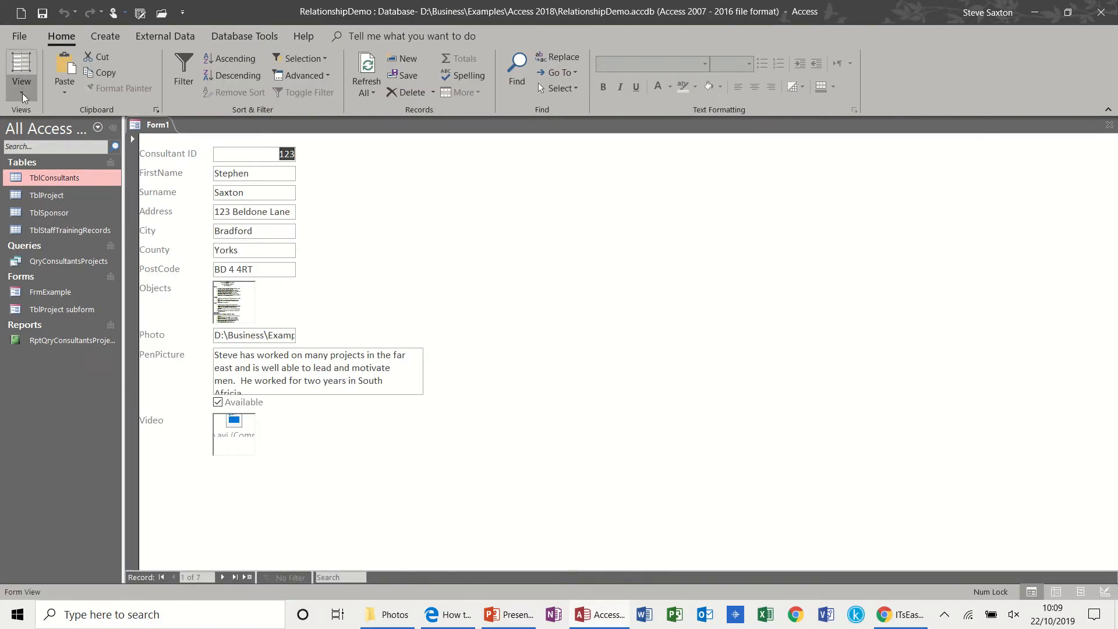
Step: Draw an image control right of the fields, with no picture, bound to Photo
click(21, 70)
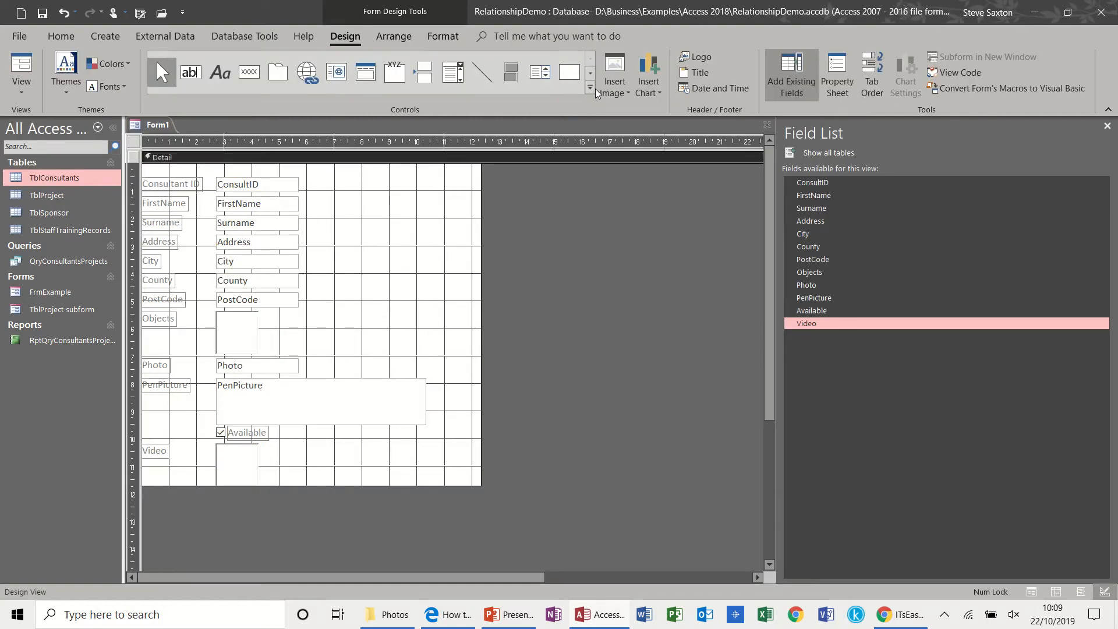
click(590, 87)
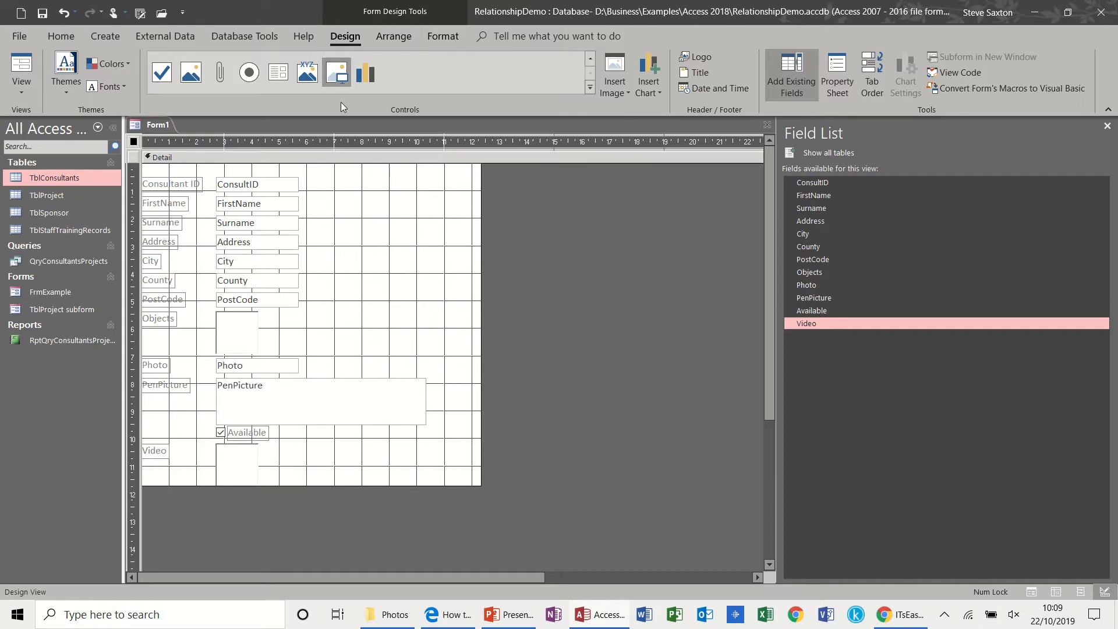
drag(353, 184, 466, 307)
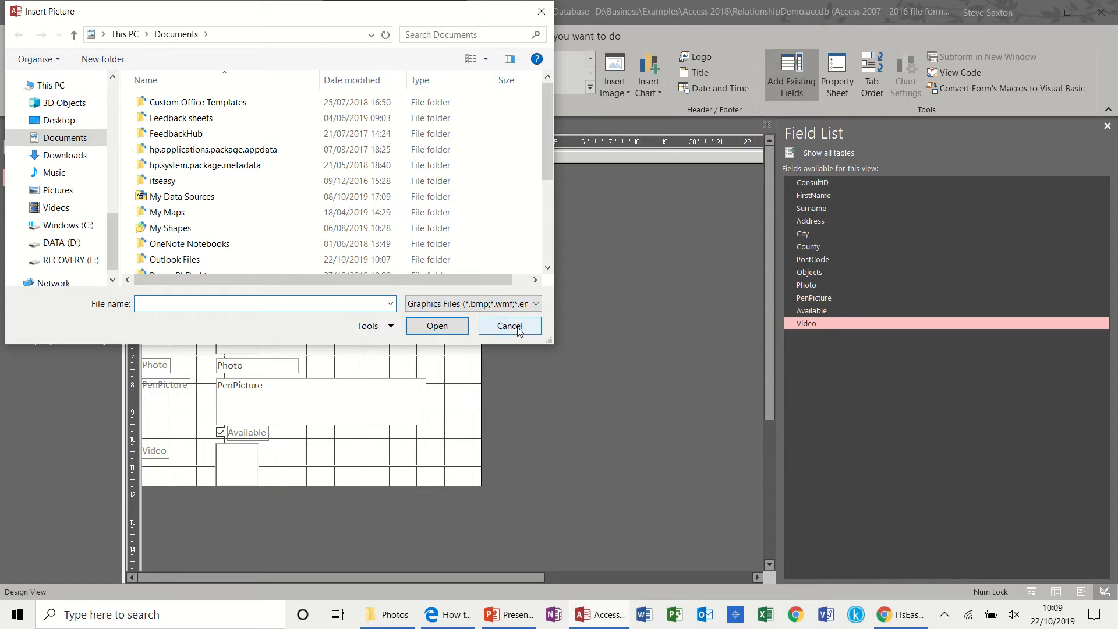
click(509, 326)
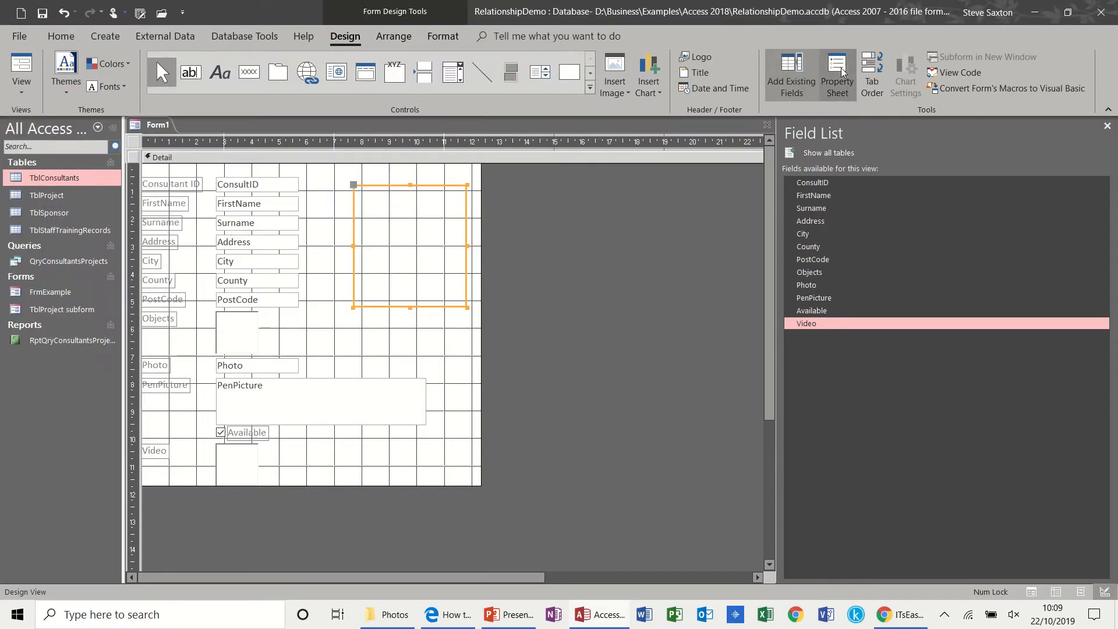
click(836, 71)
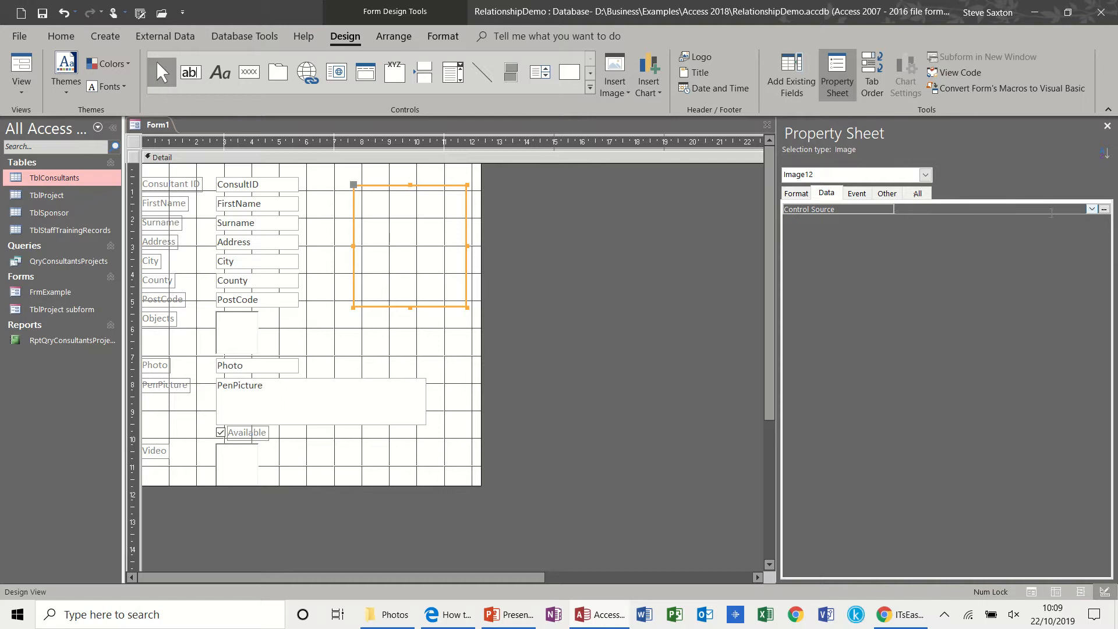
click(1092, 208)
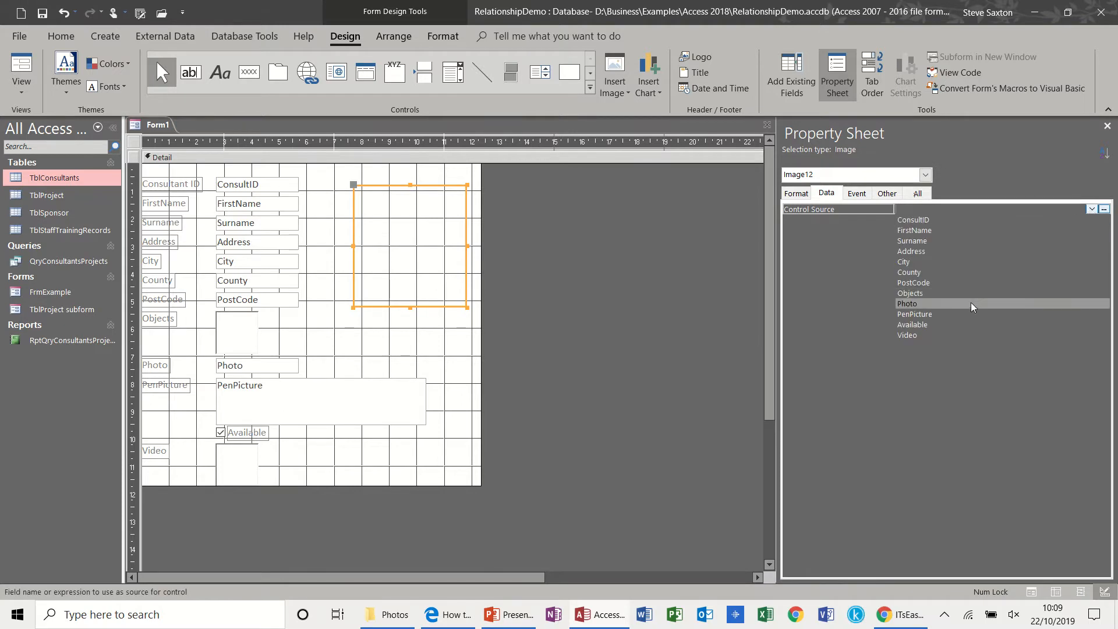
click(907, 304)
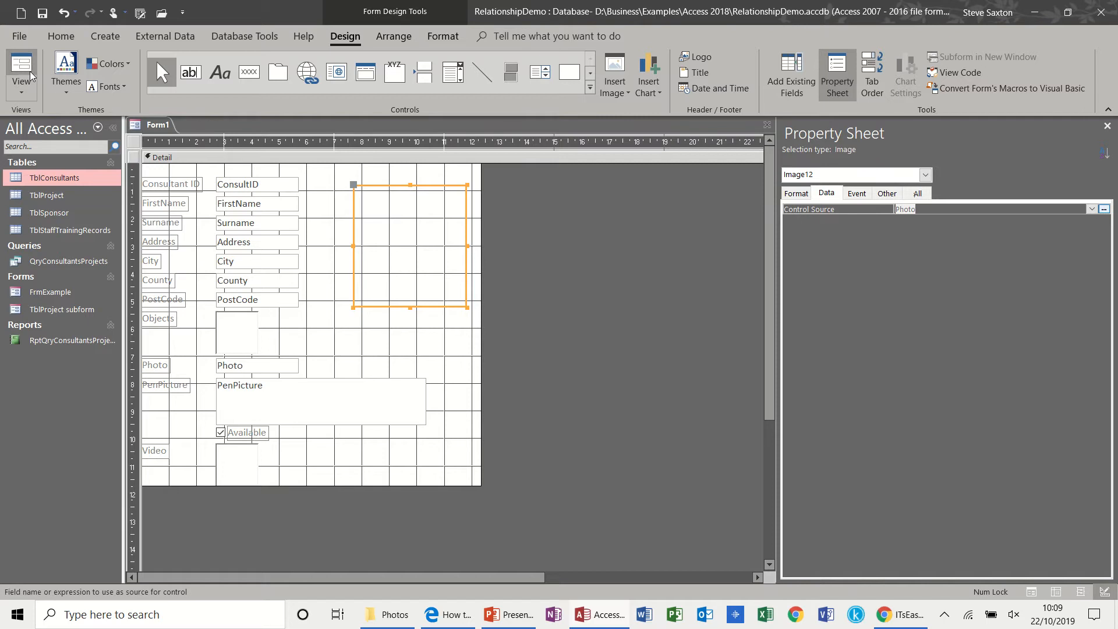
Step: Preview the consultant photo in Form View, then return to Design View
click(18, 67)
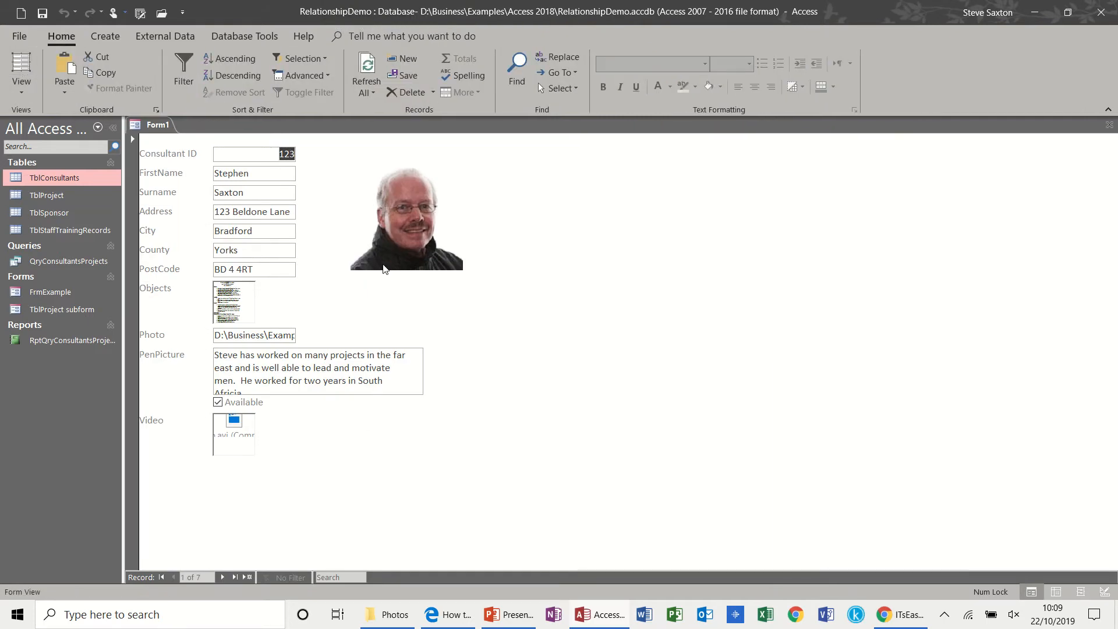
mouse_move(252, 189)
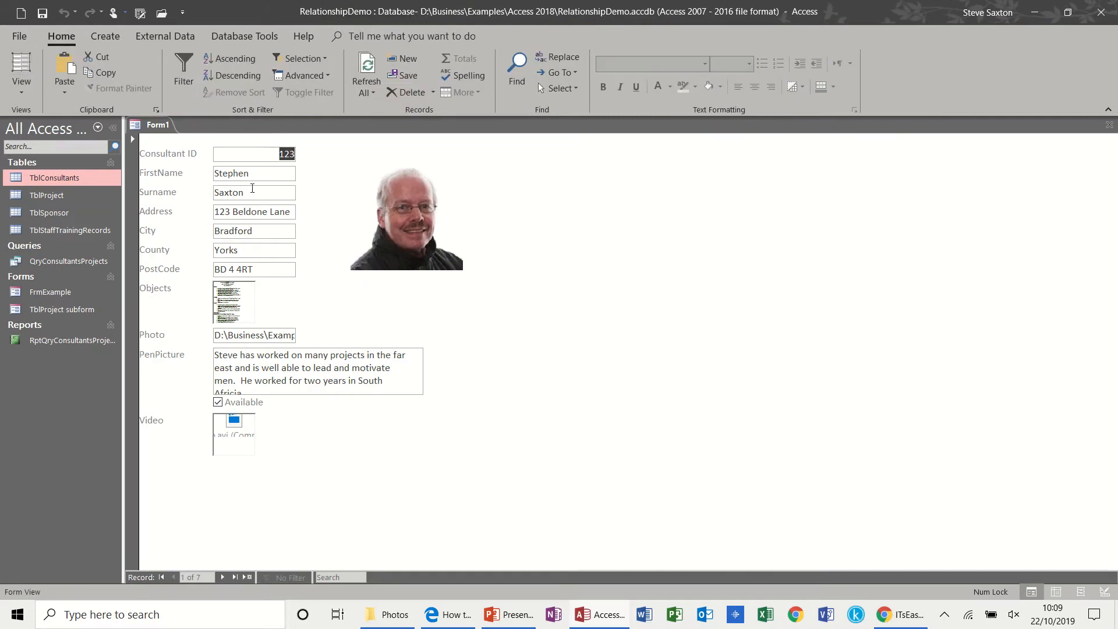
click(21, 73)
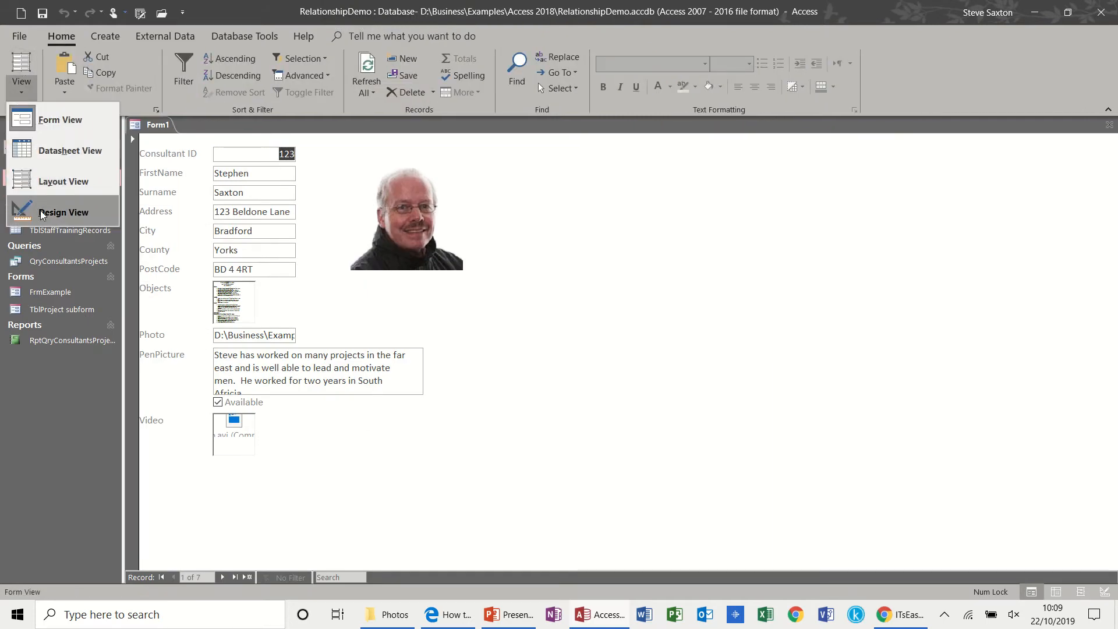
click(63, 212)
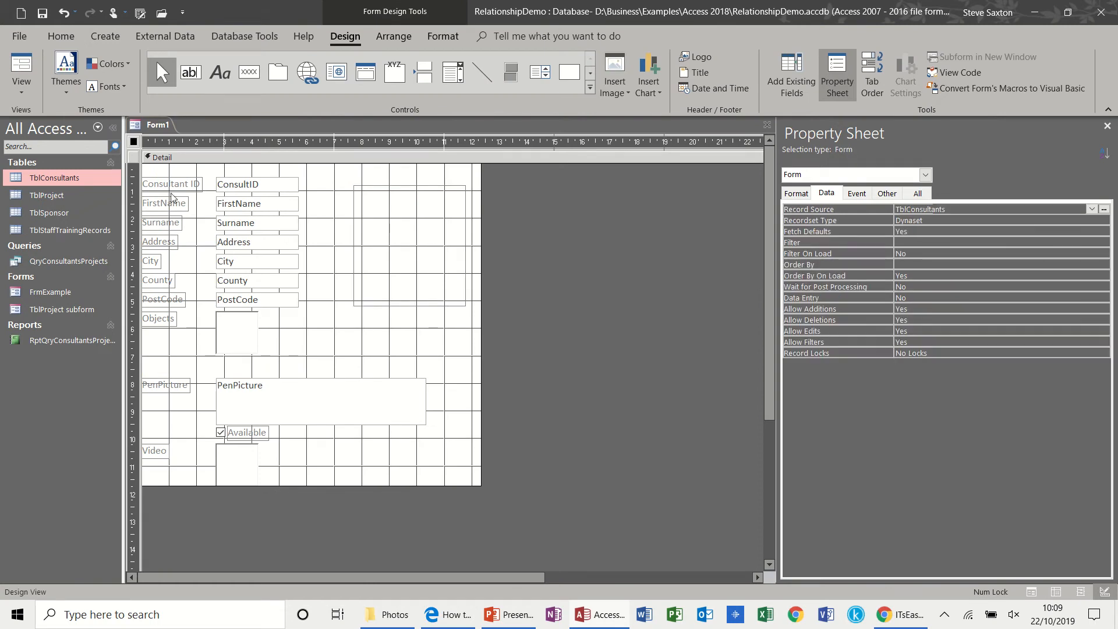
Step: View the form without the Photo path box and step through three more records
click(17, 73)
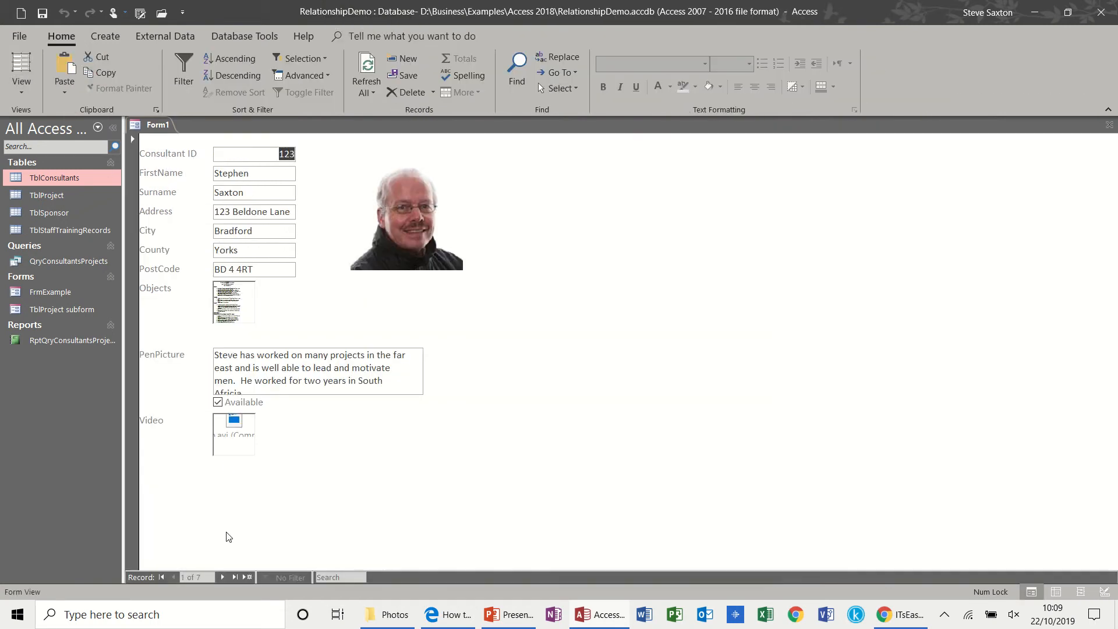
click(222, 577)
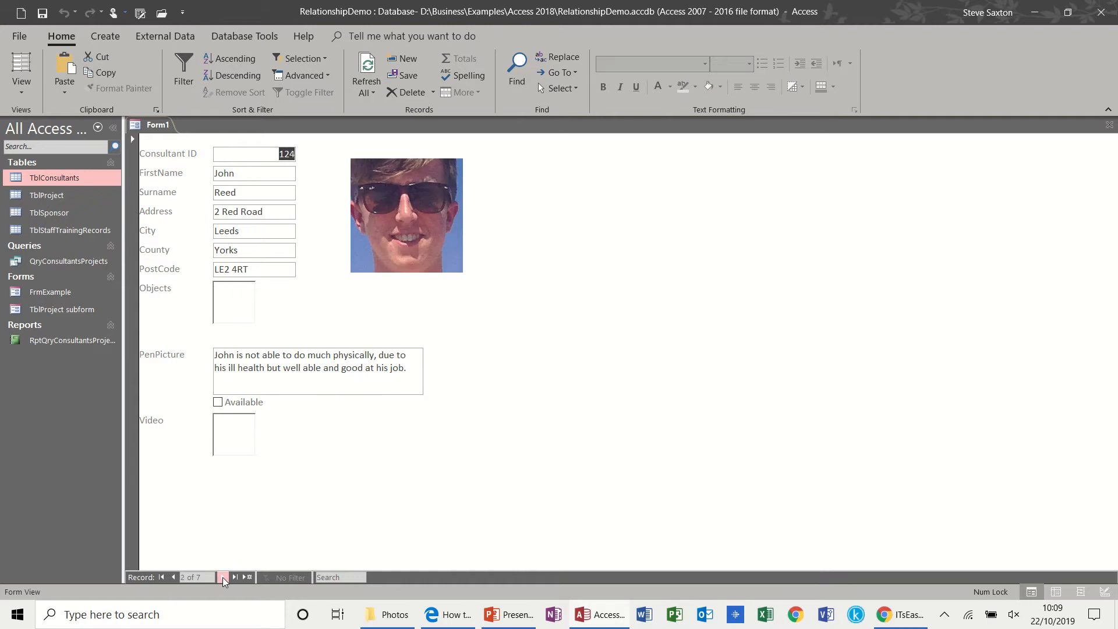
click(223, 577)
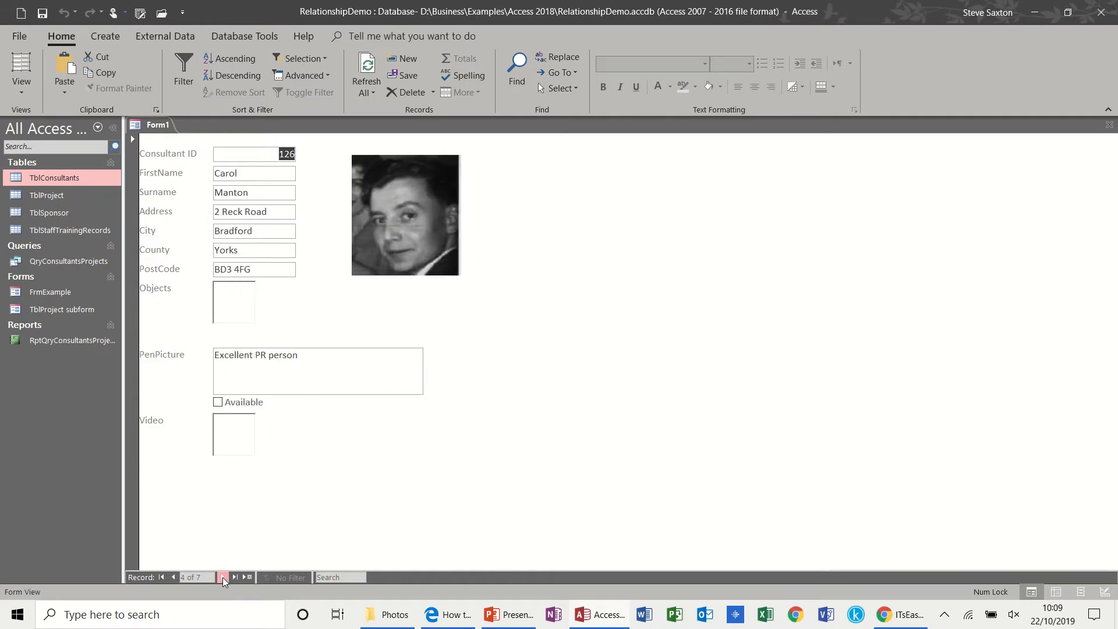
click(223, 577)
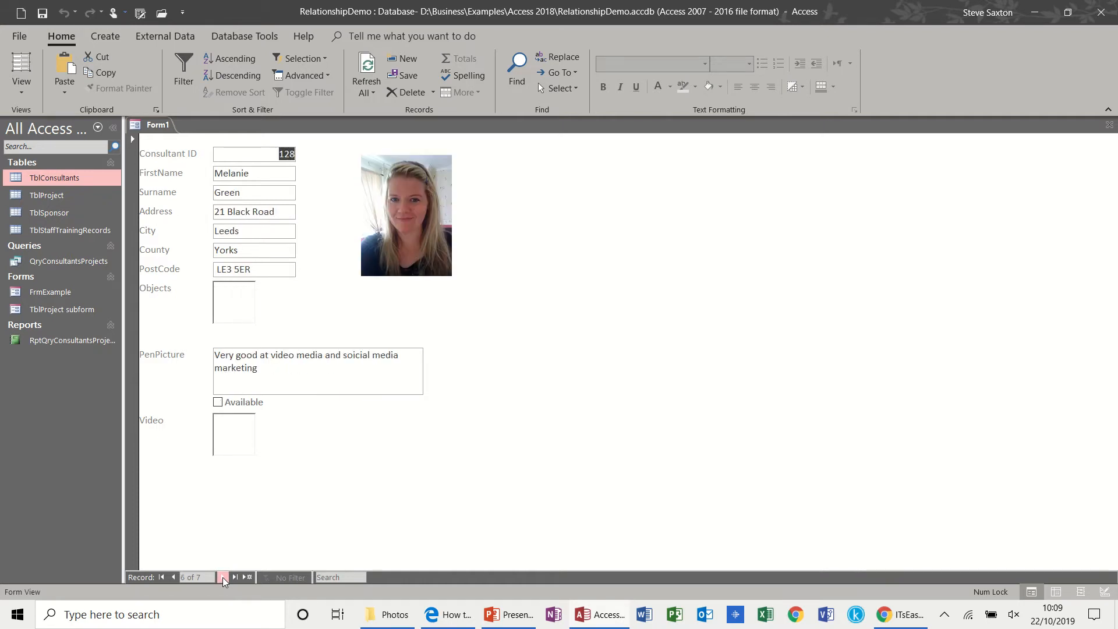
mouse_move(173, 577)
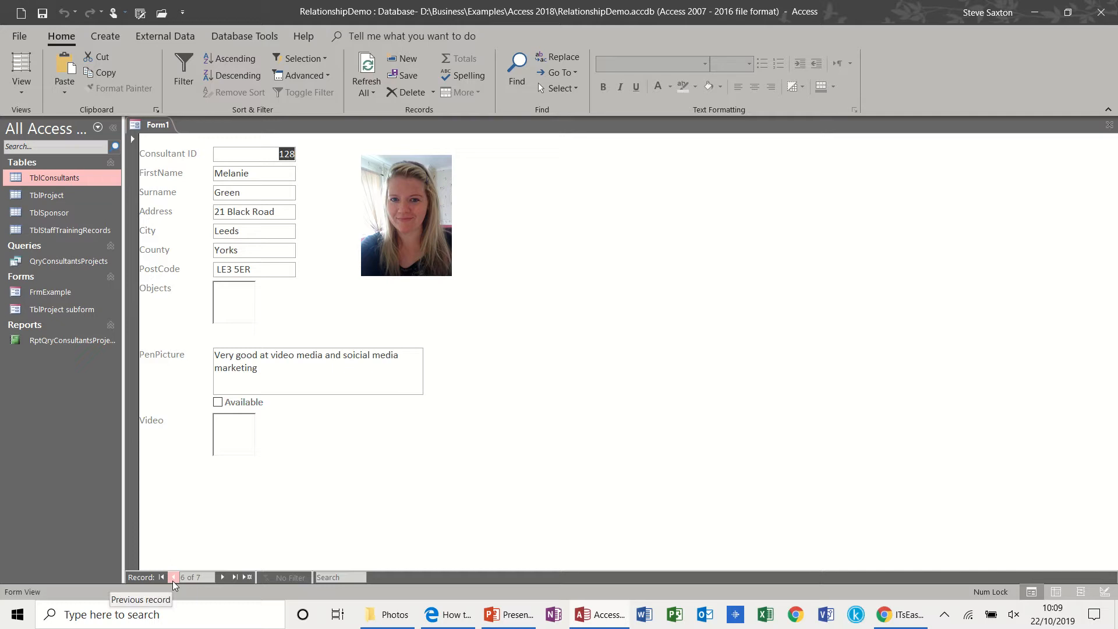
mouse_move(387, 217)
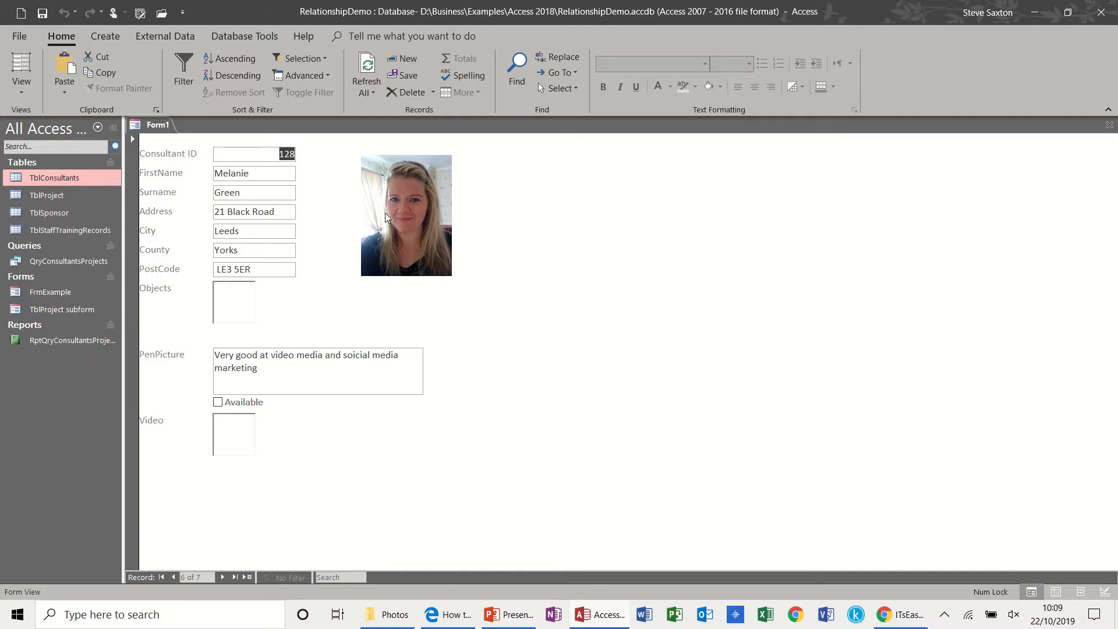
mouse_move(387, 135)
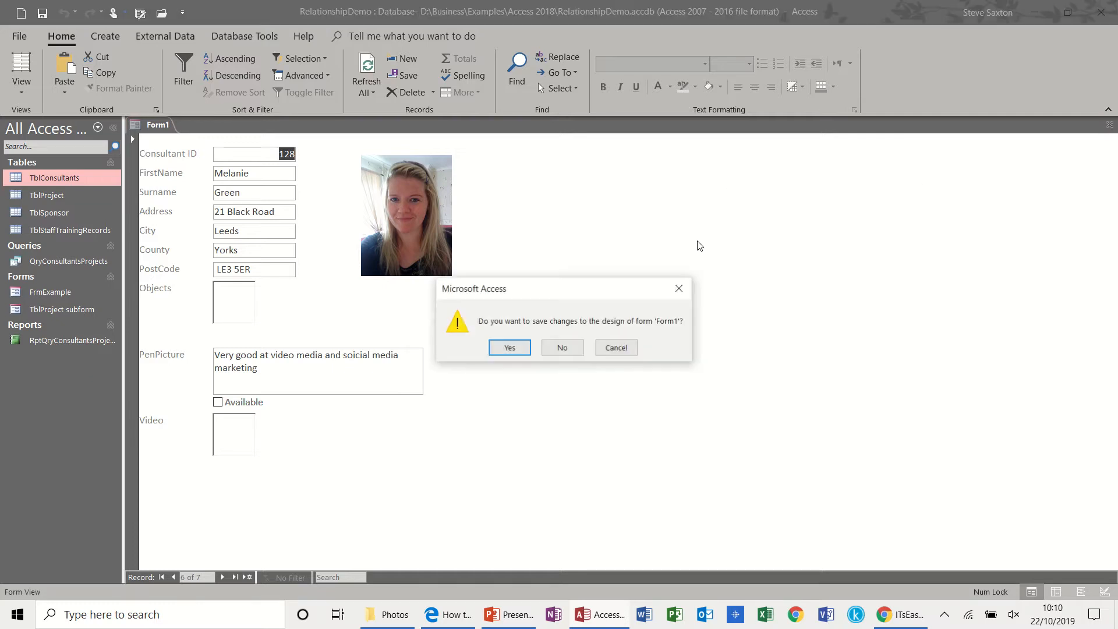
Step: Close Form1 without saving and start a new blank form design
click(562, 347)
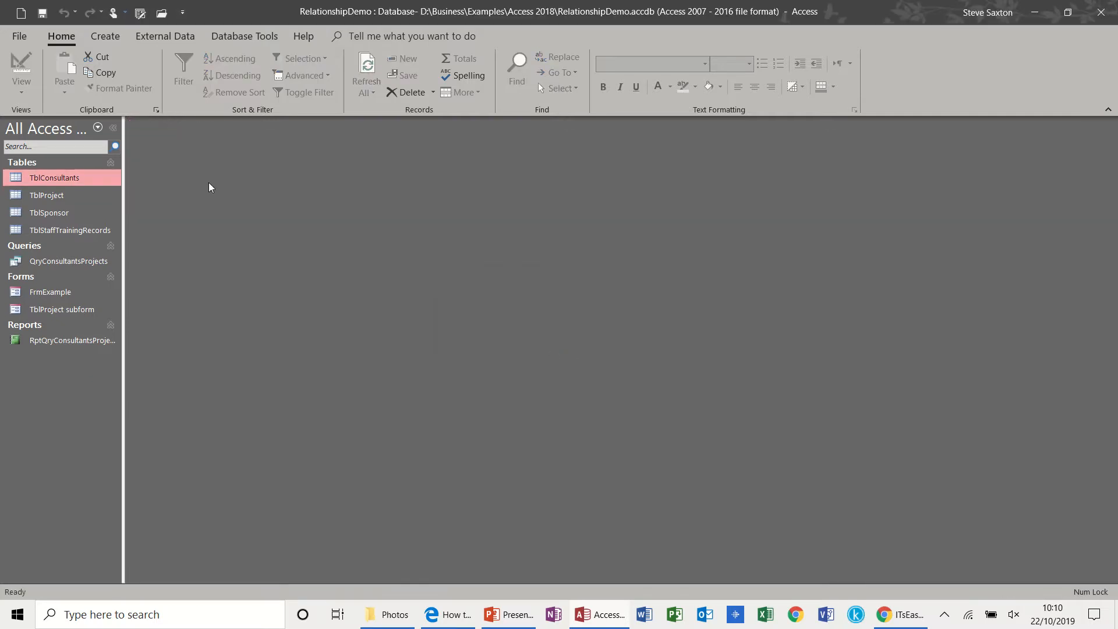
mouse_move(119, 78)
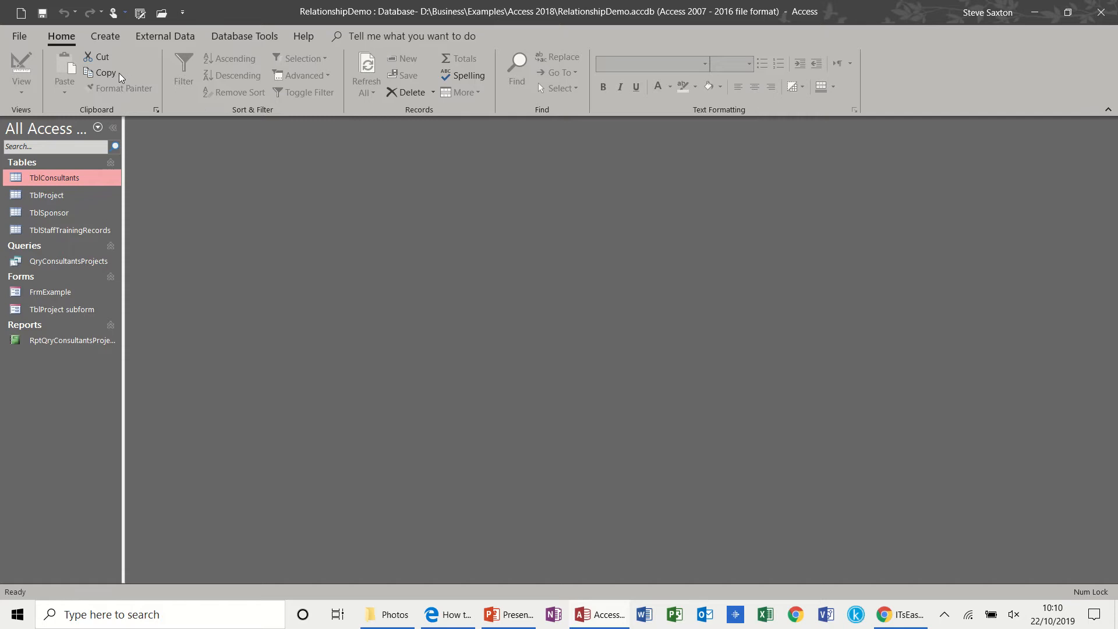
click(106, 36)
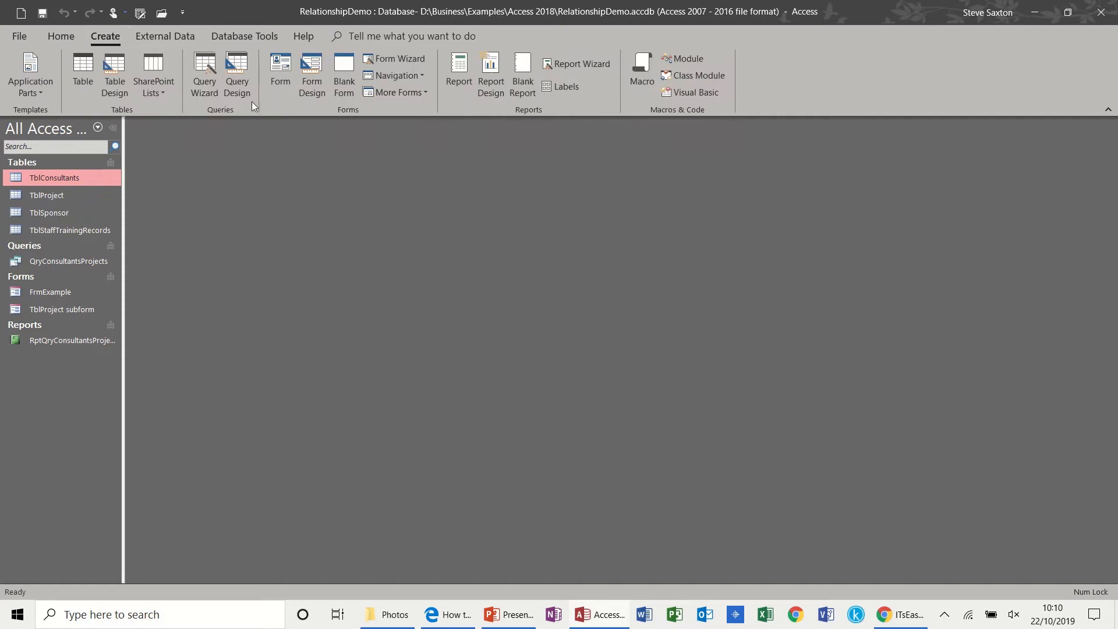
click(311, 69)
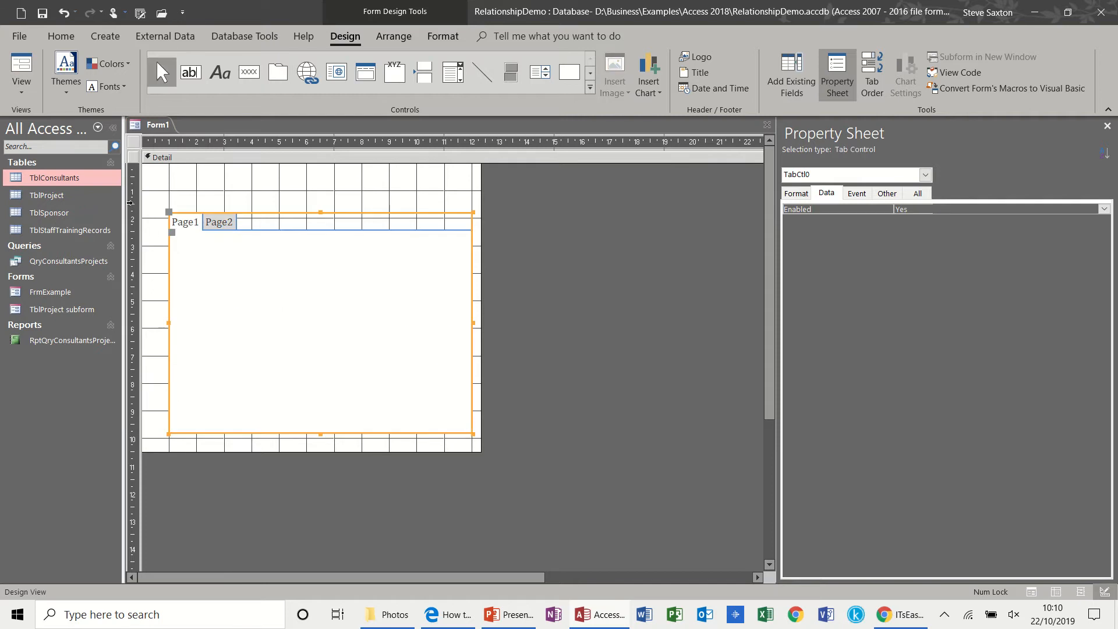
mouse_move(692, 177)
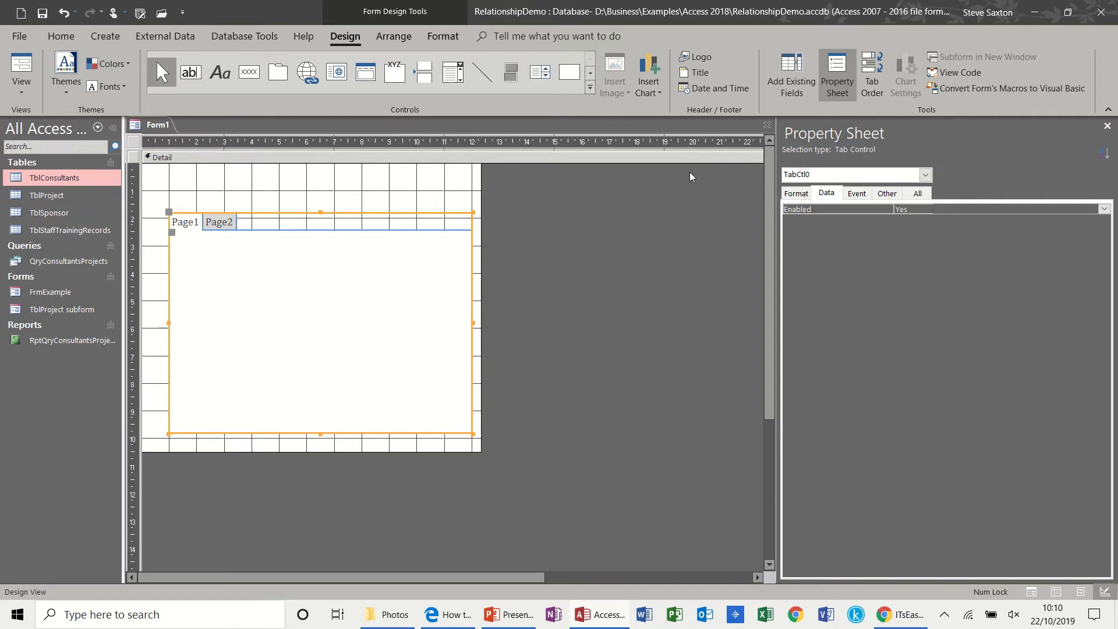
Step: Set the whole form's Record Source to TblConsultants on the Data tab
click(791, 74)
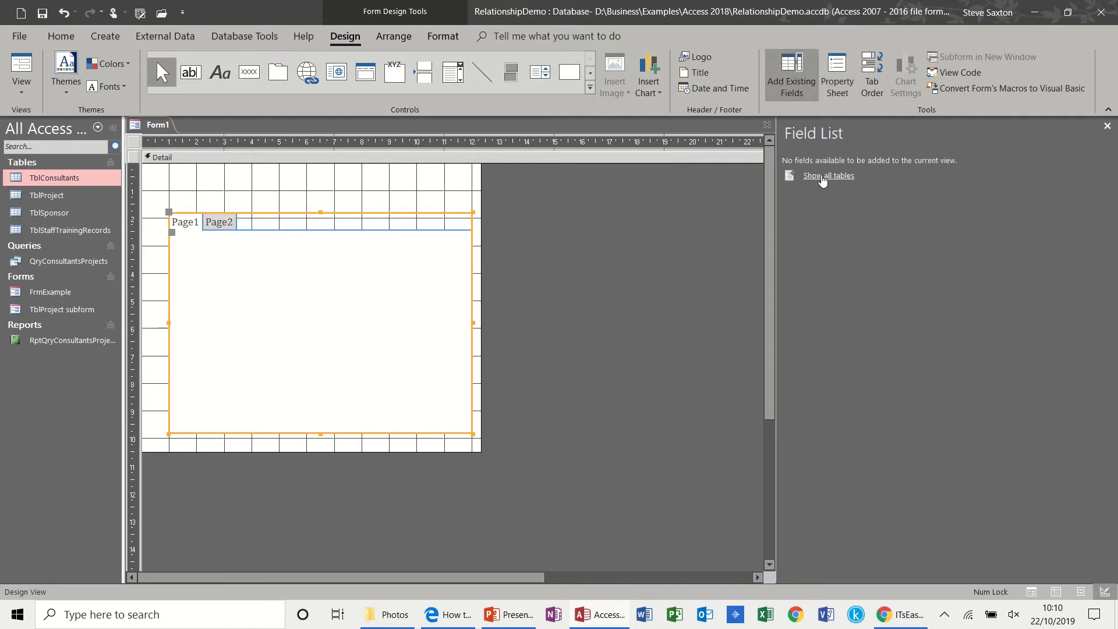
click(837, 73)
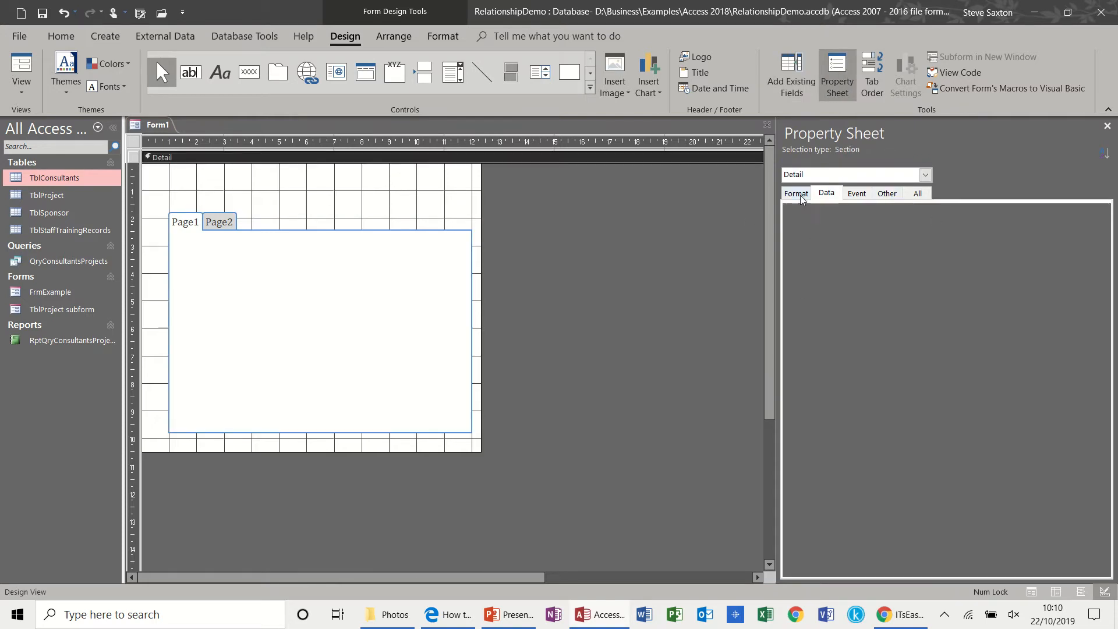
click(795, 193)
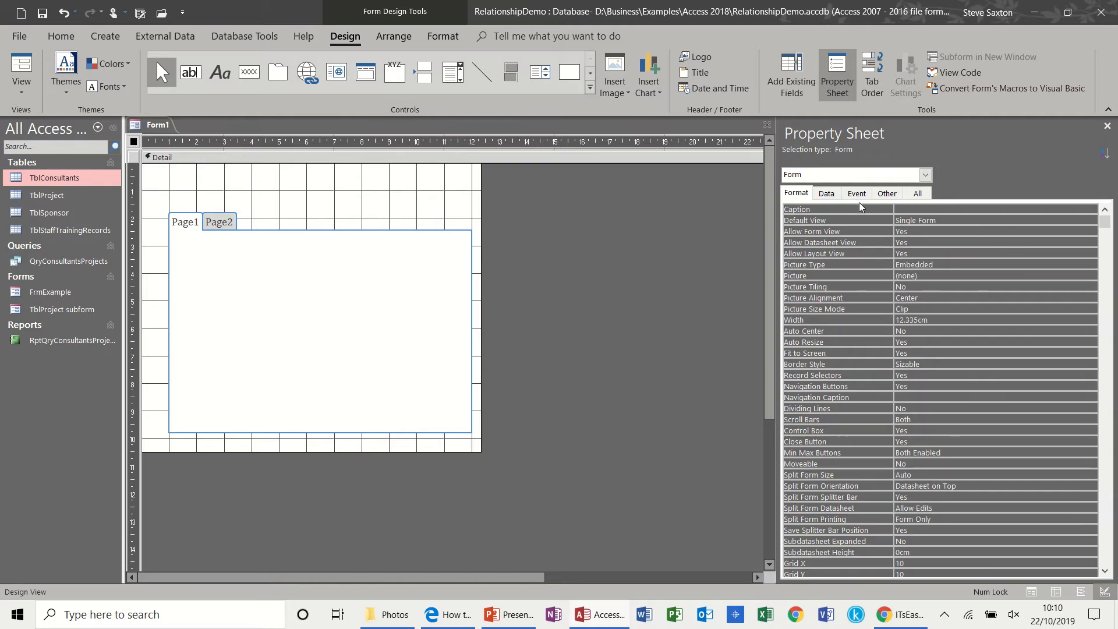
click(826, 193)
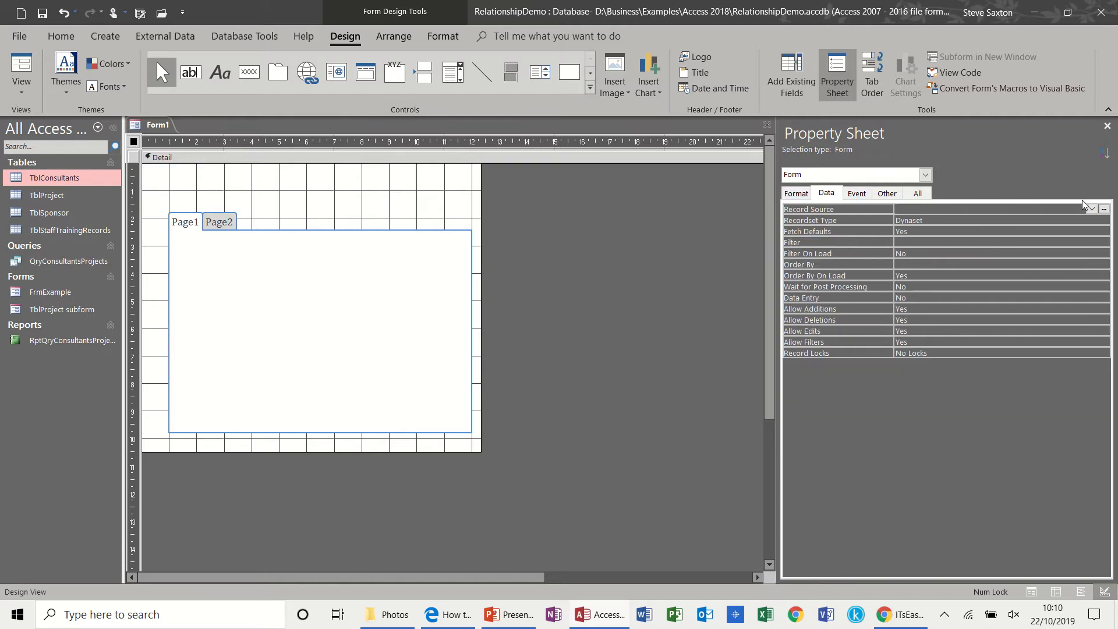
click(1092, 209)
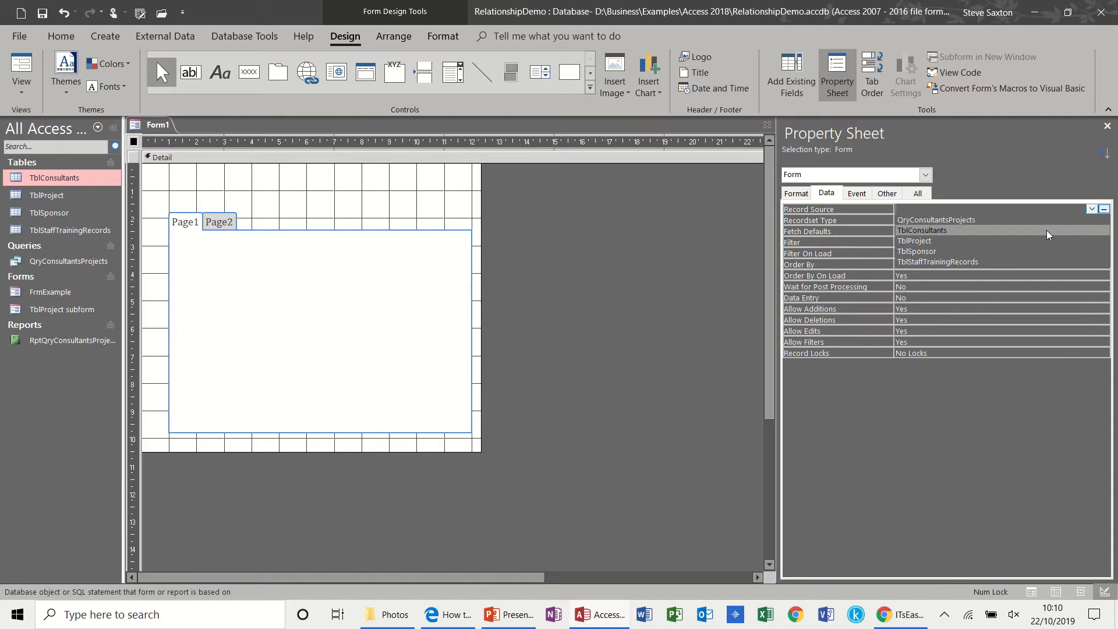
click(922, 230)
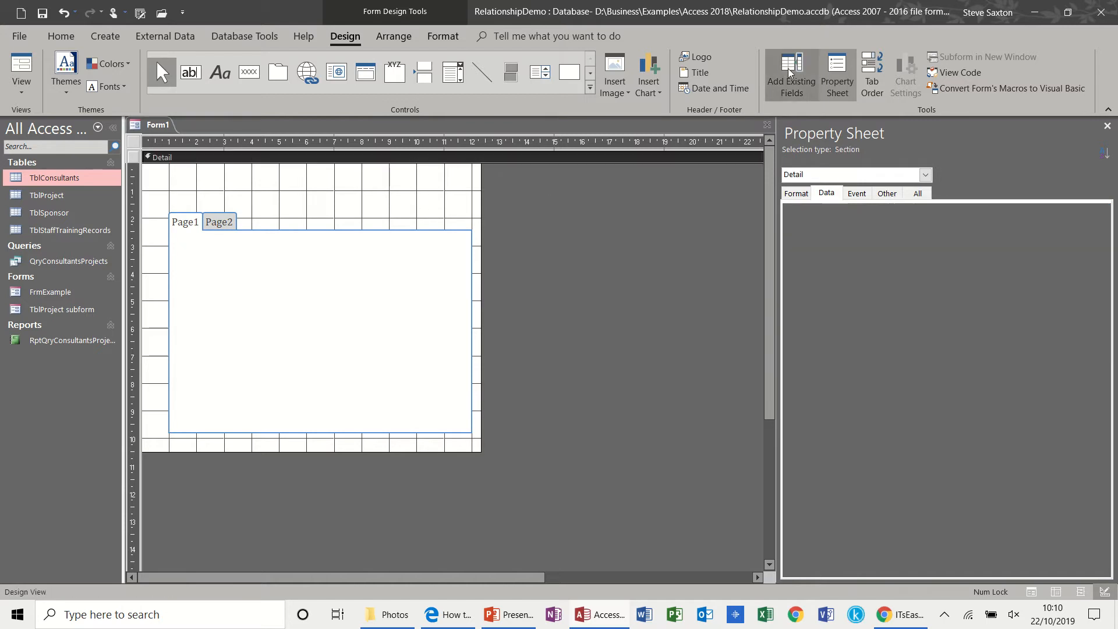
Step: Add ConsultID, FirstName and Surname above the tab control, and select Address through PostCode
click(791, 70)
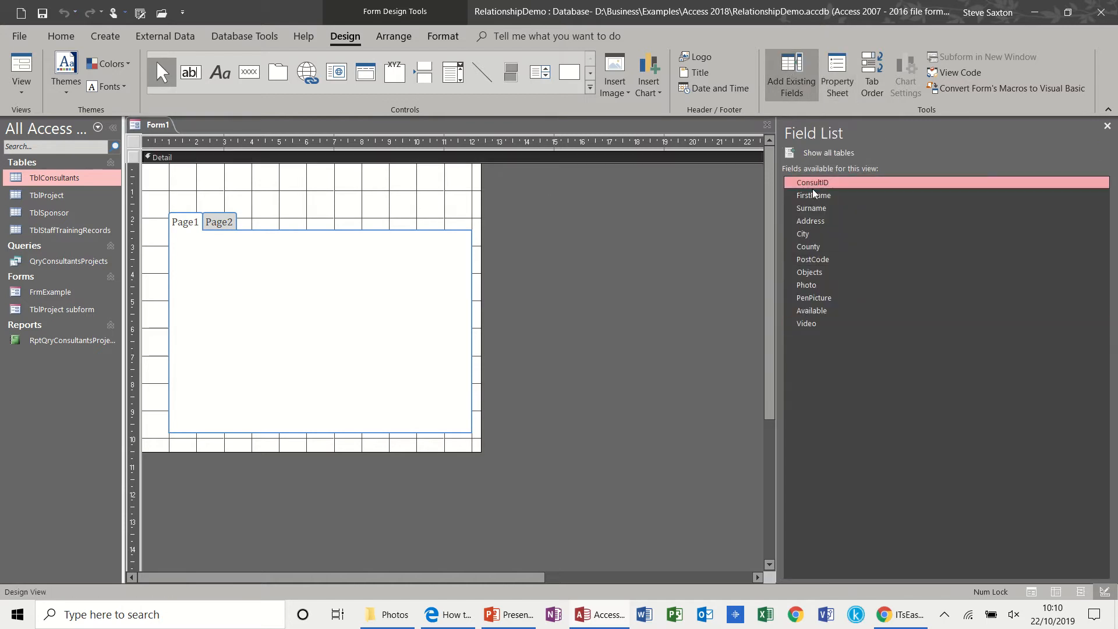
mouse_move(813, 209)
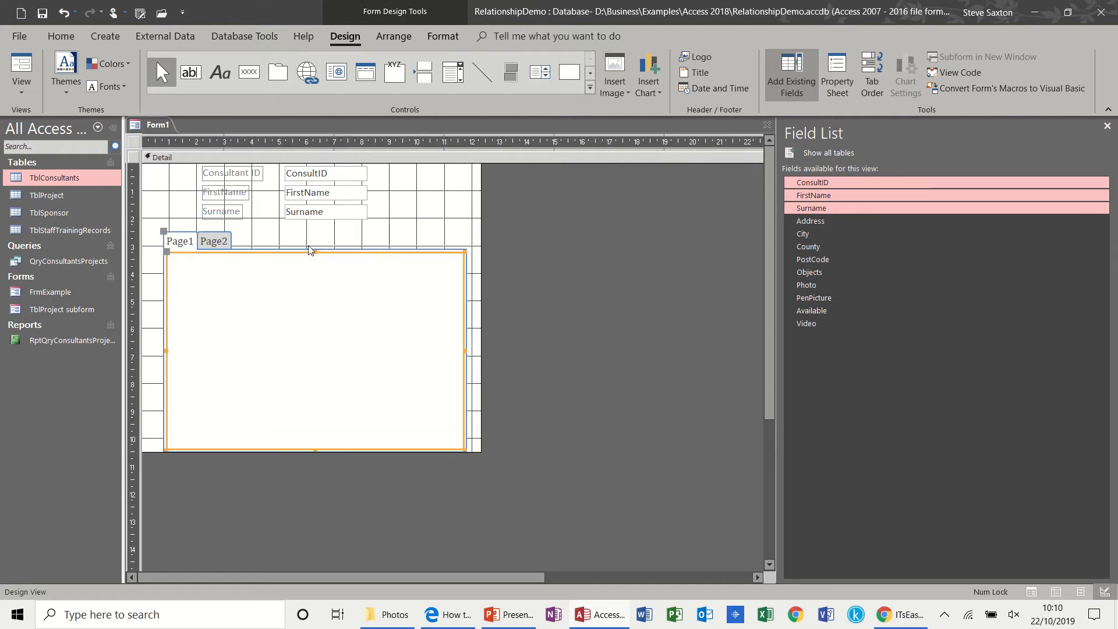
mouse_move(758, 238)
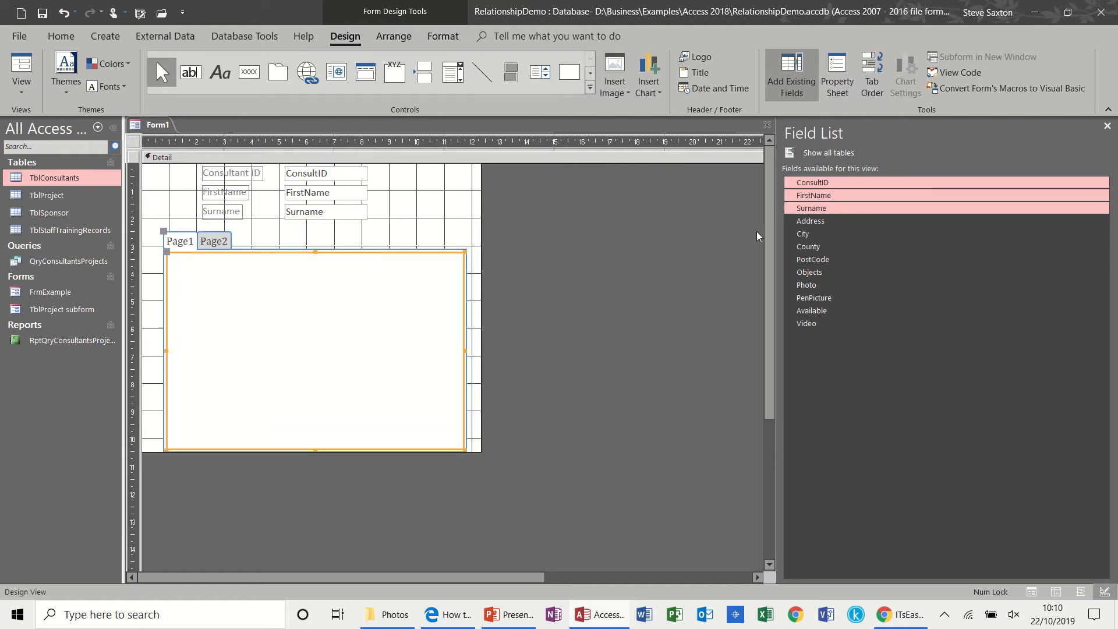
click(811, 221)
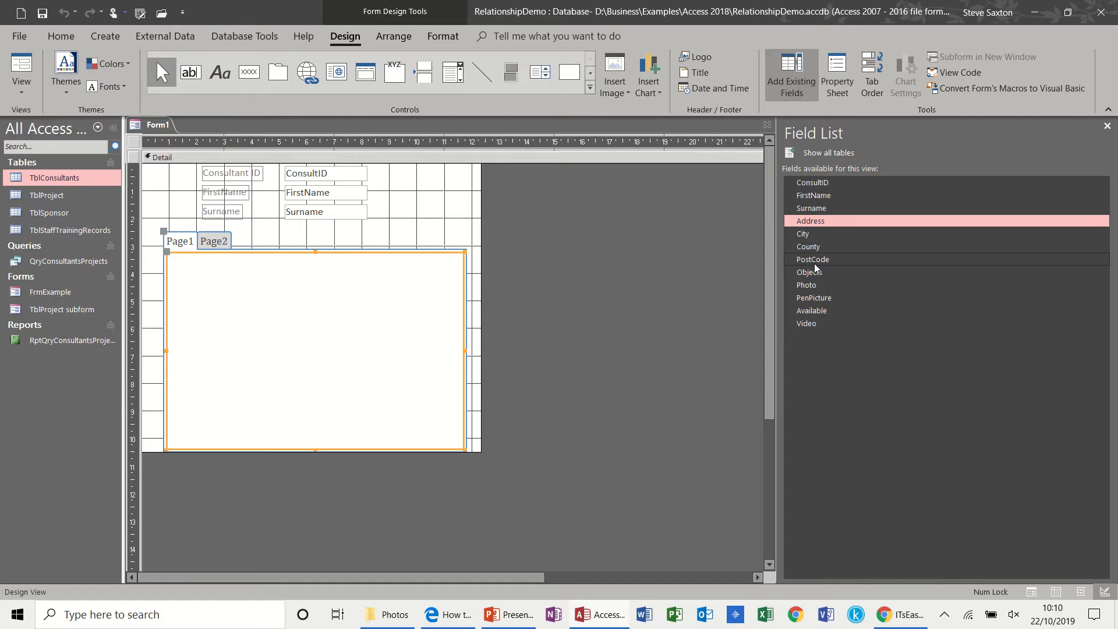
click(813, 259)
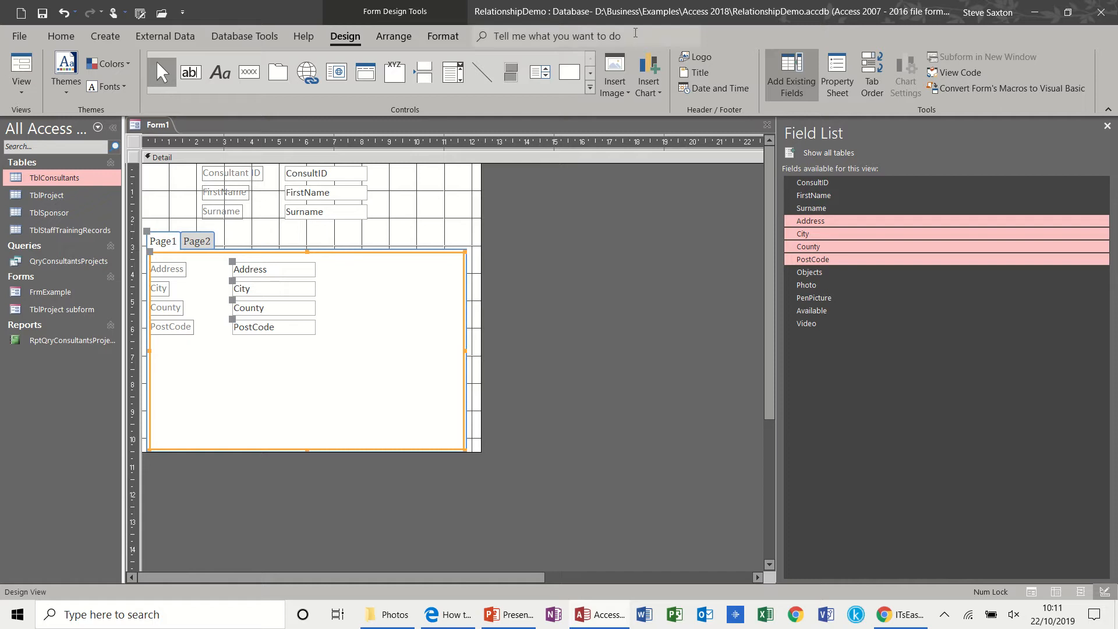
Step: Caption the first tab page 'Address Details'
click(837, 73)
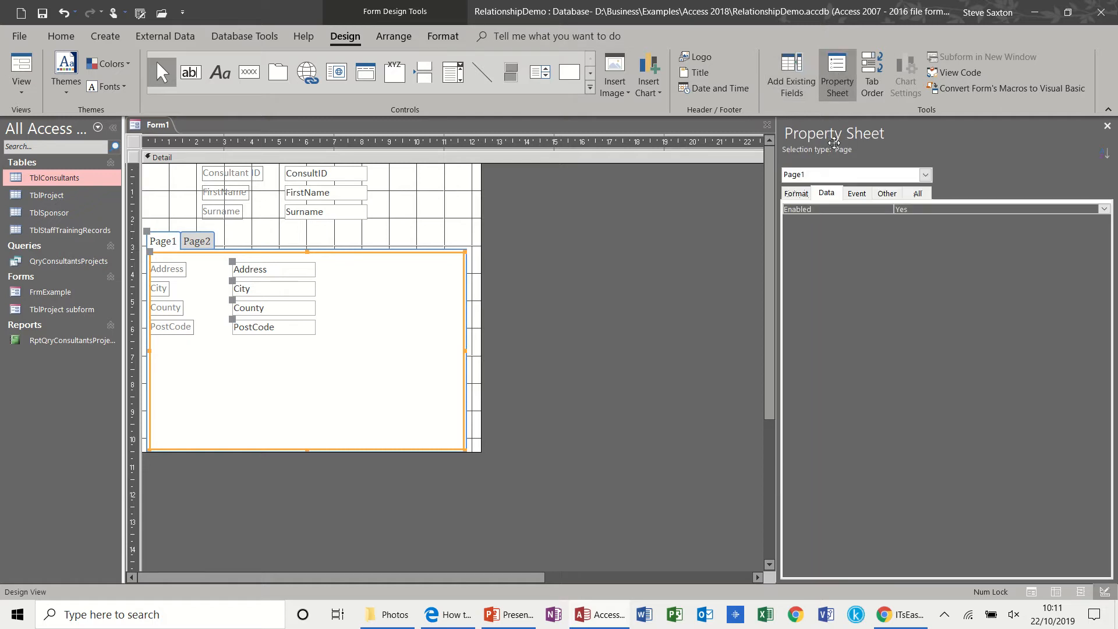
click(795, 193)
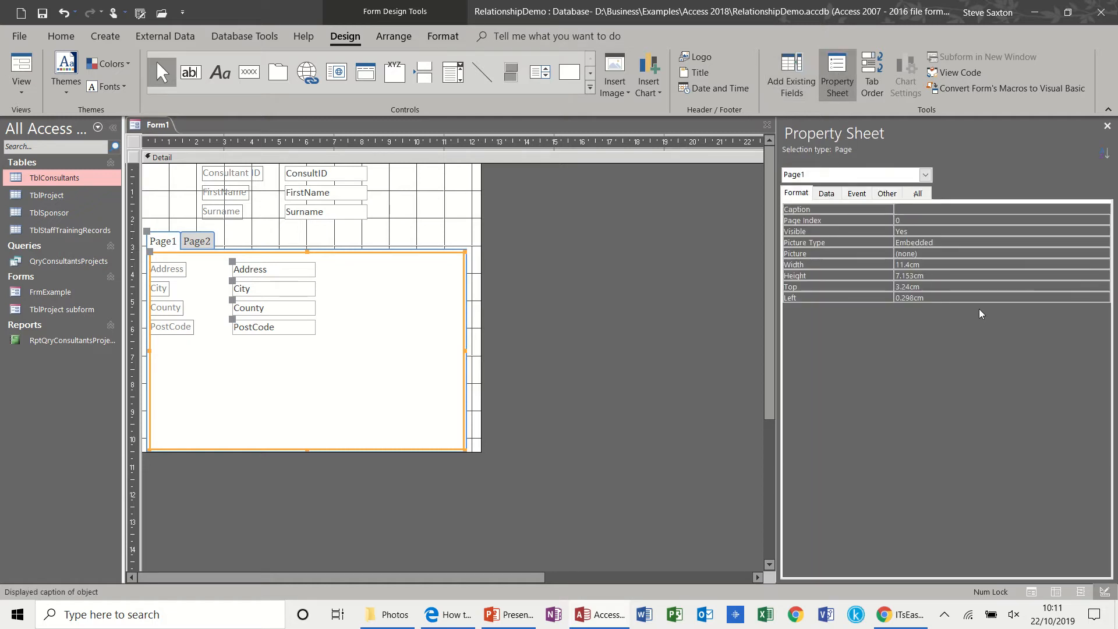
text(Address Details)
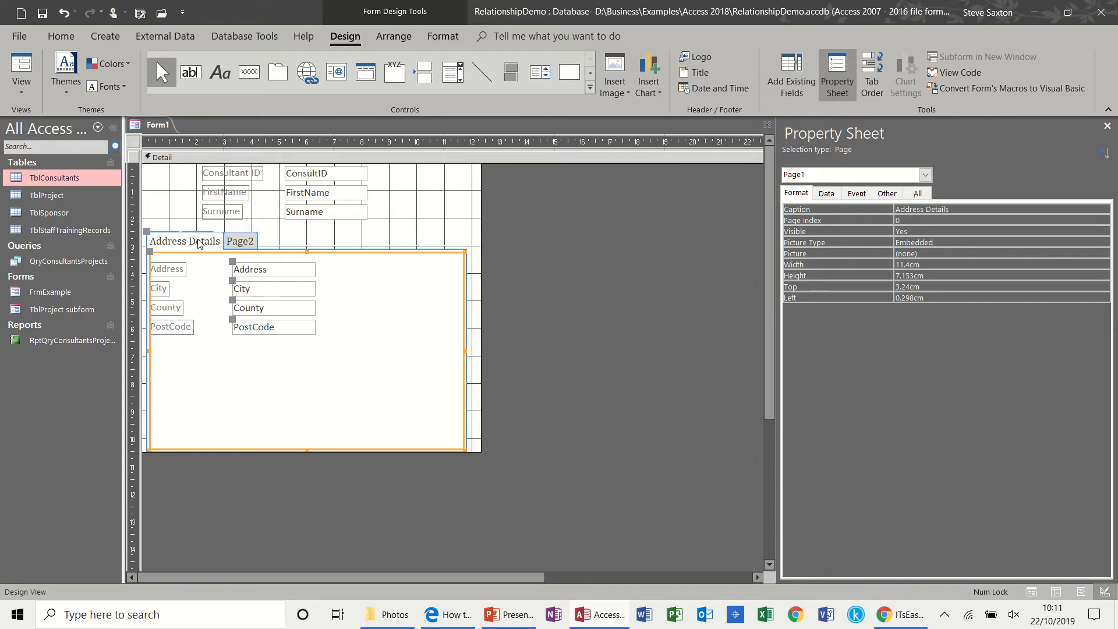
Step: Add an enlarged Objects field to the second page and caption it 'Documents'
click(240, 240)
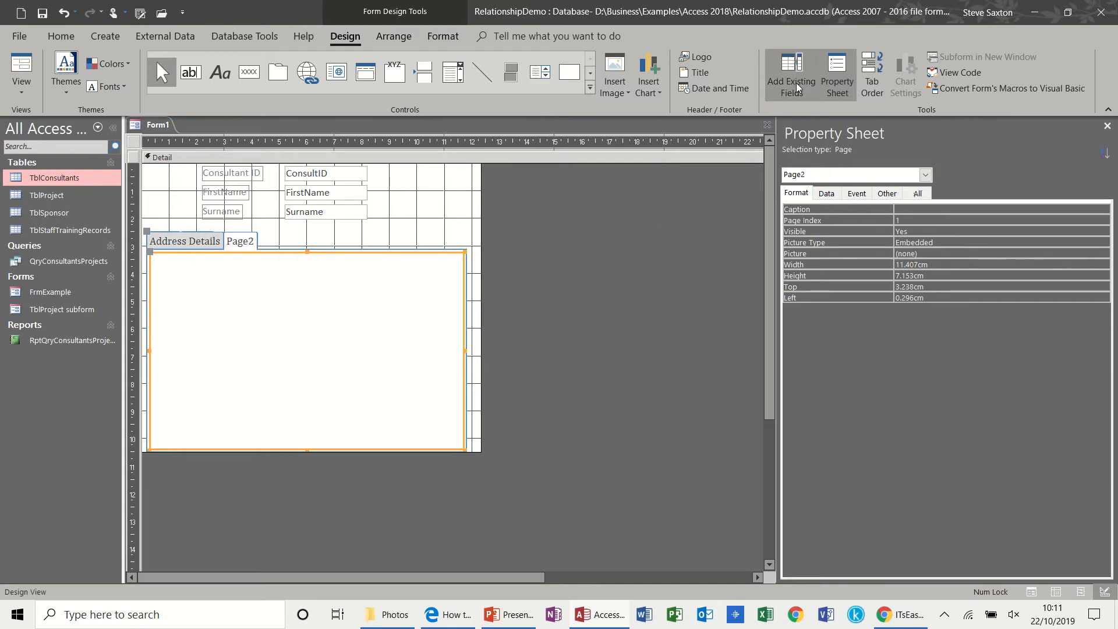
click(791, 74)
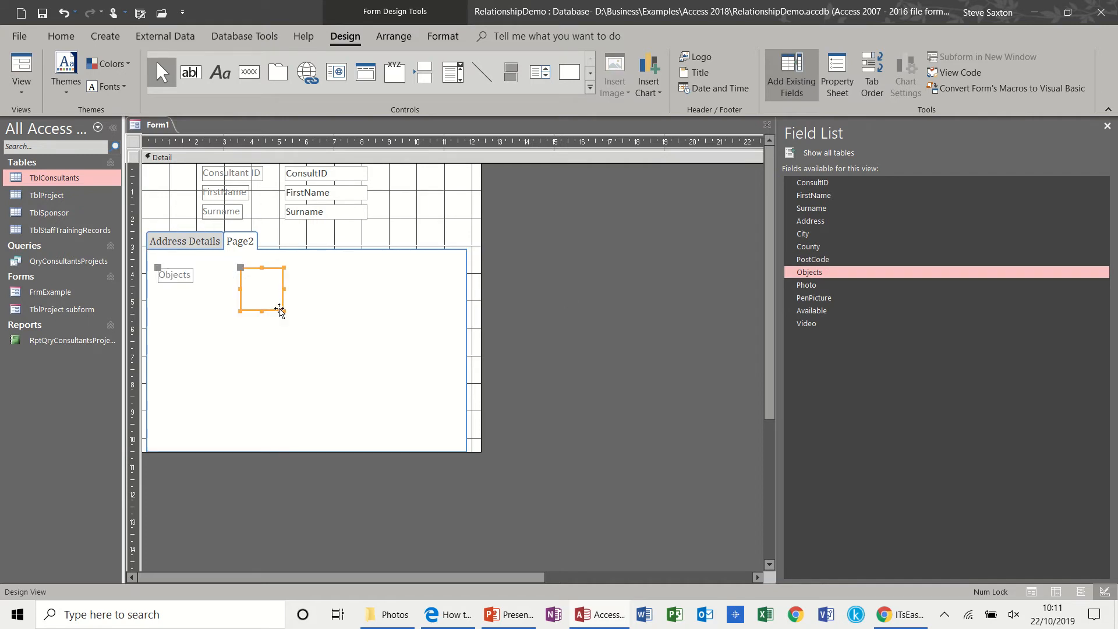
drag(285, 315, 420, 383)
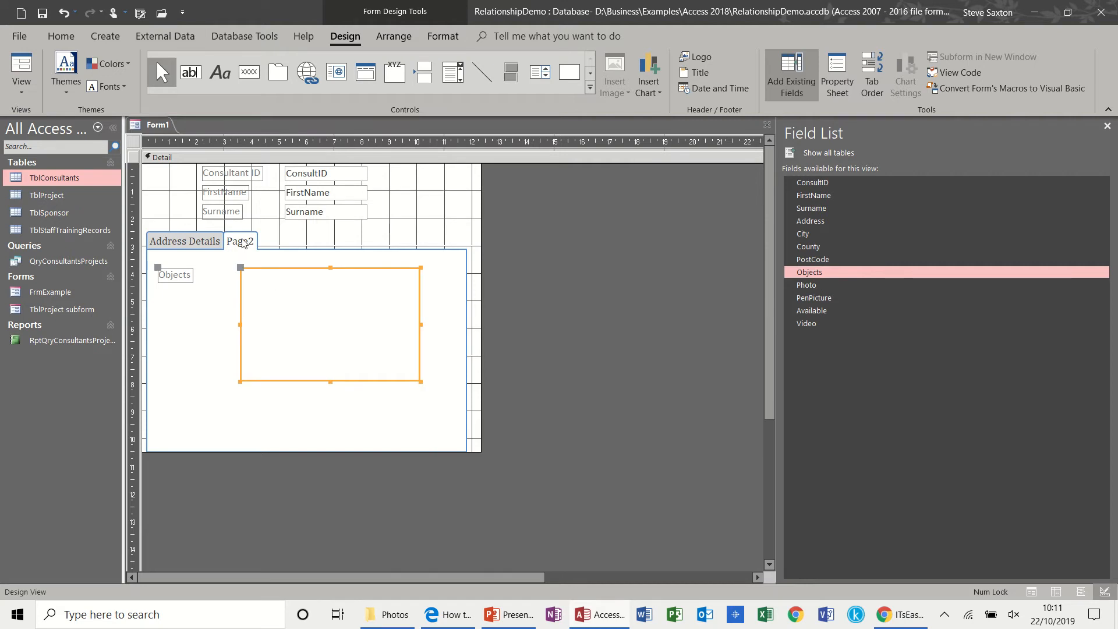
right_click(239, 241)
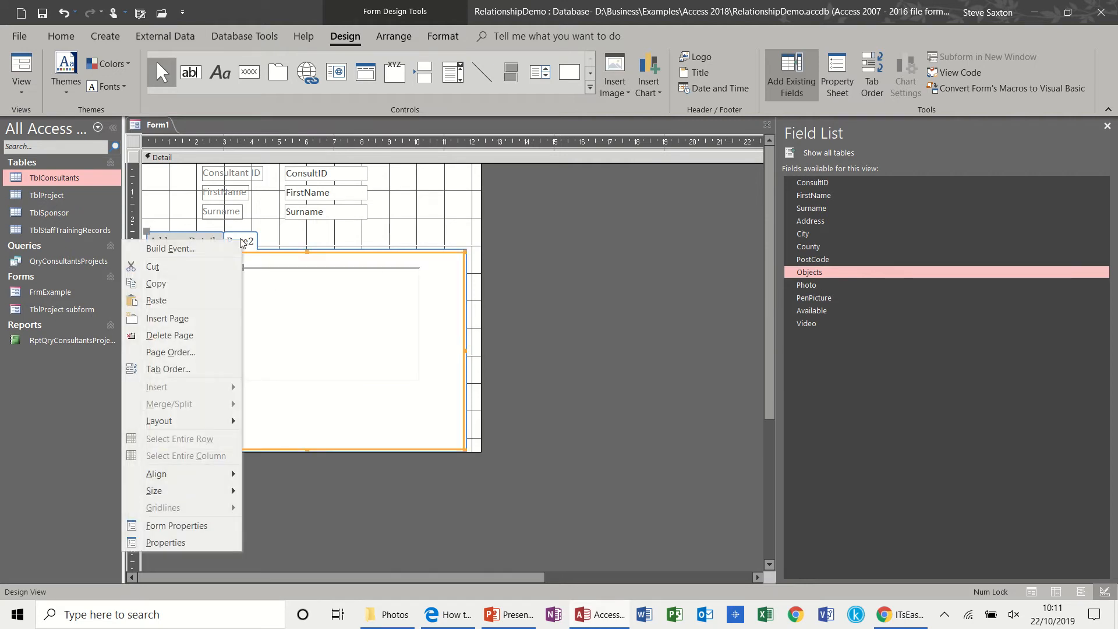
mouse_move(187, 548)
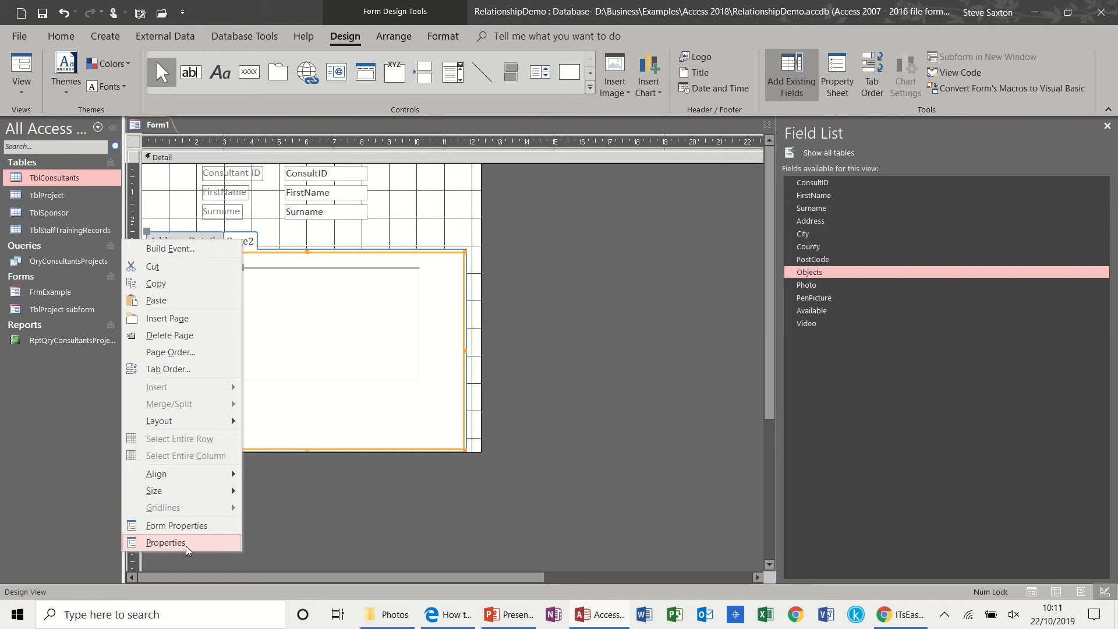
click(164, 543)
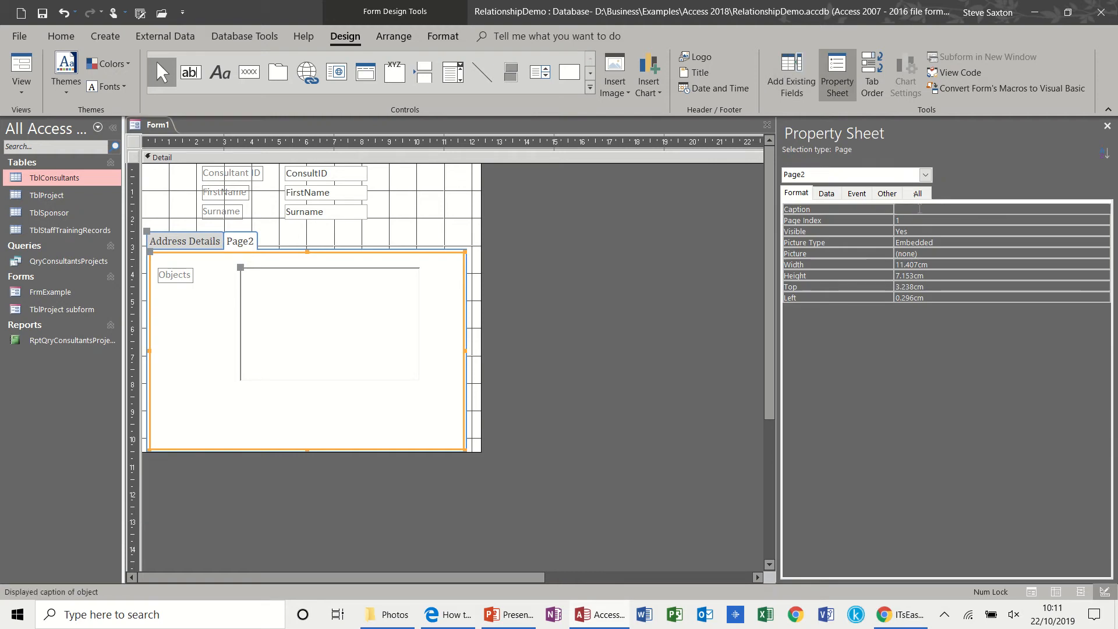
text(Documents)
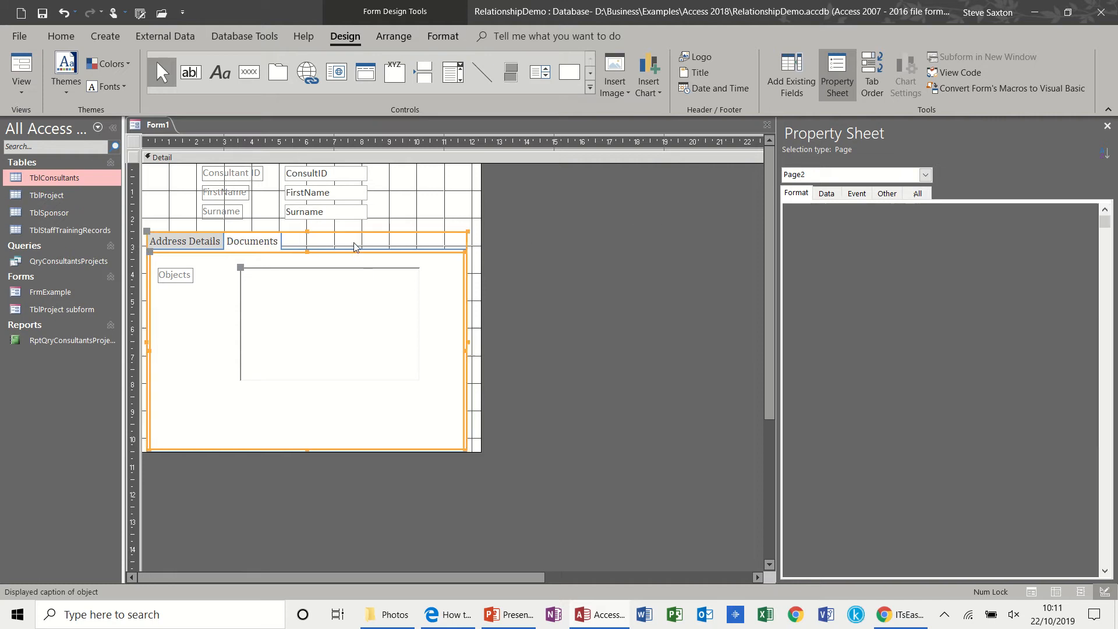
Step: Insert a third tab page holding PenPicture and caption it 'Pen Picture'
click(356, 247)
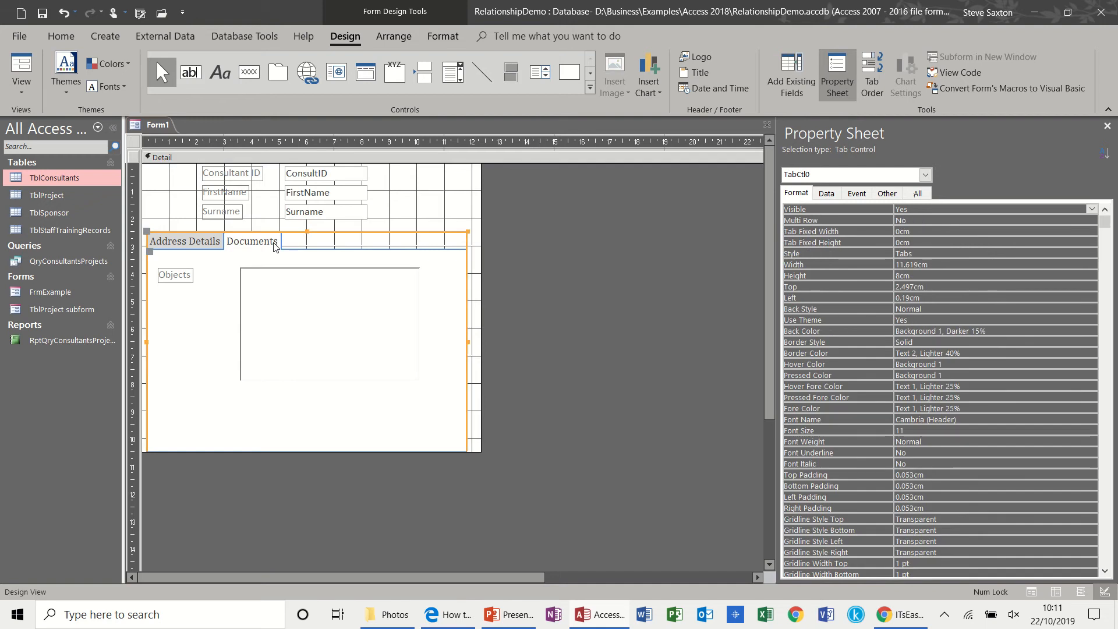
click(252, 241)
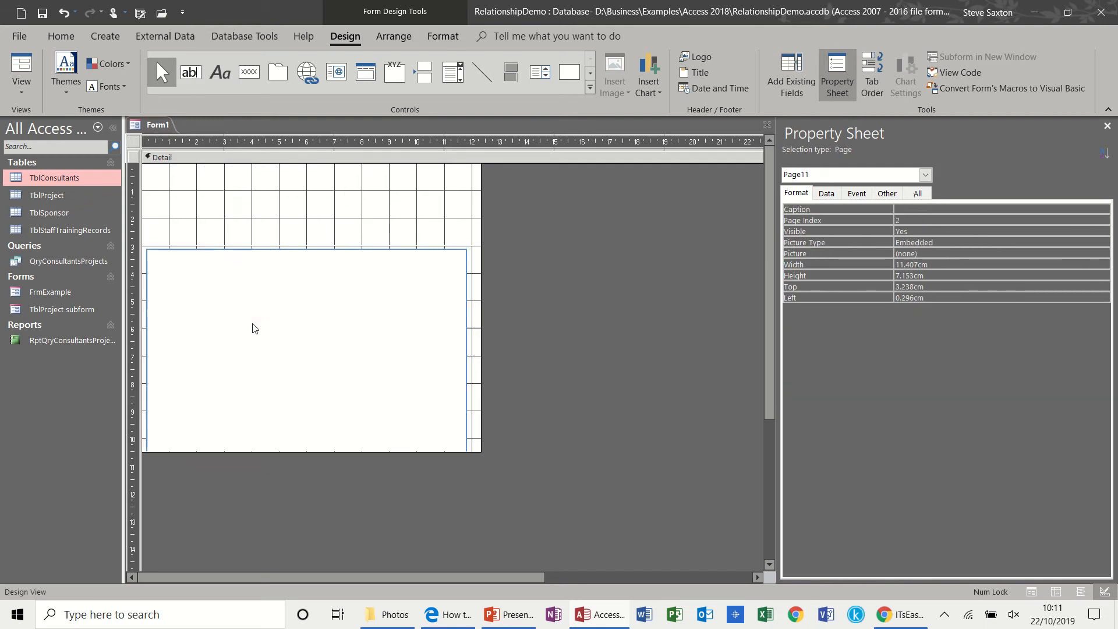
click(301, 241)
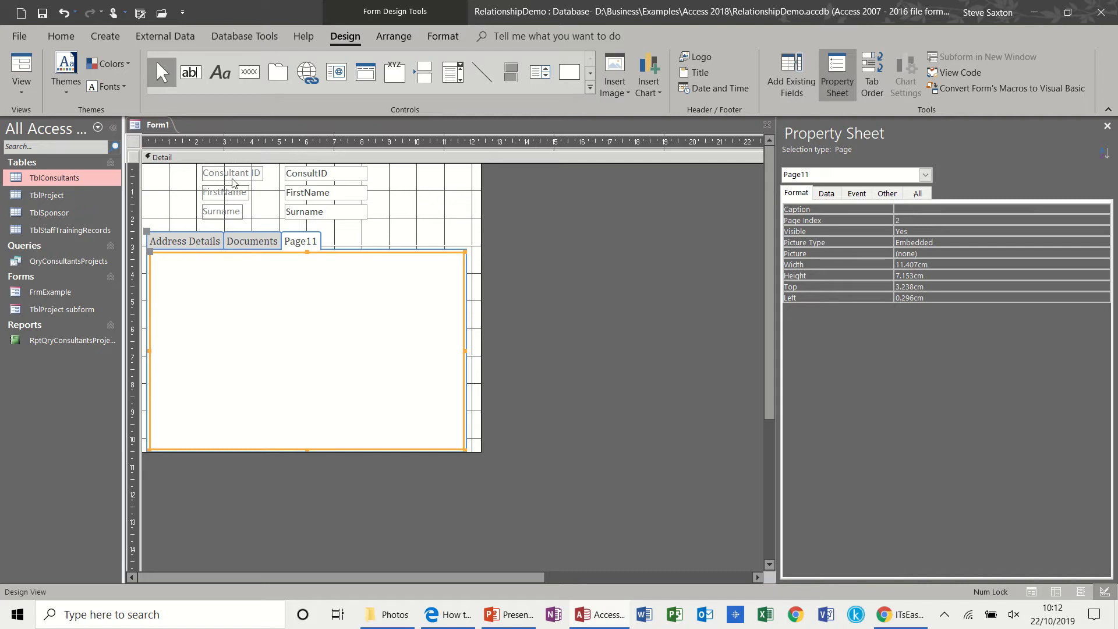
mouse_move(306, 251)
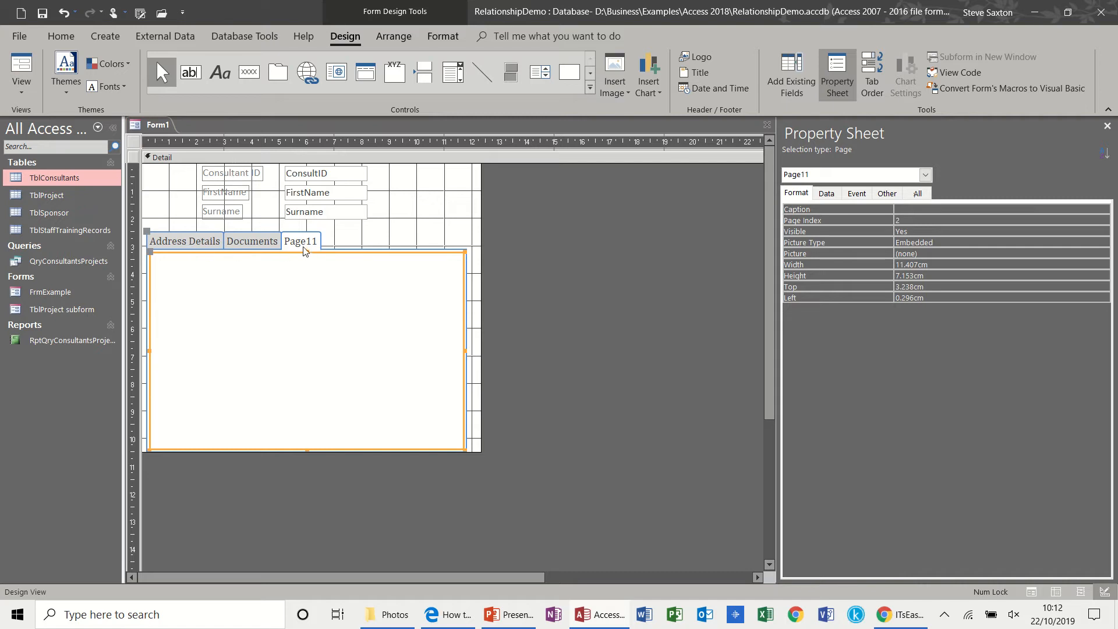
mouse_move(788, 84)
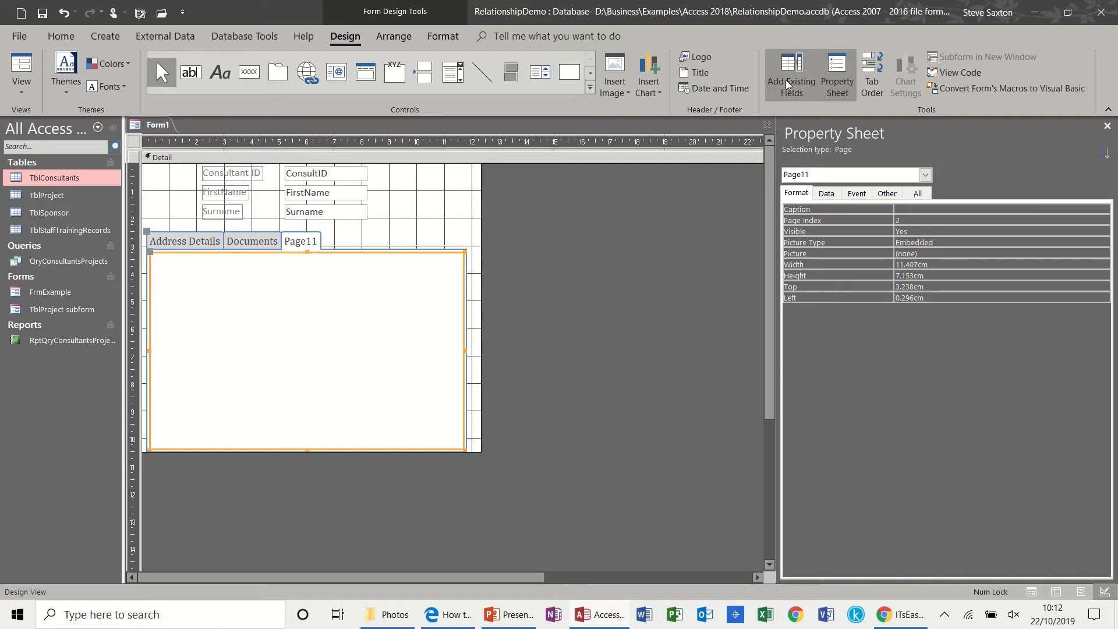
click(792, 75)
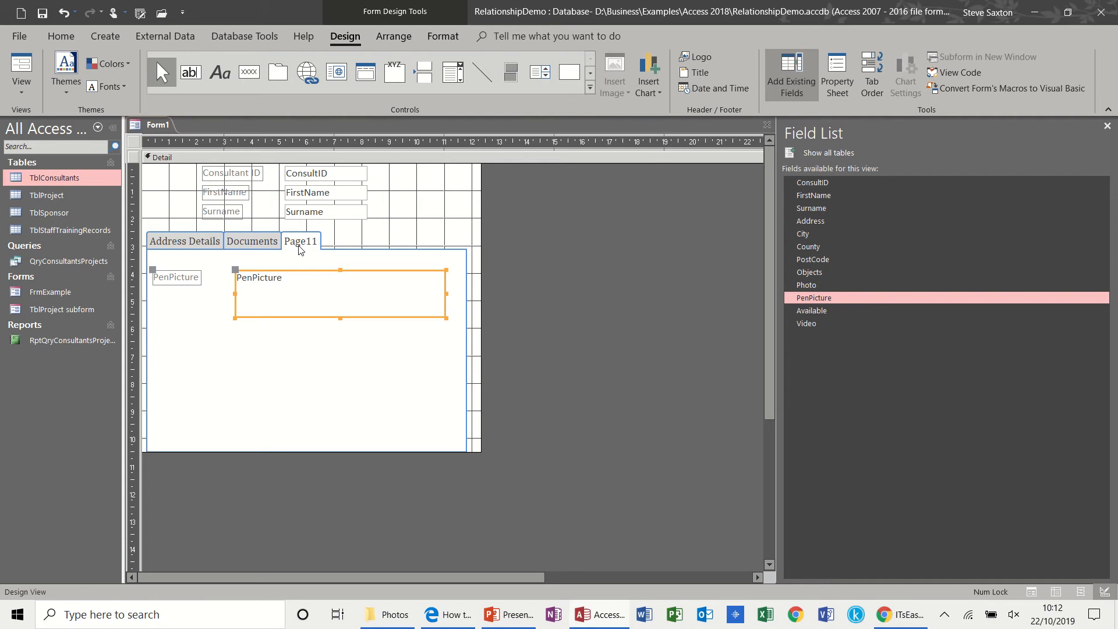
right_click(300, 241)
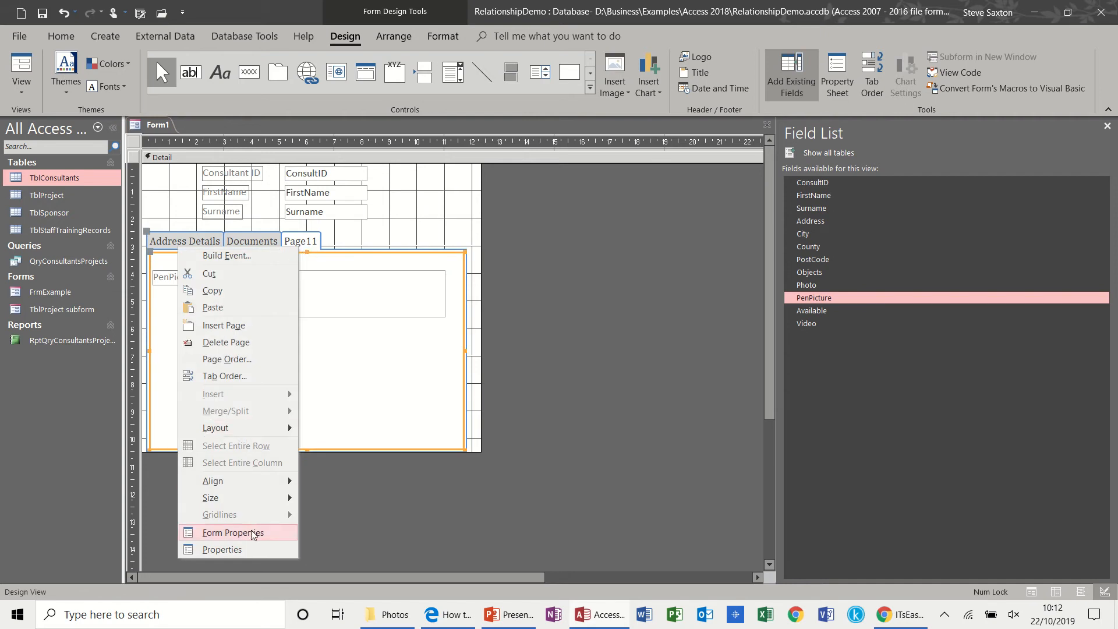
click(234, 549)
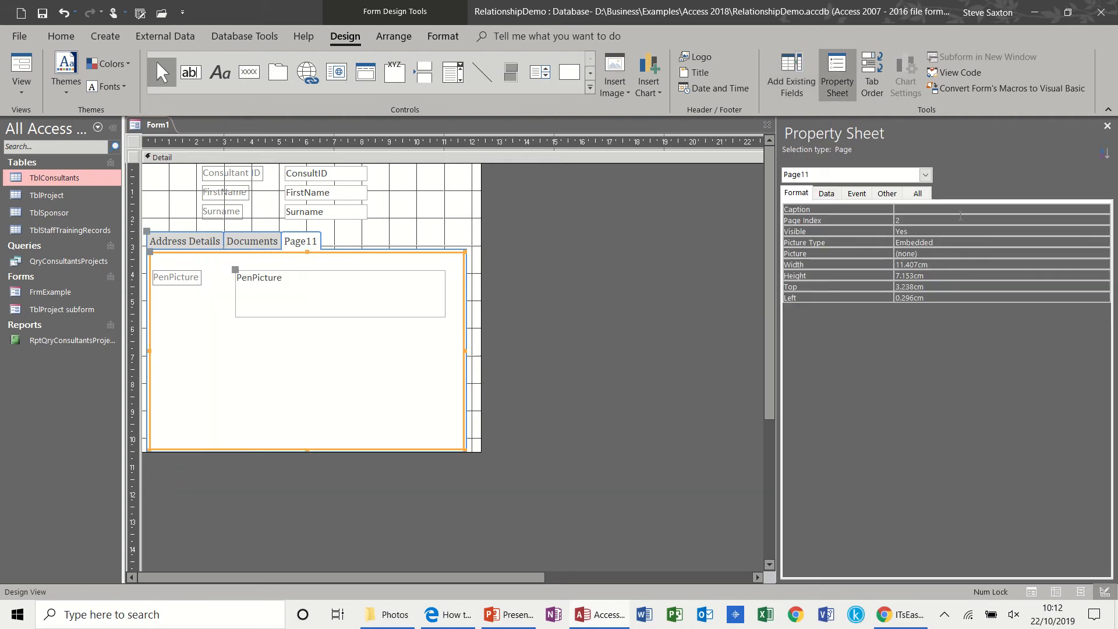
text(Pen Picture)
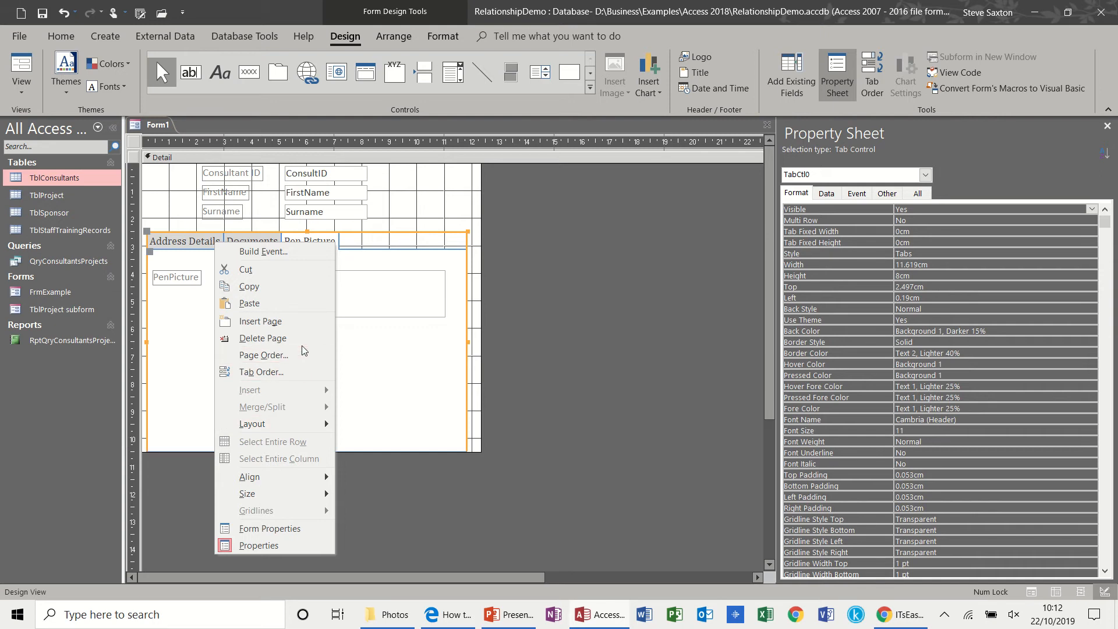
Step: Place an enlarged Video field on the fourth page and caption it 'Video'
click(260, 321)
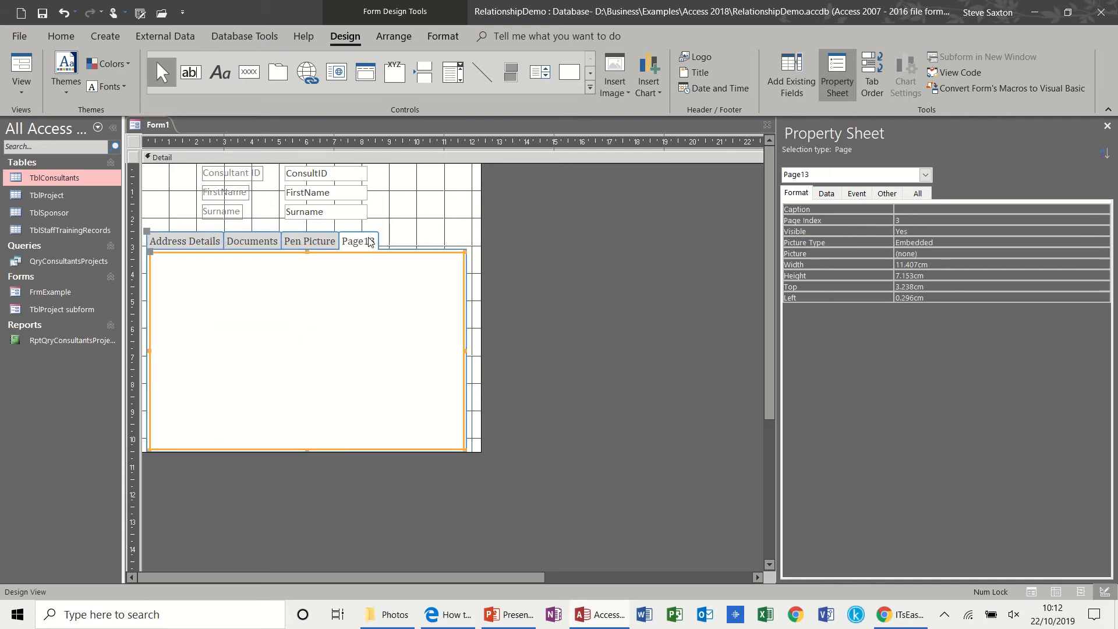
click(792, 74)
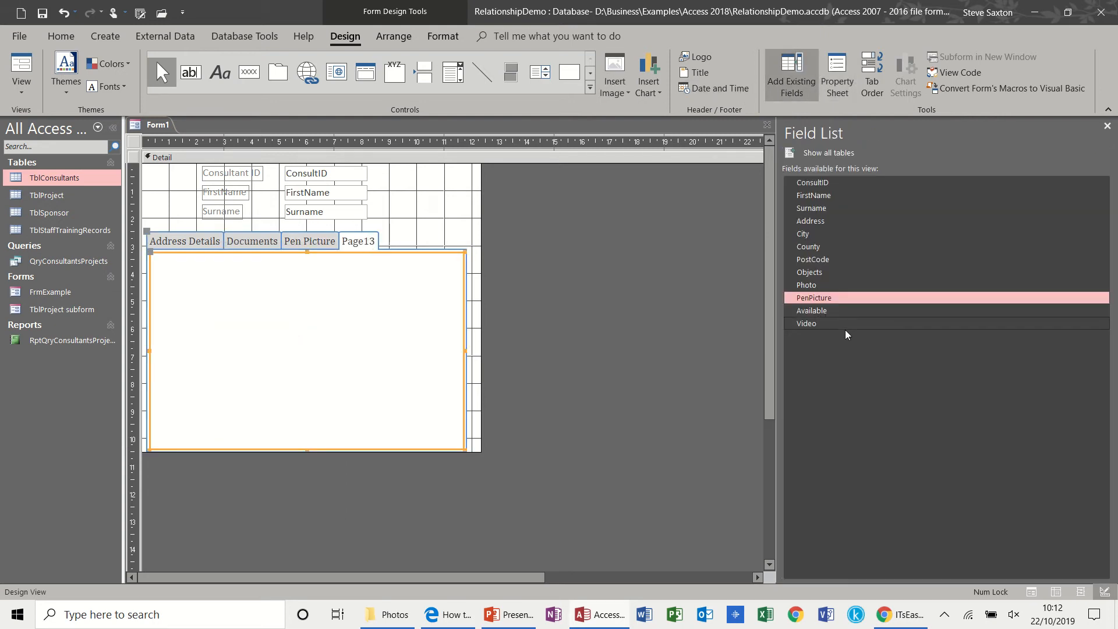
mouse_move(815, 326)
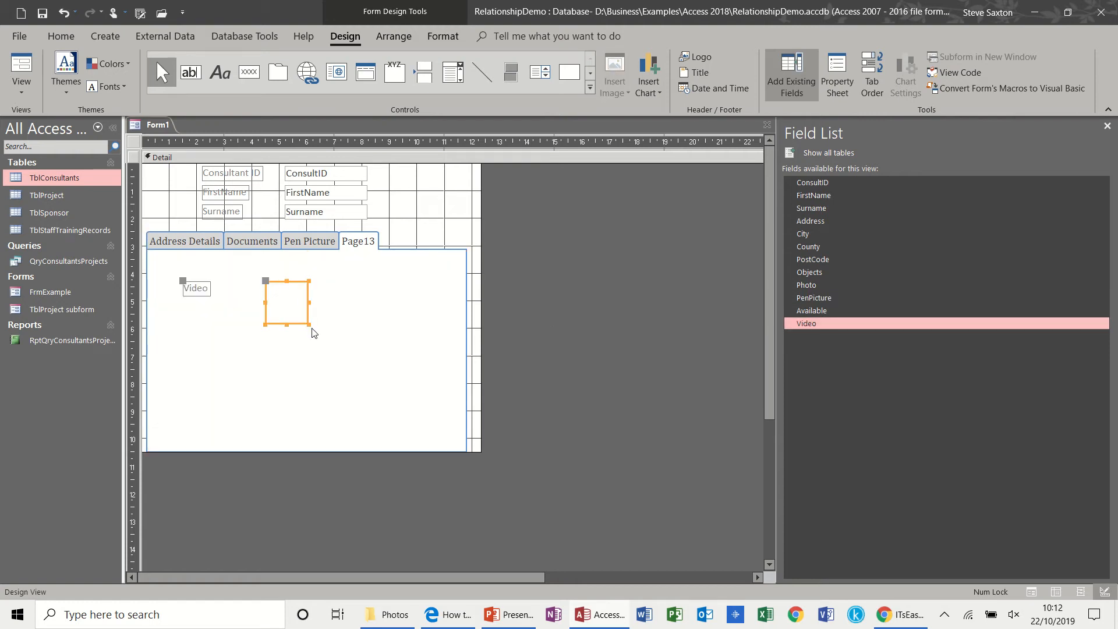
drag(310, 328, 406, 401)
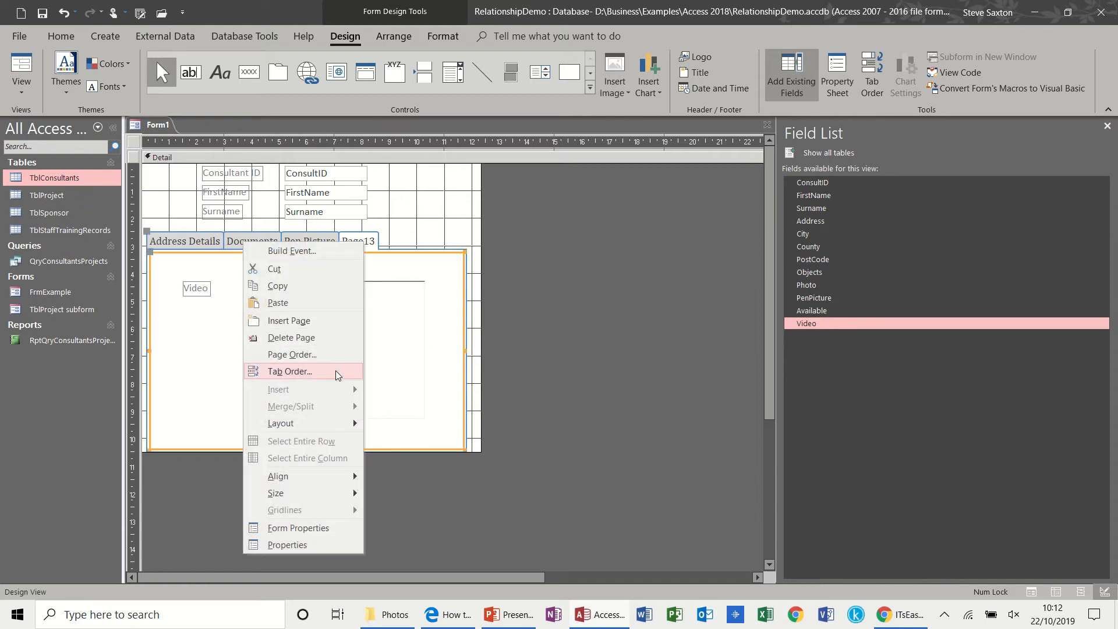
click(287, 544)
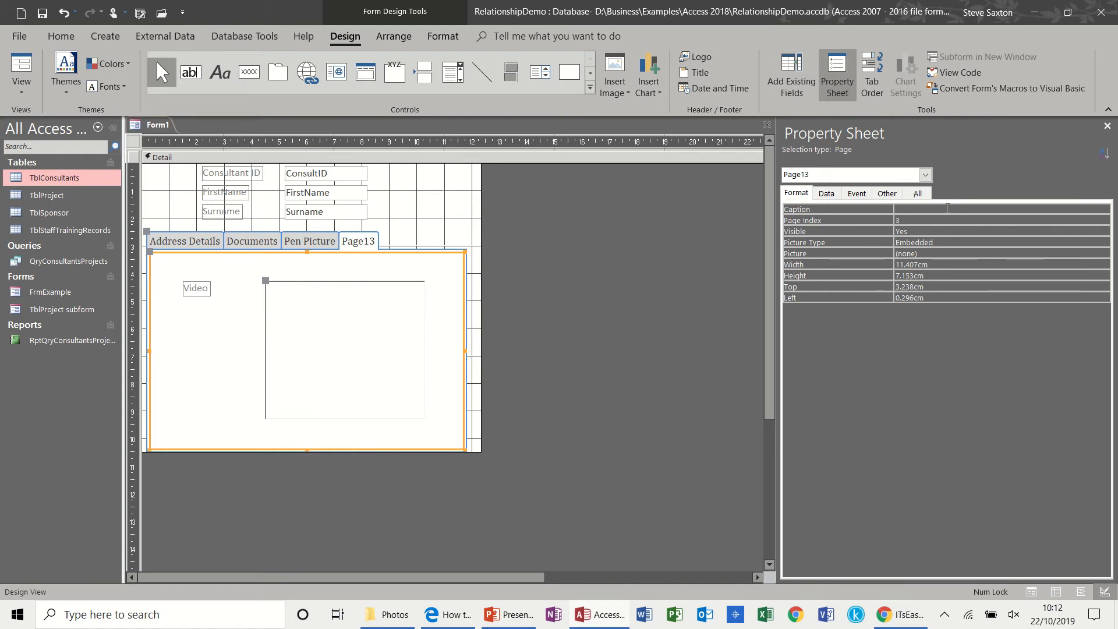
text(Video)
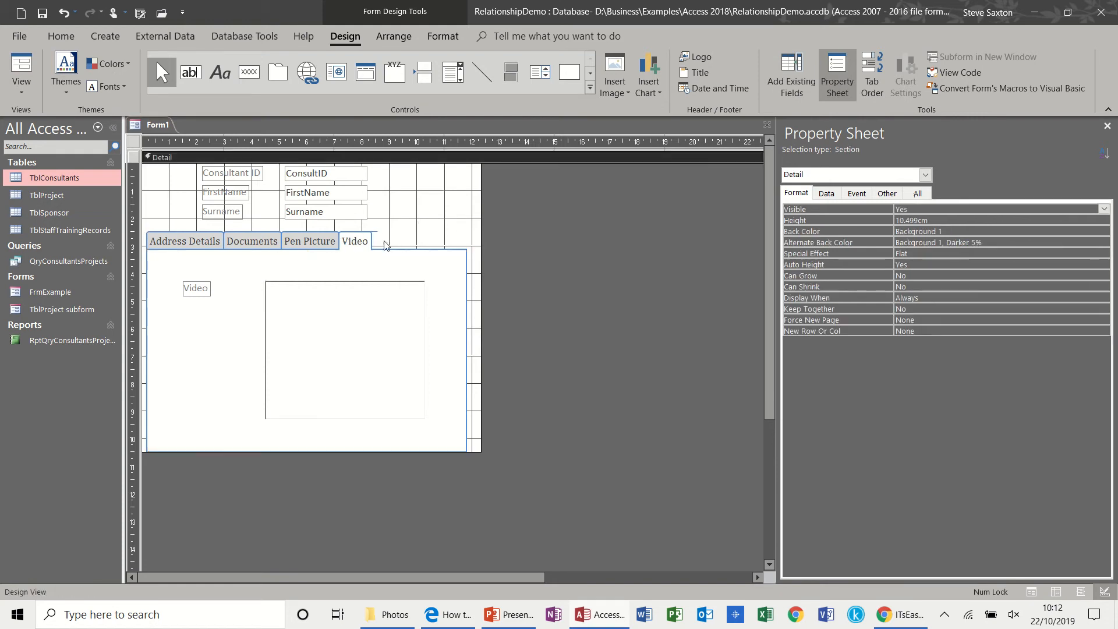
right_click(386, 245)
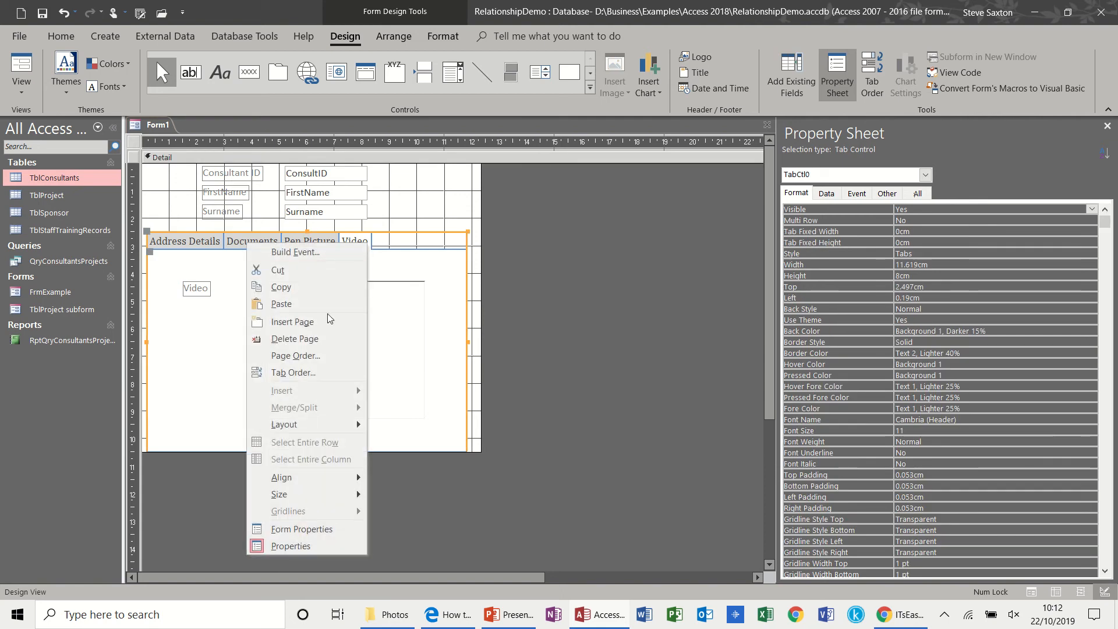
Step: Insert a fifth page, Page15, into the tab control and expand the Controls gallery
click(292, 321)
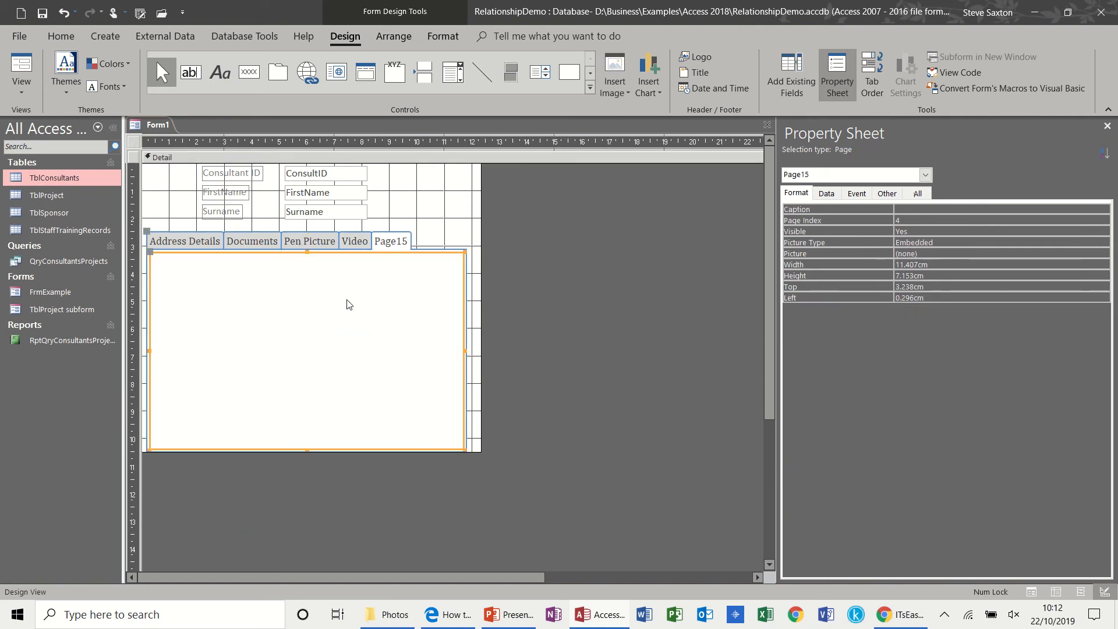
mouse_move(390, 242)
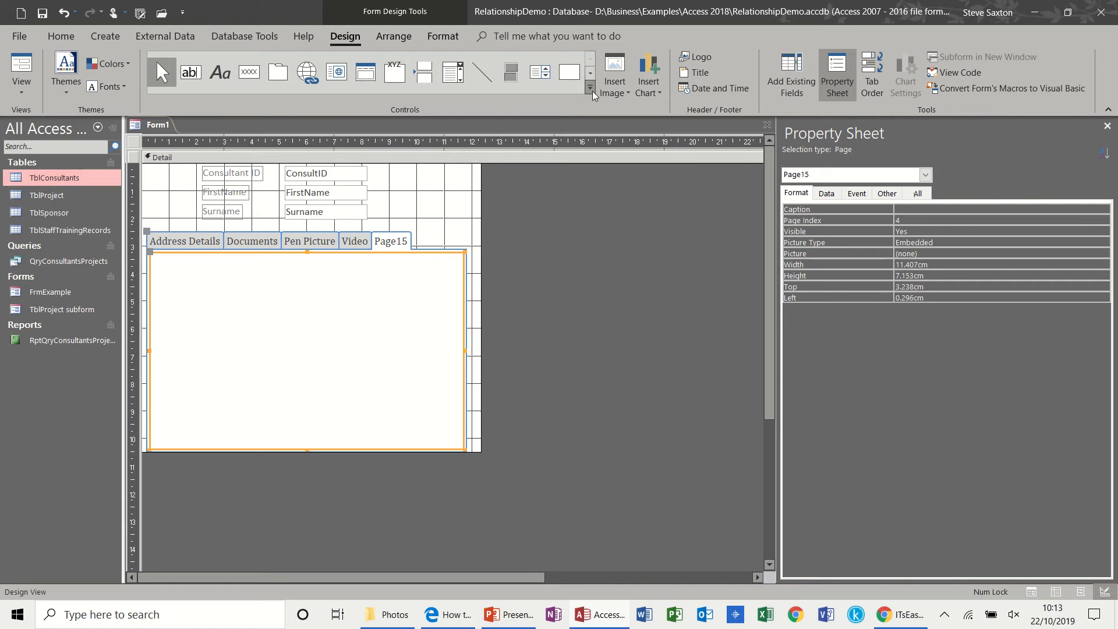
click(590, 87)
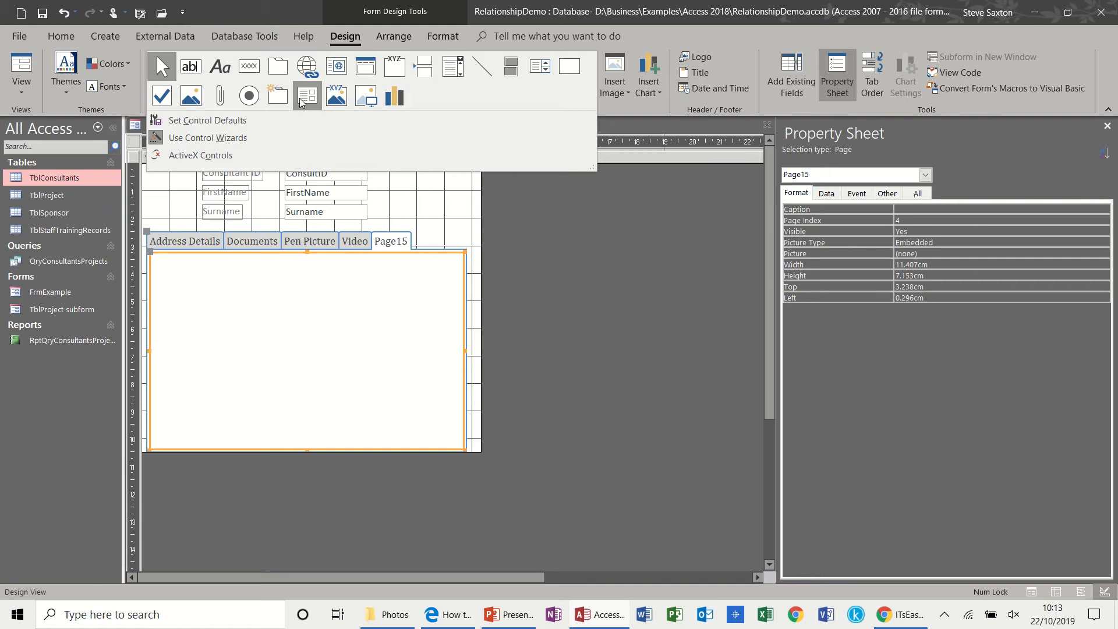
mouse_move(306, 96)
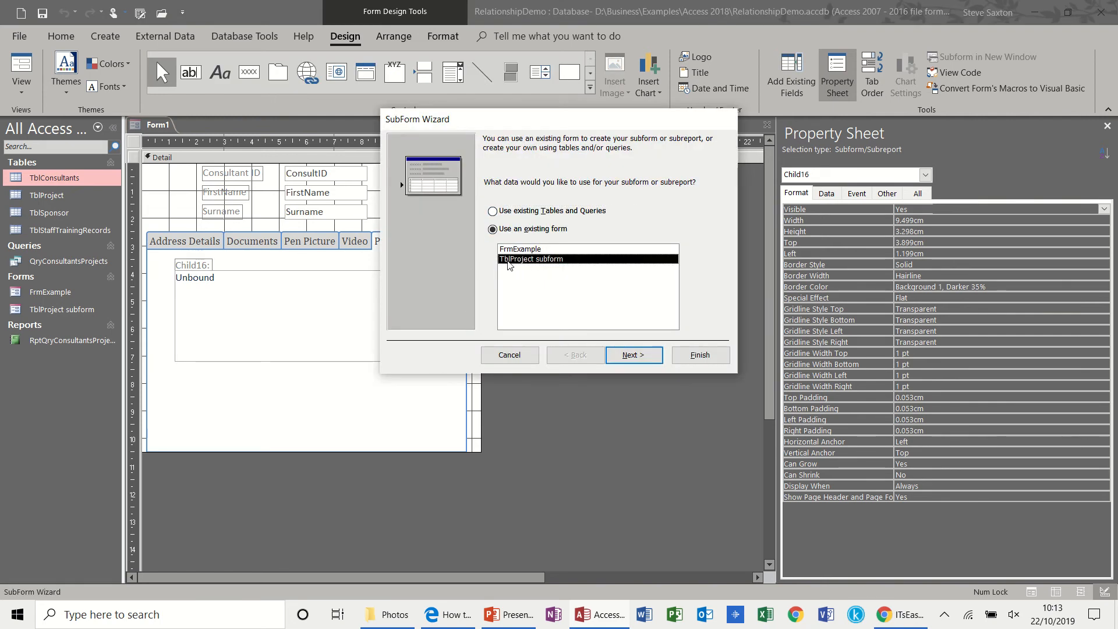
Step: Build a subform from Table: TblProject with all fields, linked by ConsultID
click(492, 210)
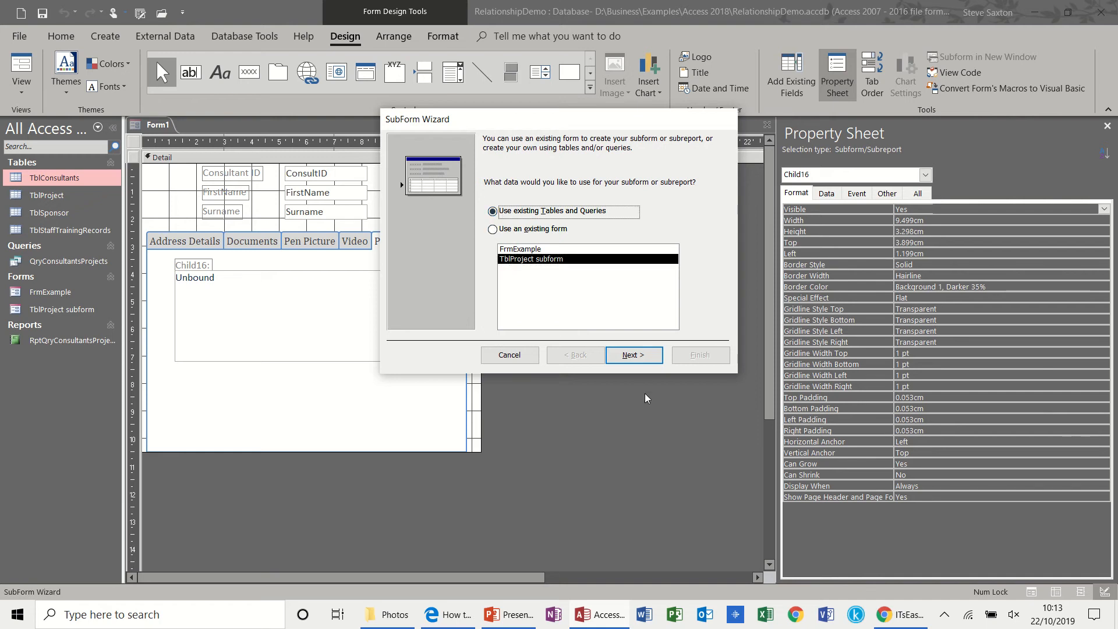
click(634, 355)
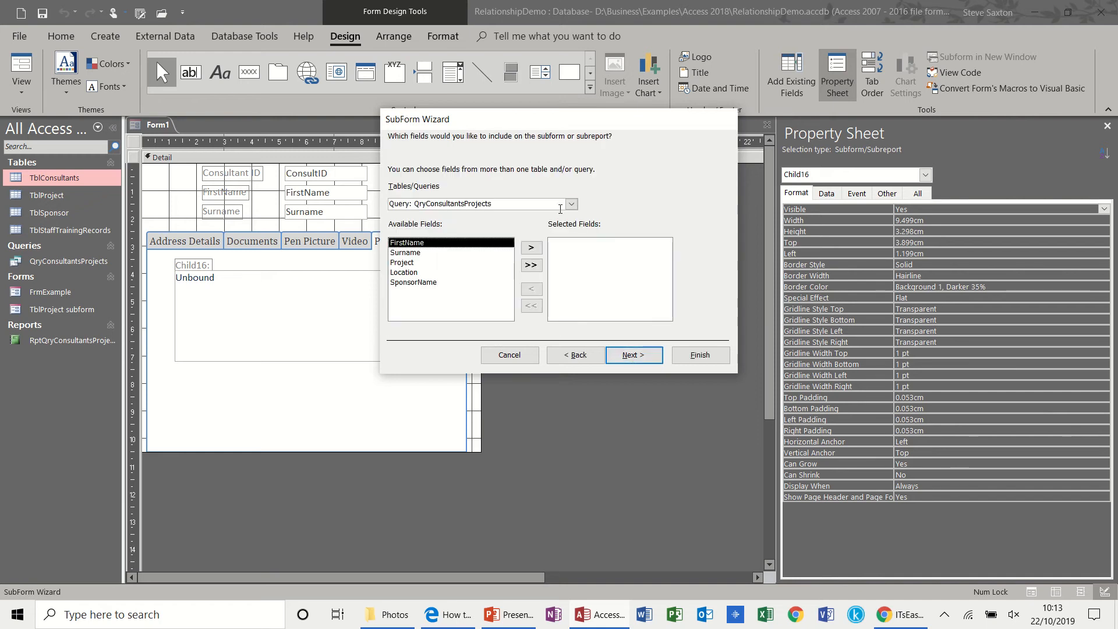
click(571, 204)
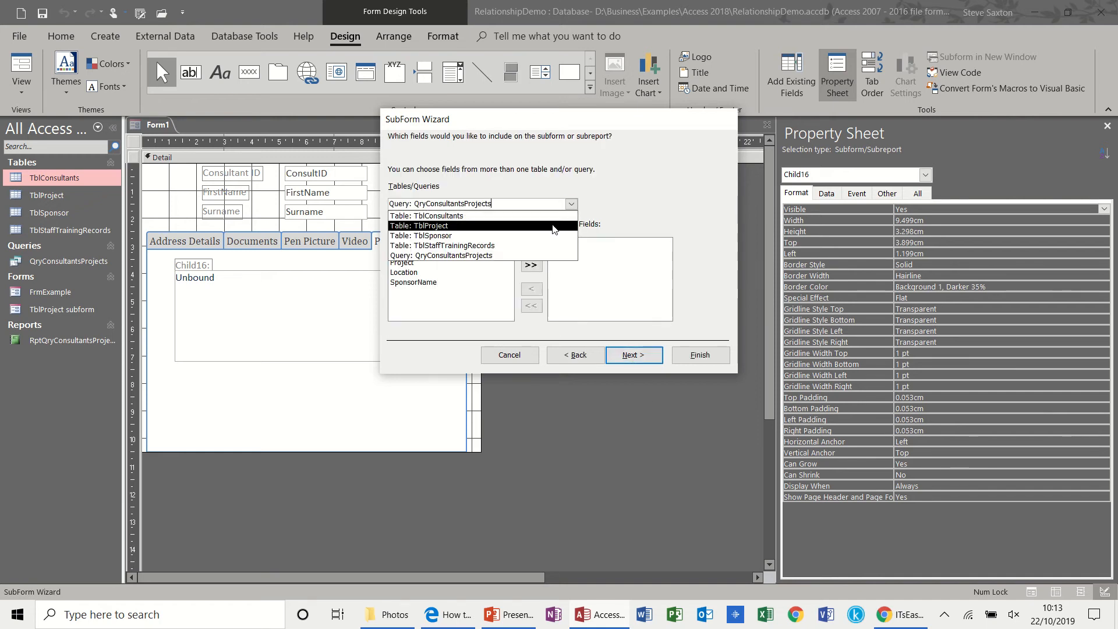
click(419, 225)
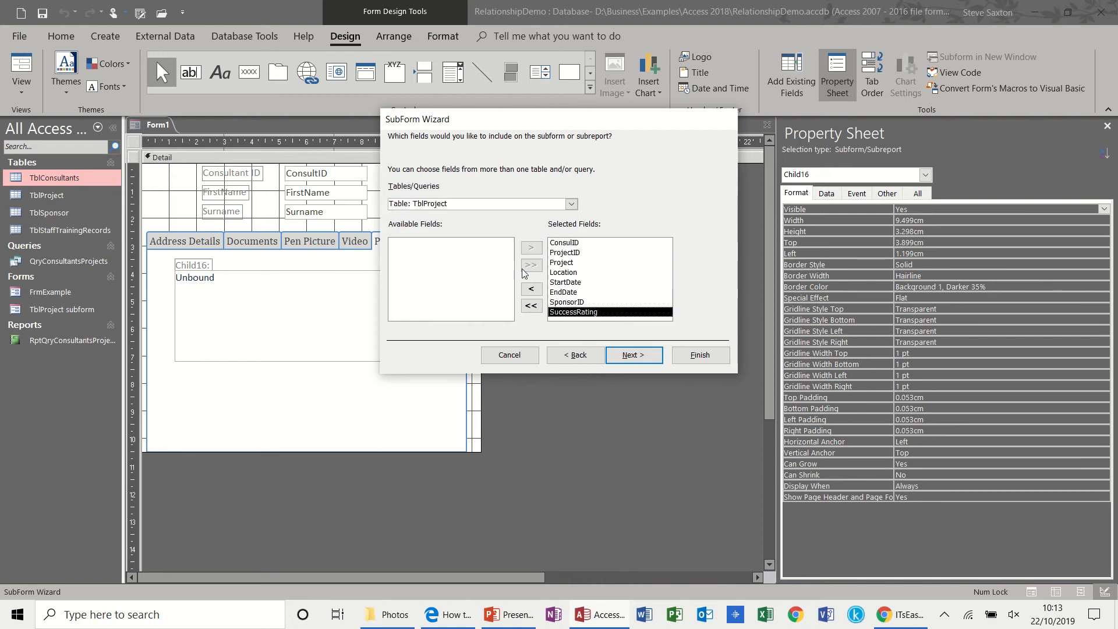
click(634, 355)
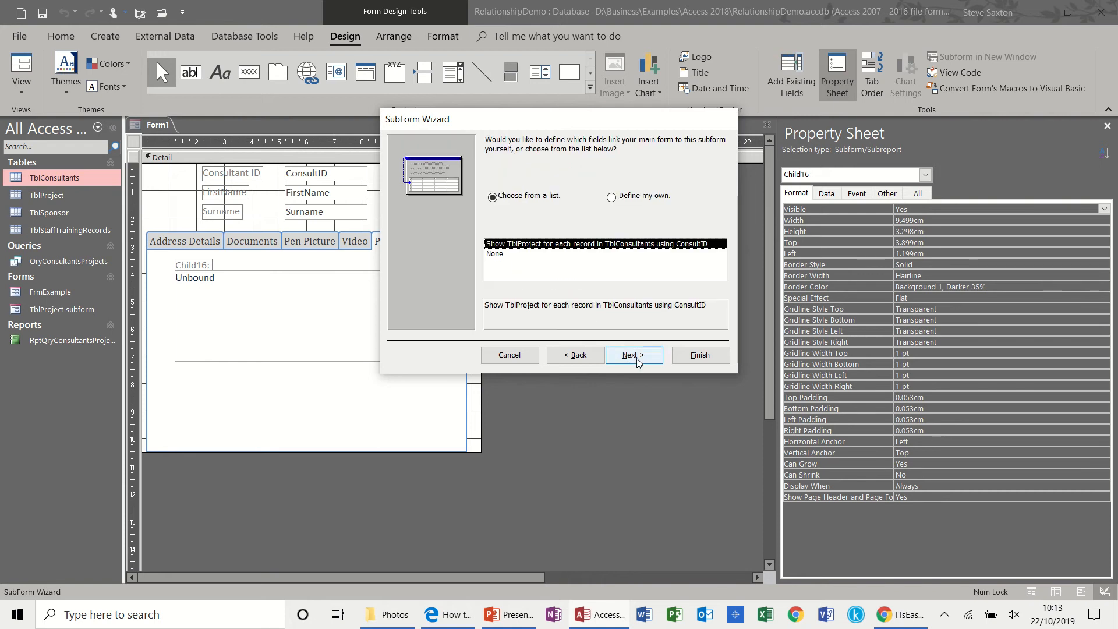
mouse_move(623, 334)
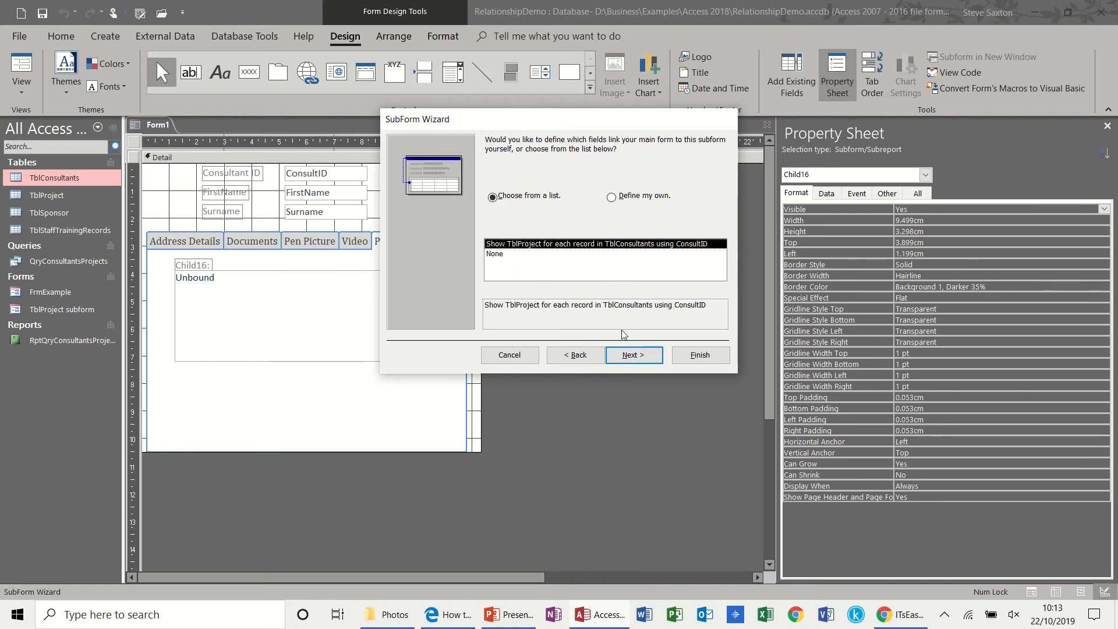
click(634, 355)
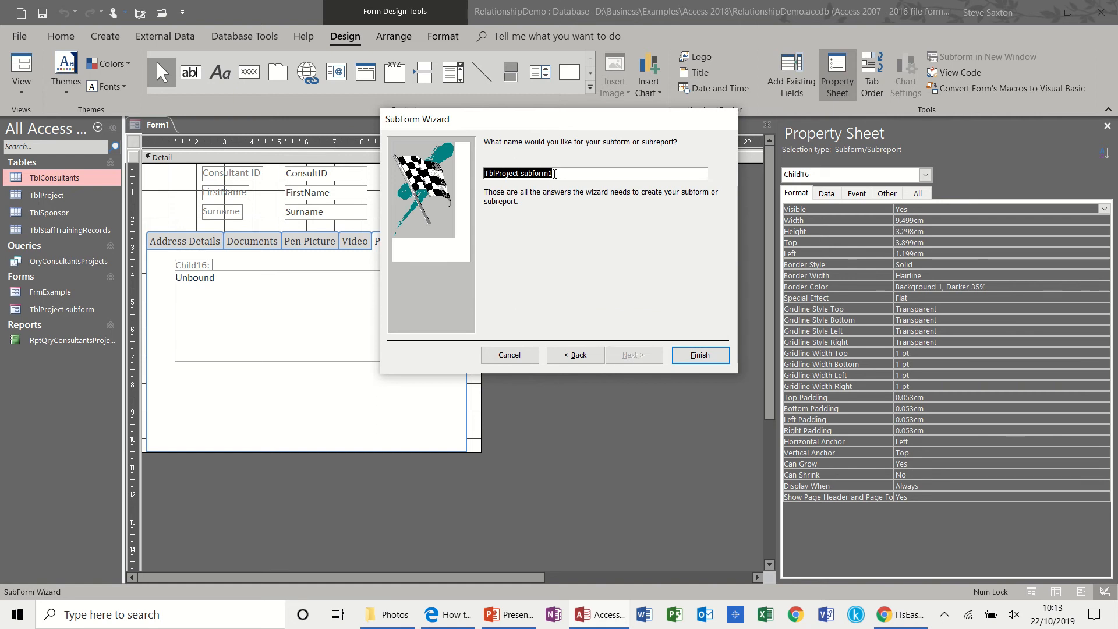
click(700, 354)
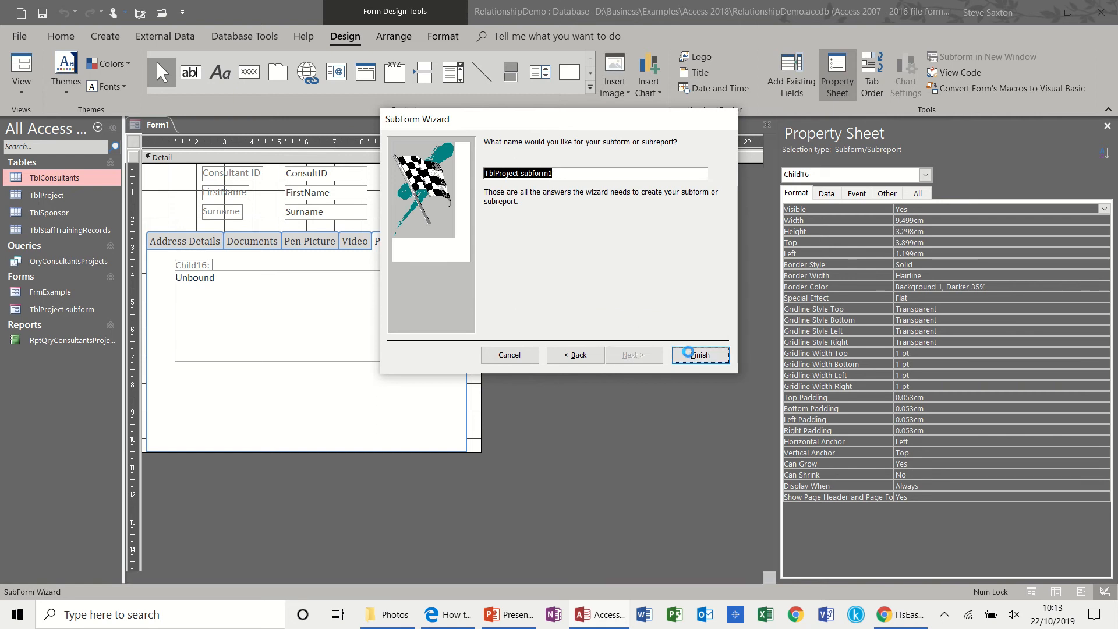
click(701, 355)
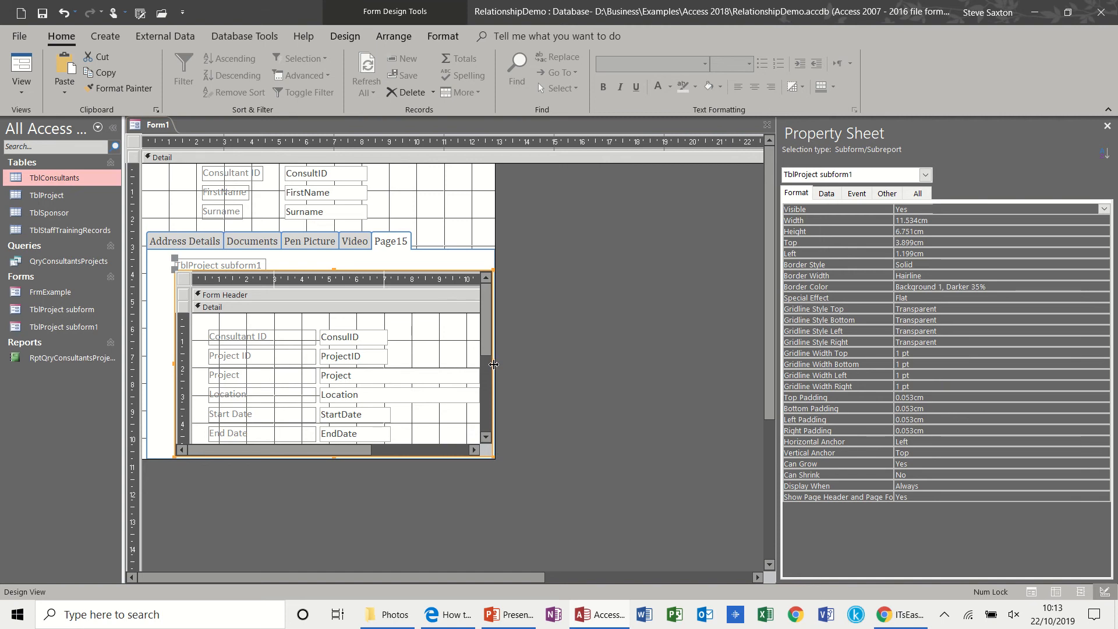
Step: Widen the project subform across the page and show Page15's event properties
drag(493, 363, 717, 363)
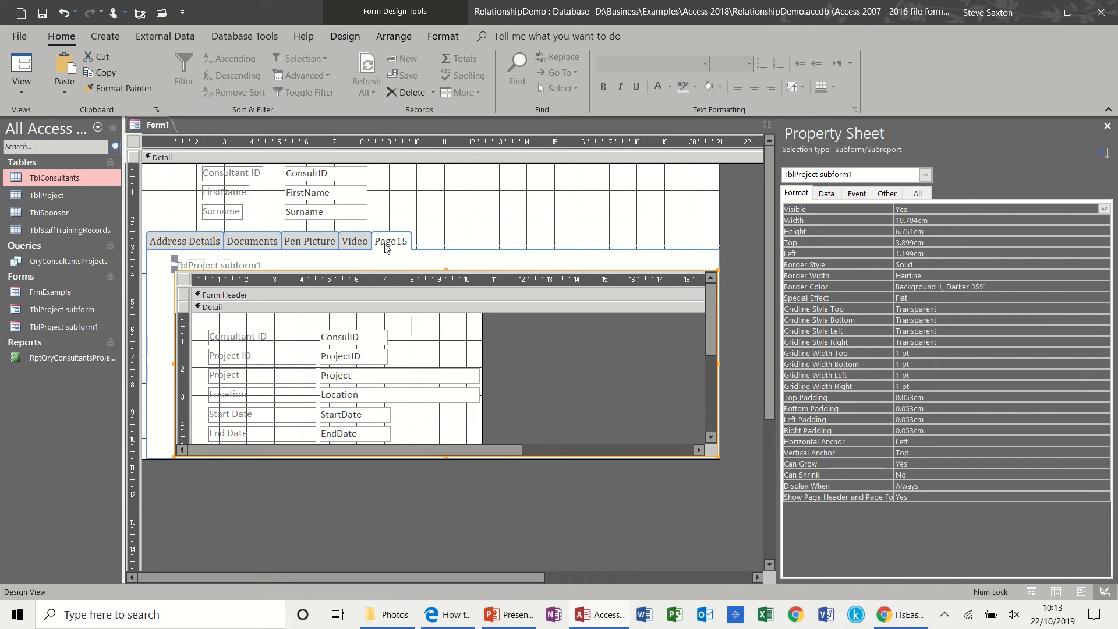
click(391, 241)
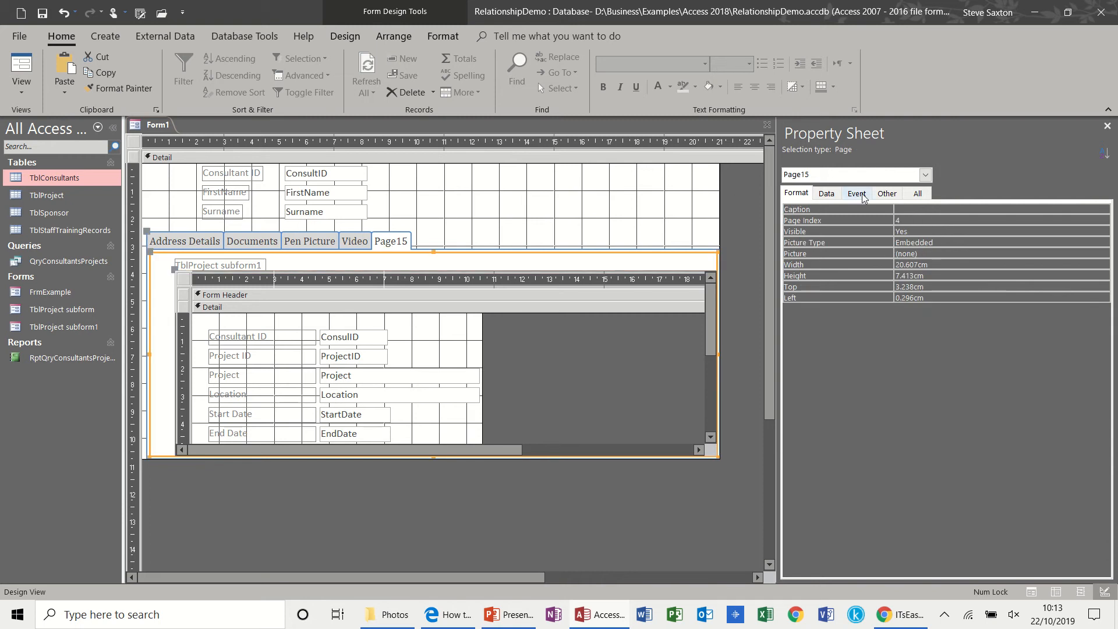
click(963, 209)
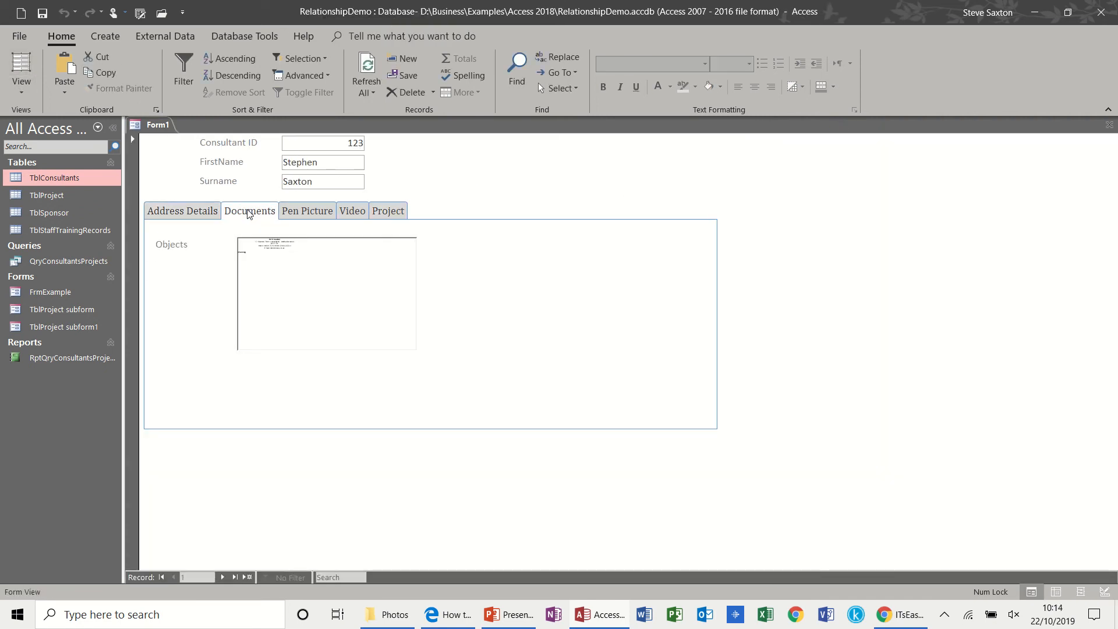
Step: Check the Video and Project tabs, with consultant 123's two projects, then return to design
click(353, 210)
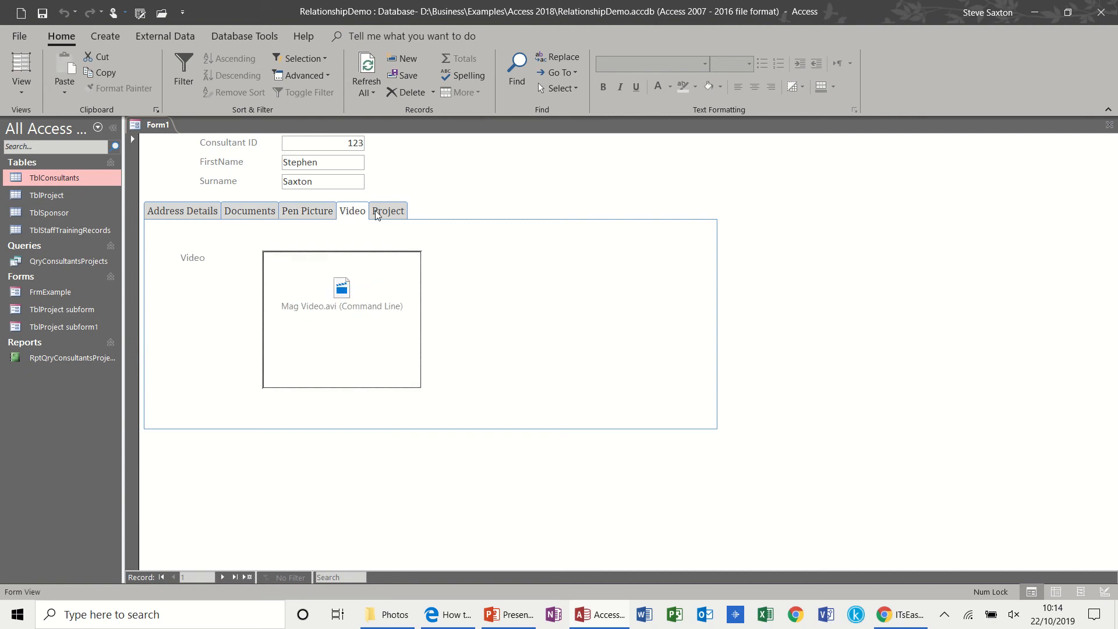
click(387, 211)
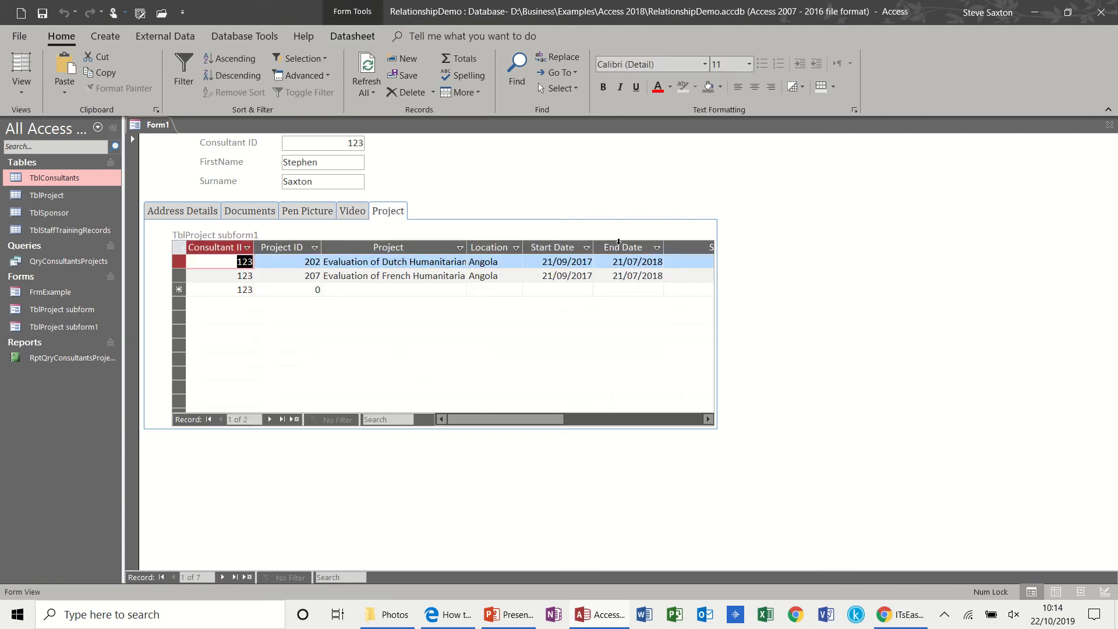
click(21, 69)
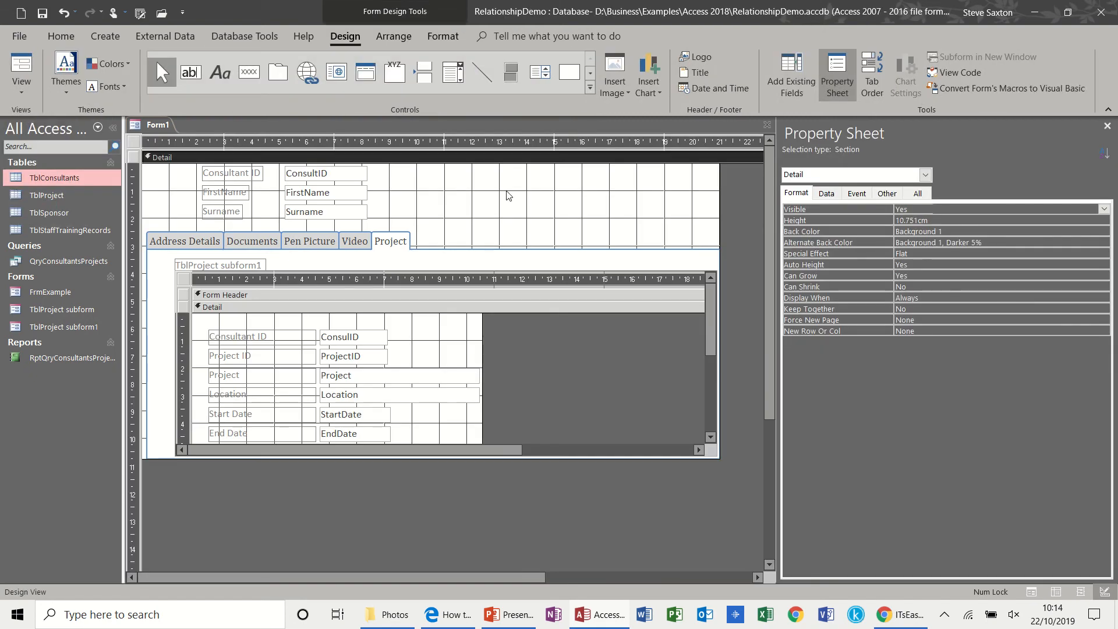
mouse_move(541, 253)
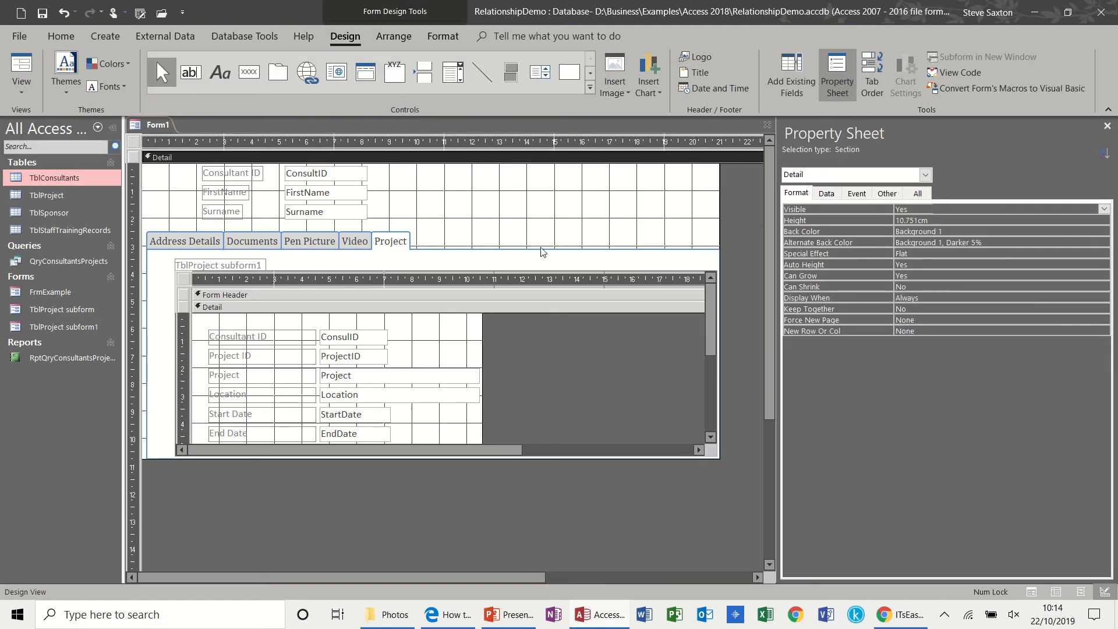
Step: Set the image control's Control Source to the Photo field
click(539, 233)
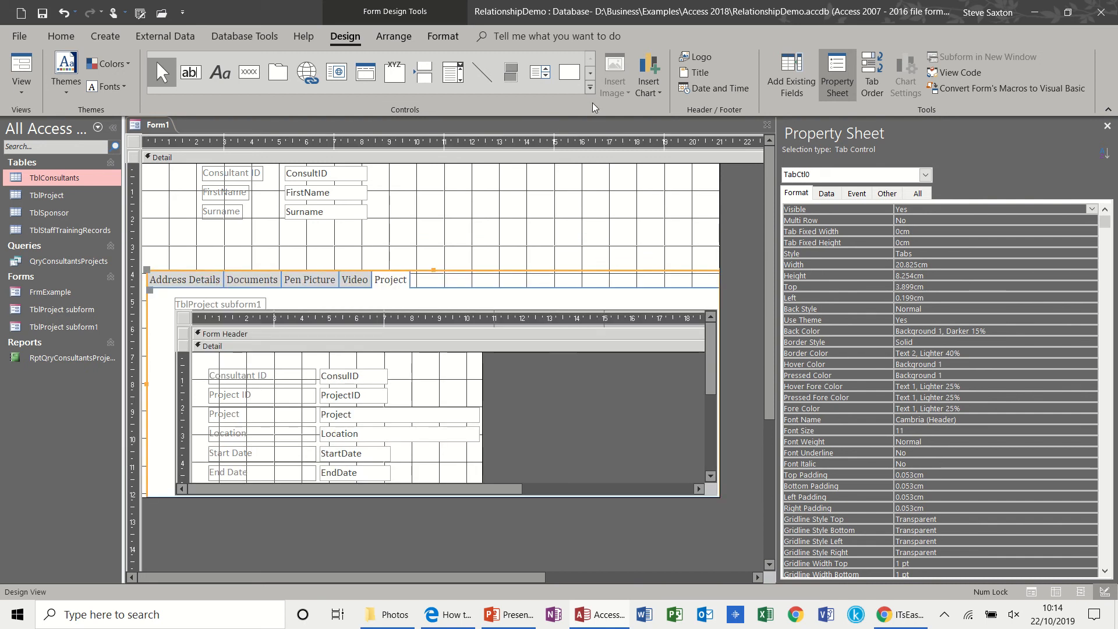
click(590, 88)
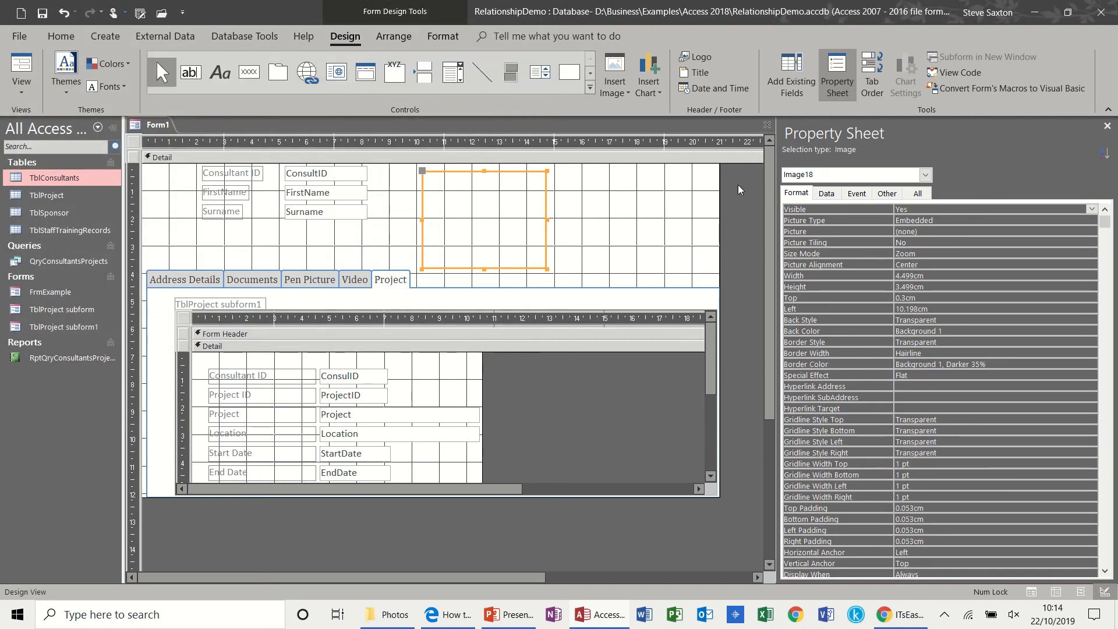
click(791, 73)
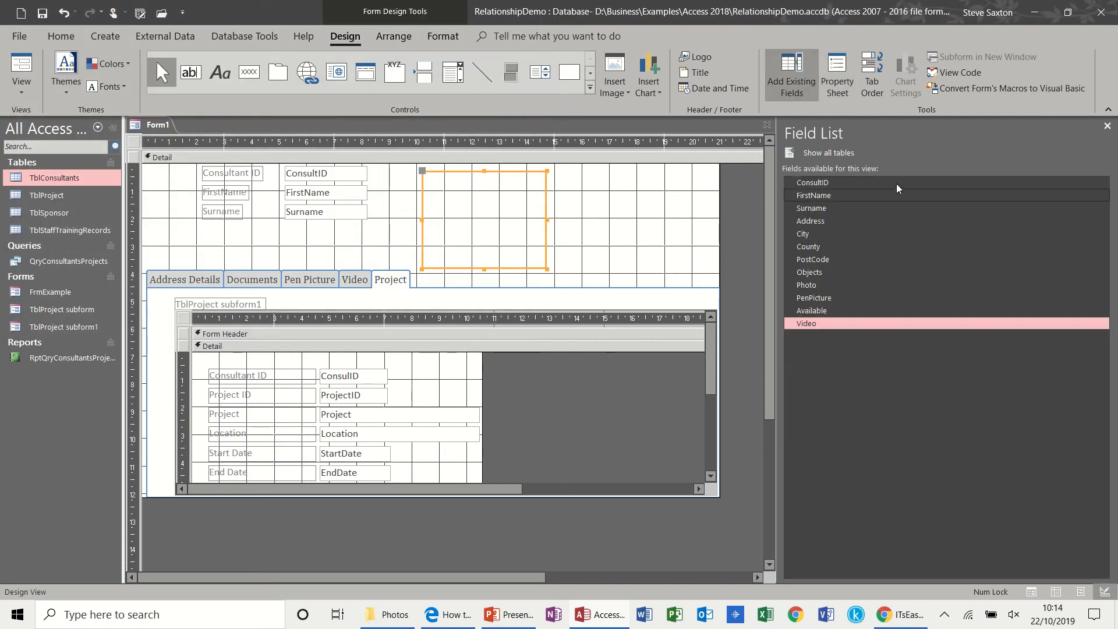
click(837, 70)
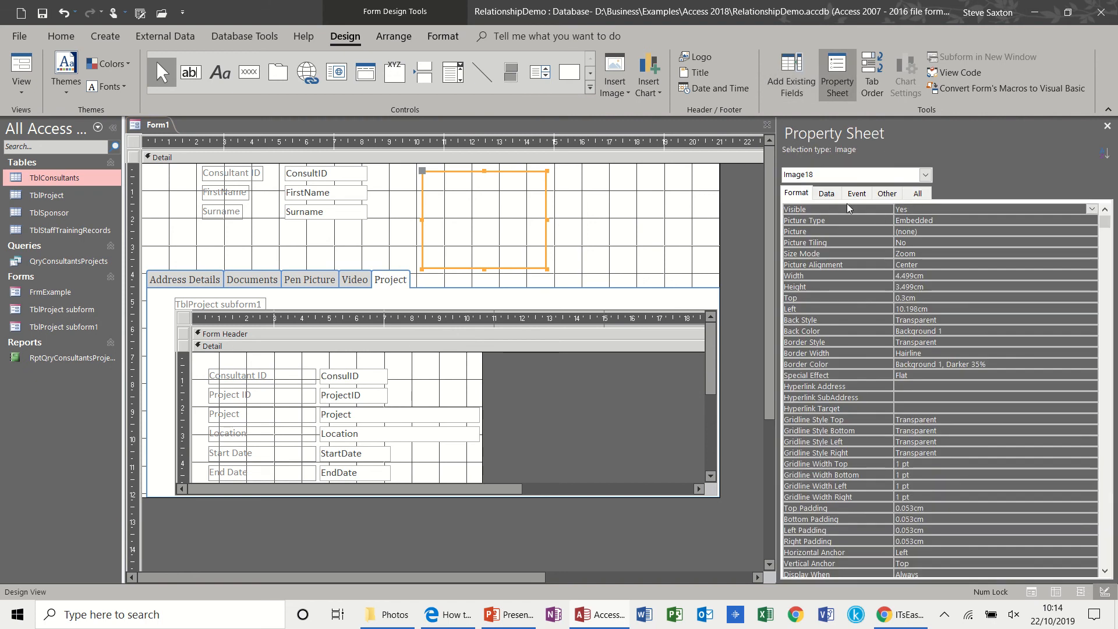
click(827, 192)
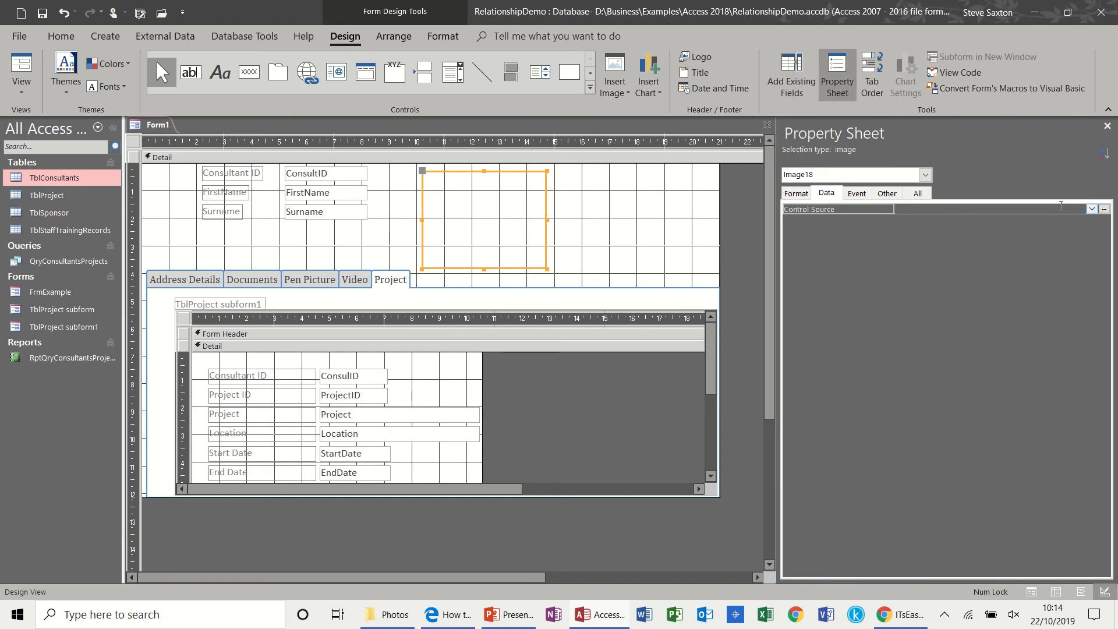
click(1092, 208)
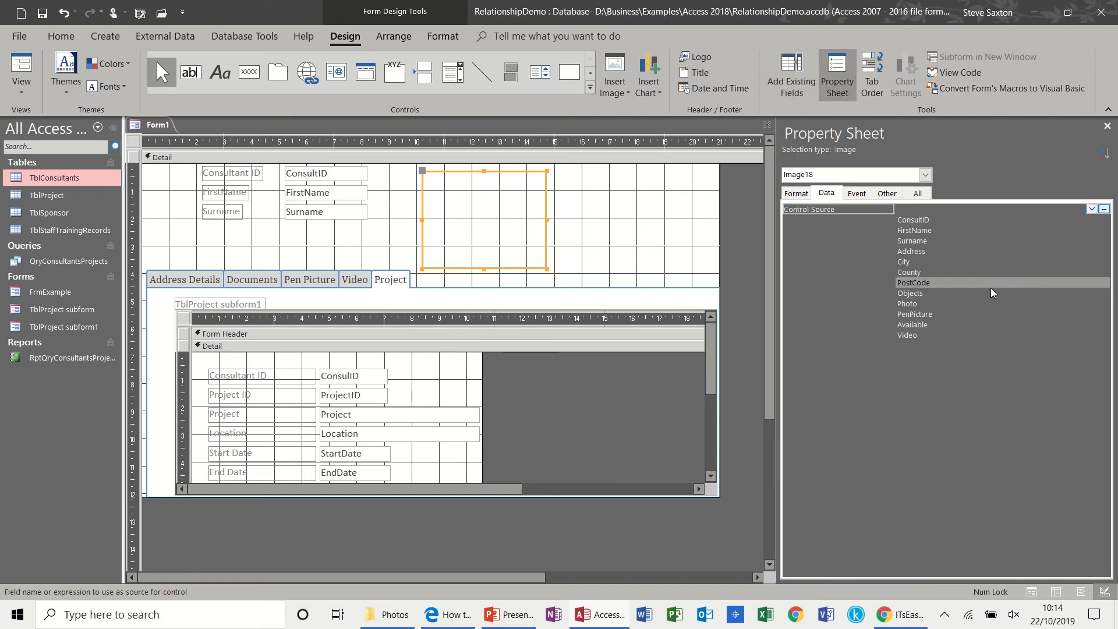
click(907, 303)
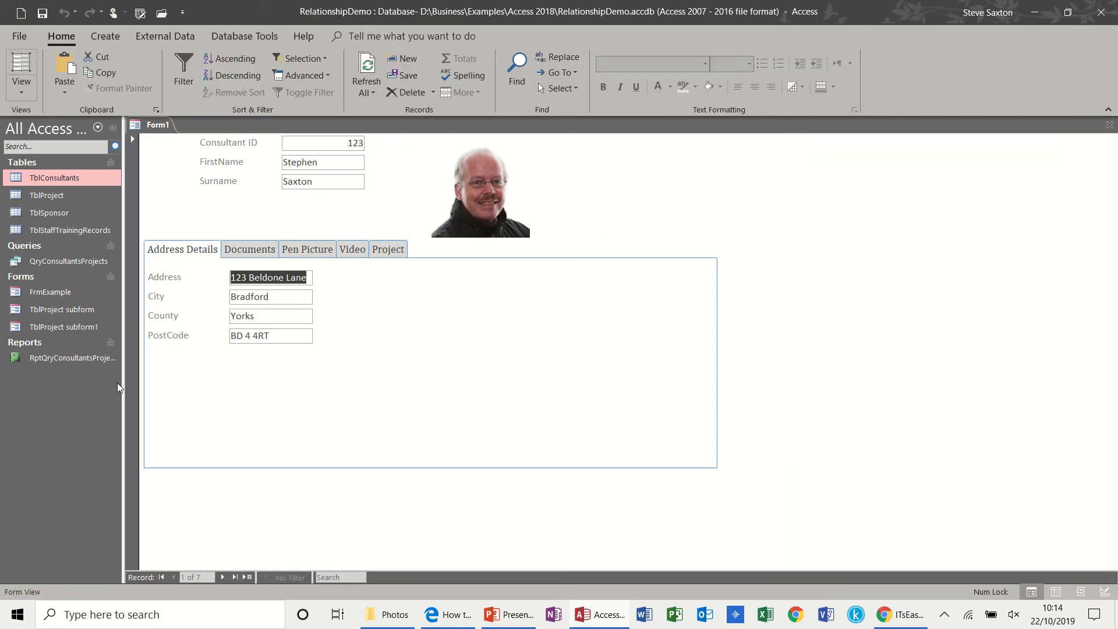
Step: Step through the next consultant records checking their photos, then return to Design View
click(224, 577)
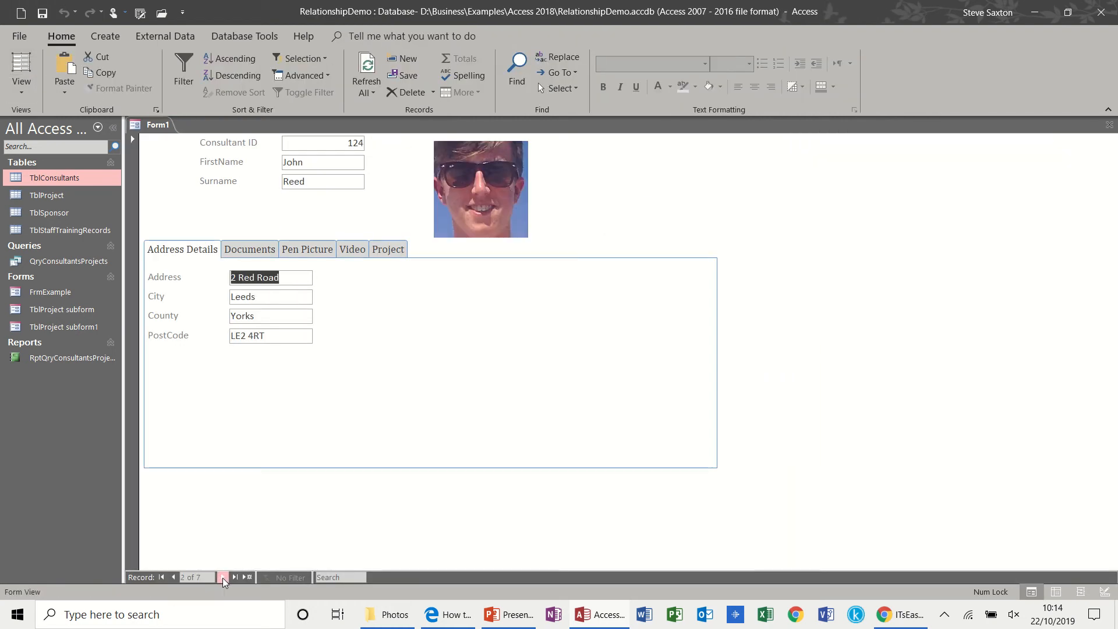
click(222, 577)
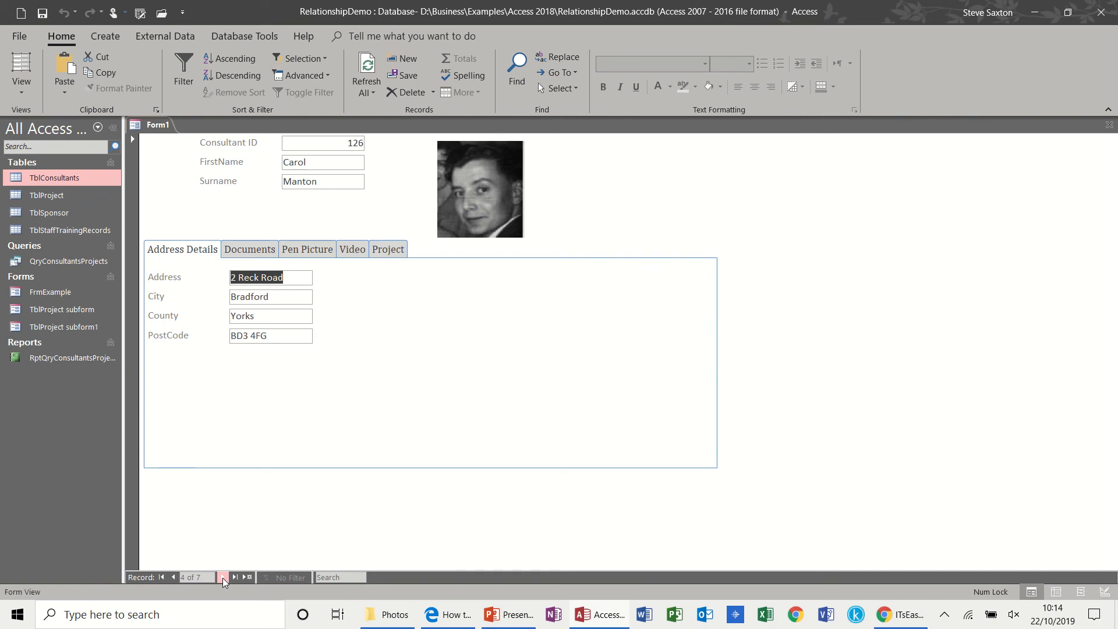
click(22, 73)
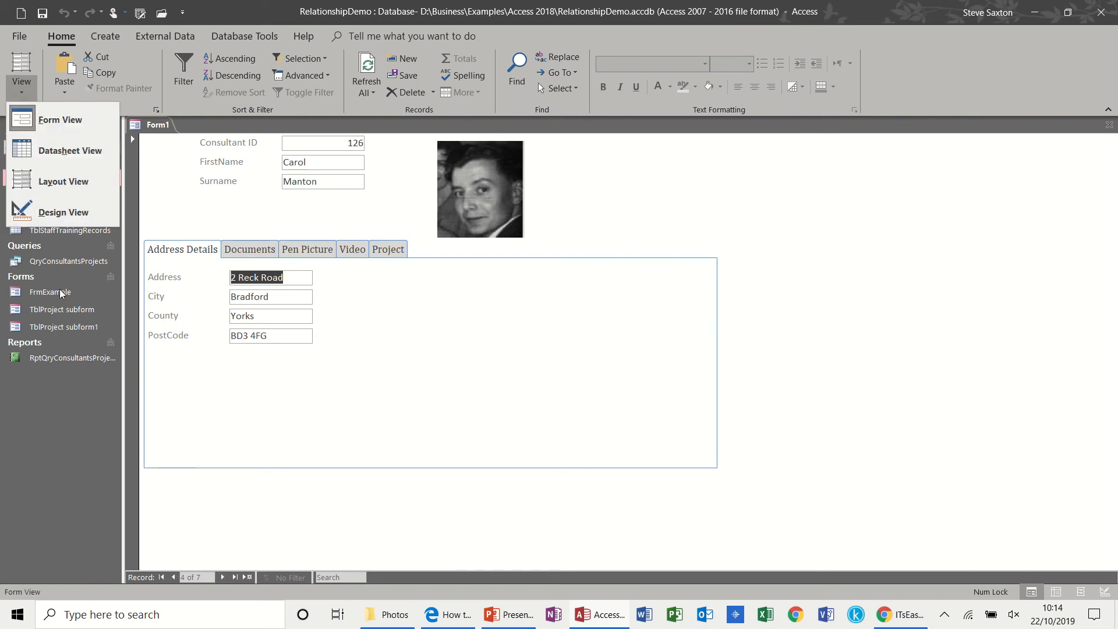
click(63, 212)
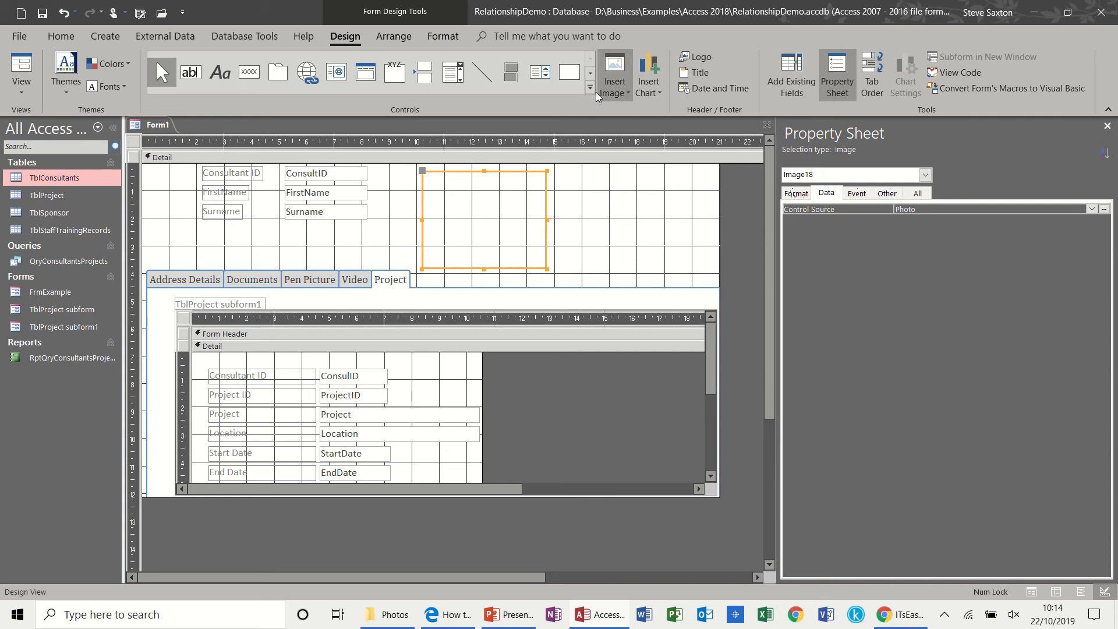
mouse_move(590, 88)
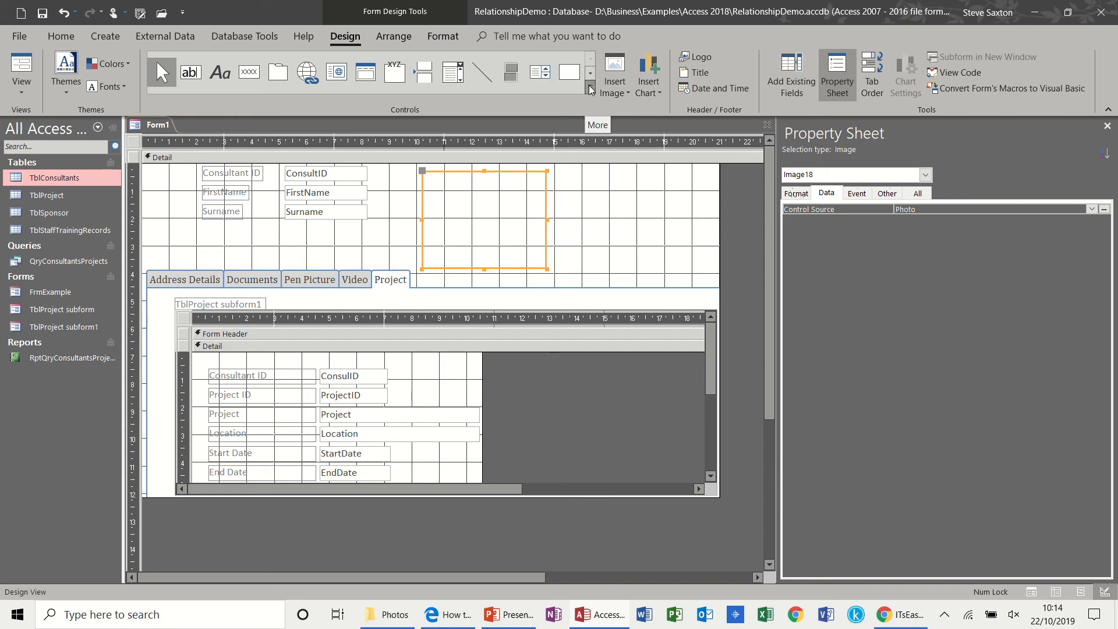
Step: Add a 'Find a record' combo box with Surname and FirstName, labelled Find Name
click(590, 88)
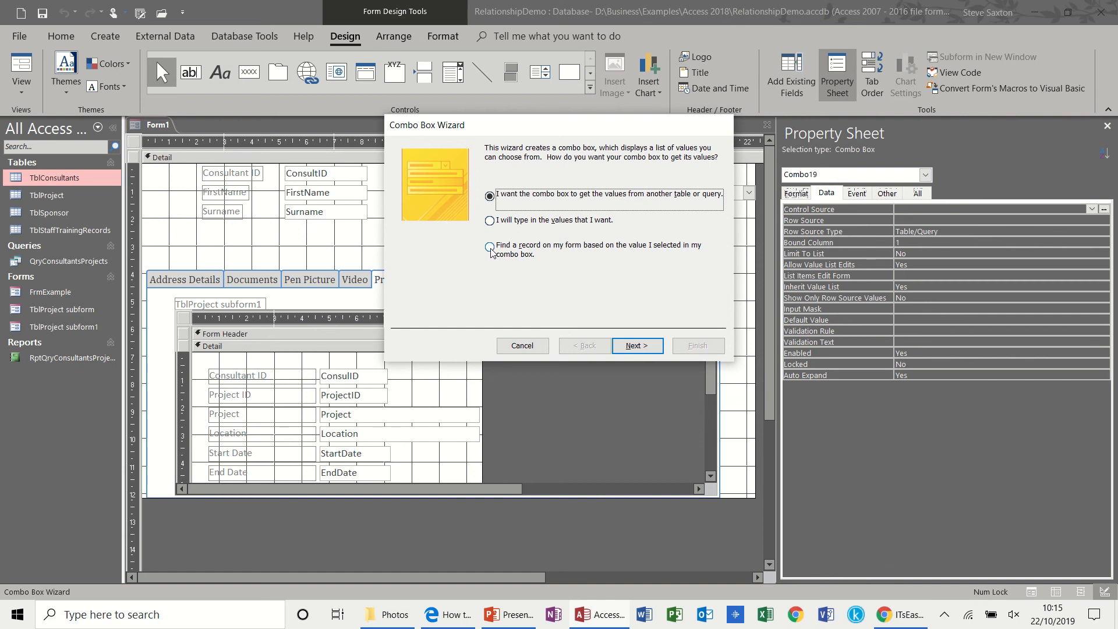
click(489, 245)
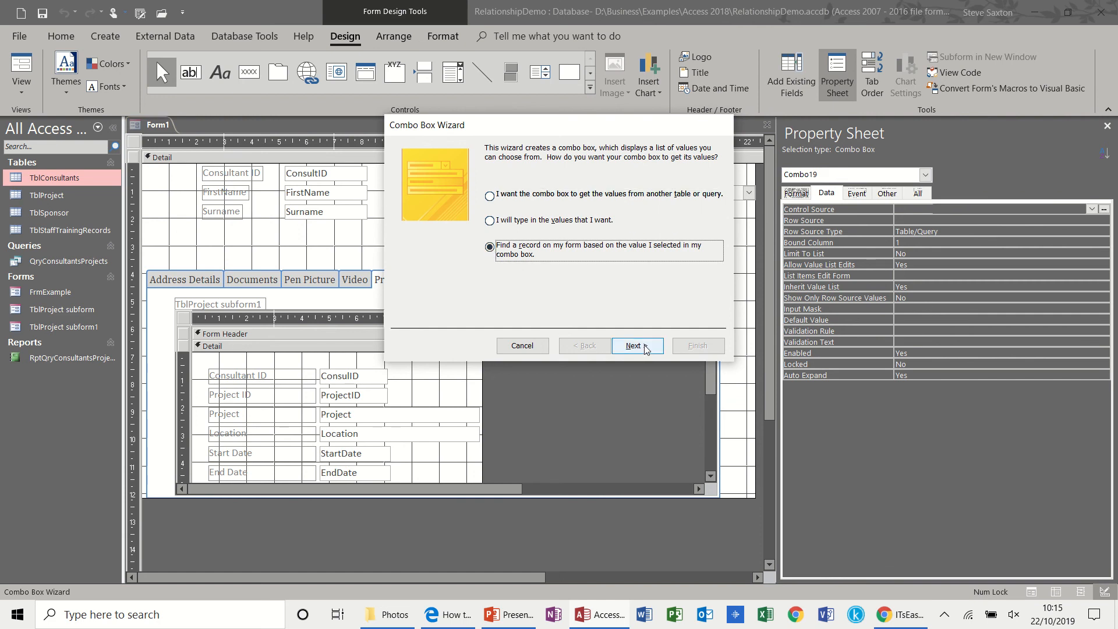
click(638, 346)
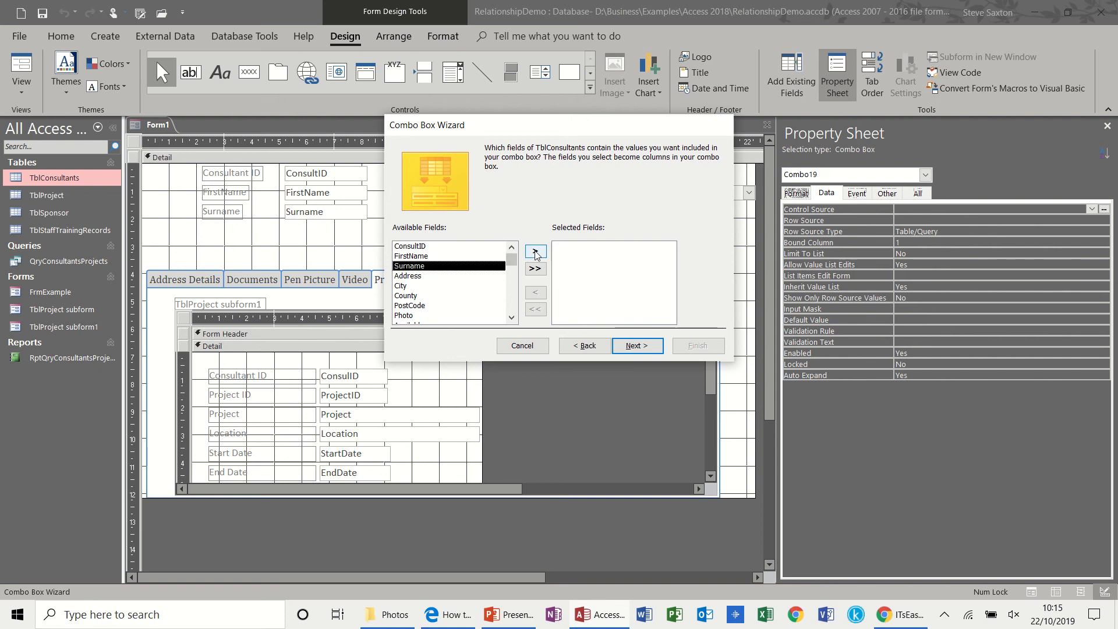
click(535, 252)
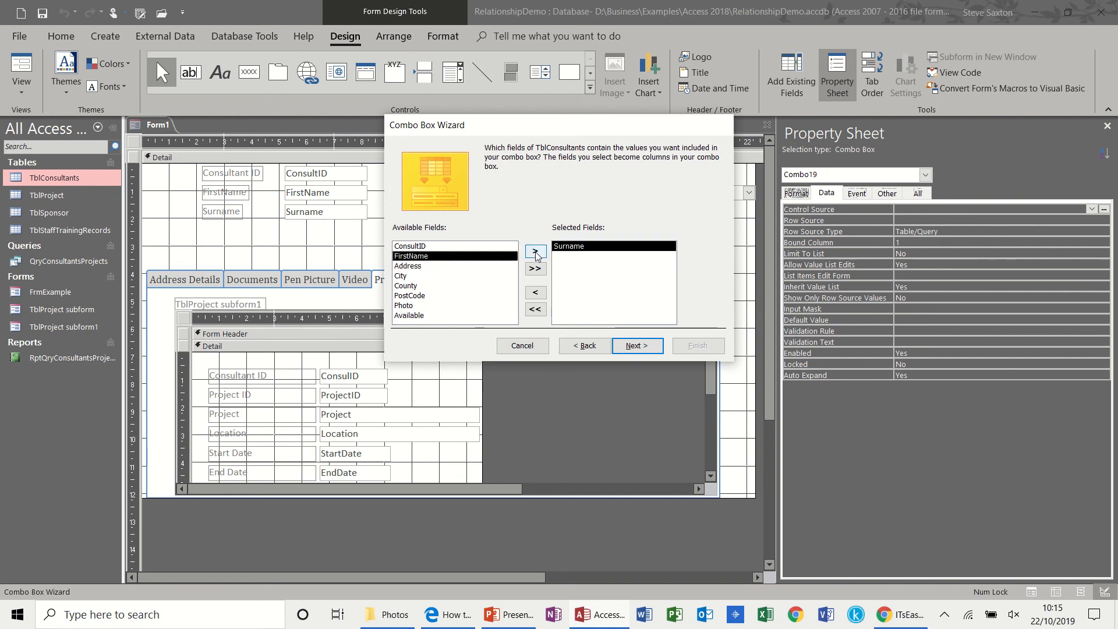
click(535, 251)
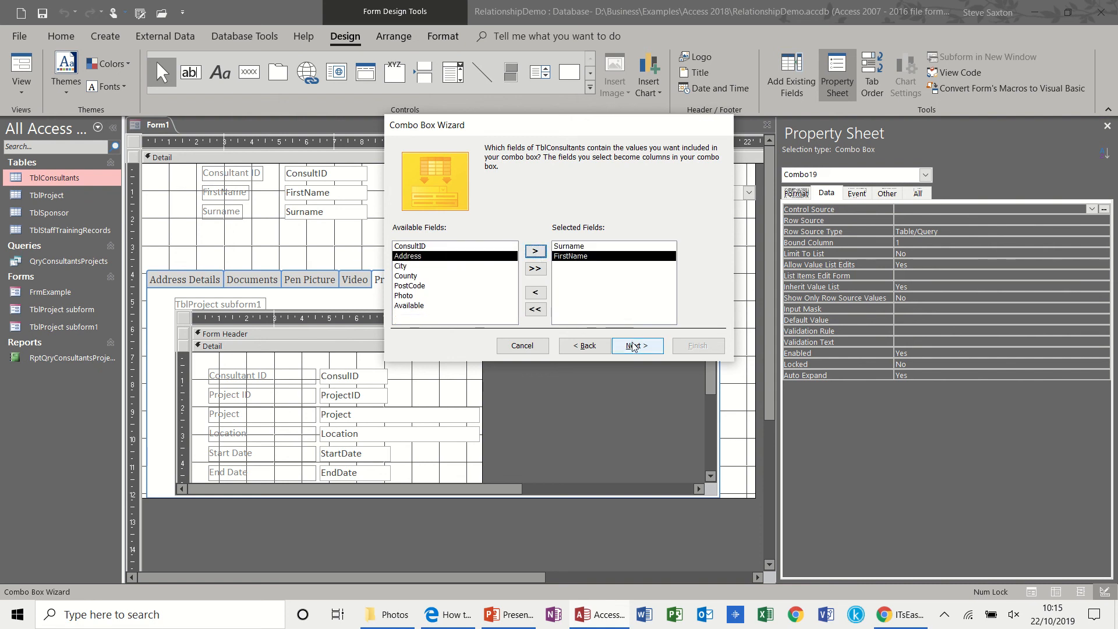
click(637, 346)
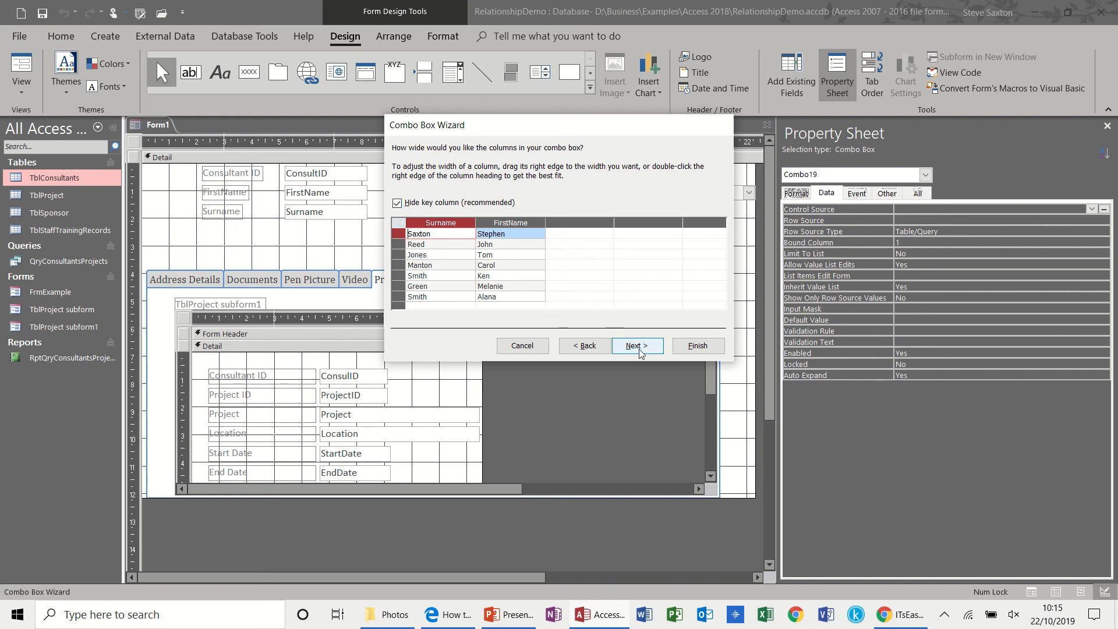
click(637, 346)
text(Find Name)
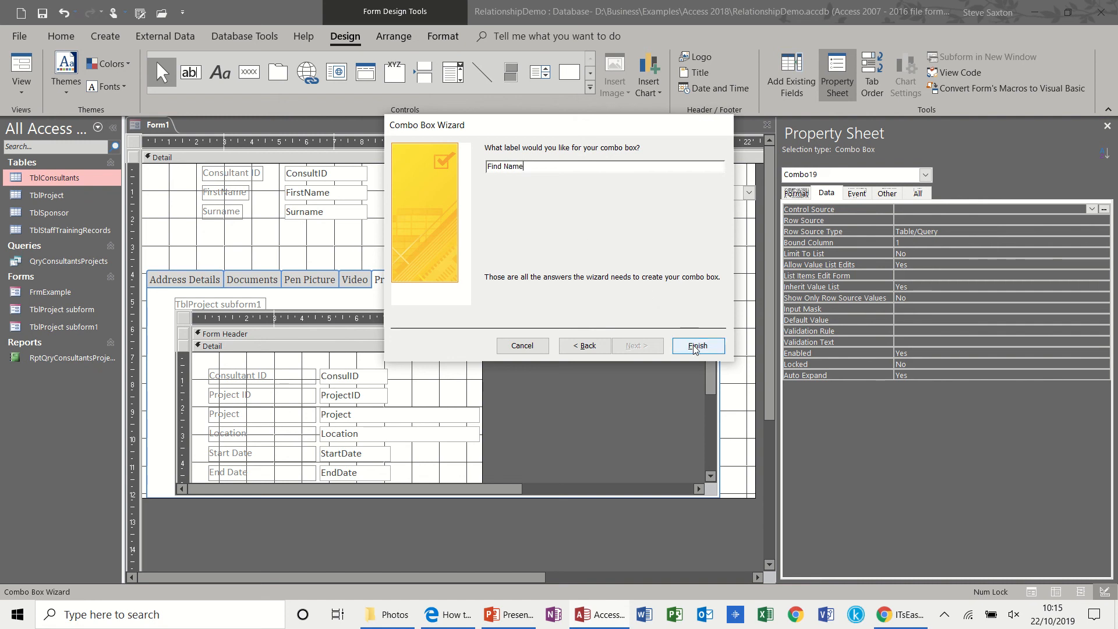
click(698, 345)
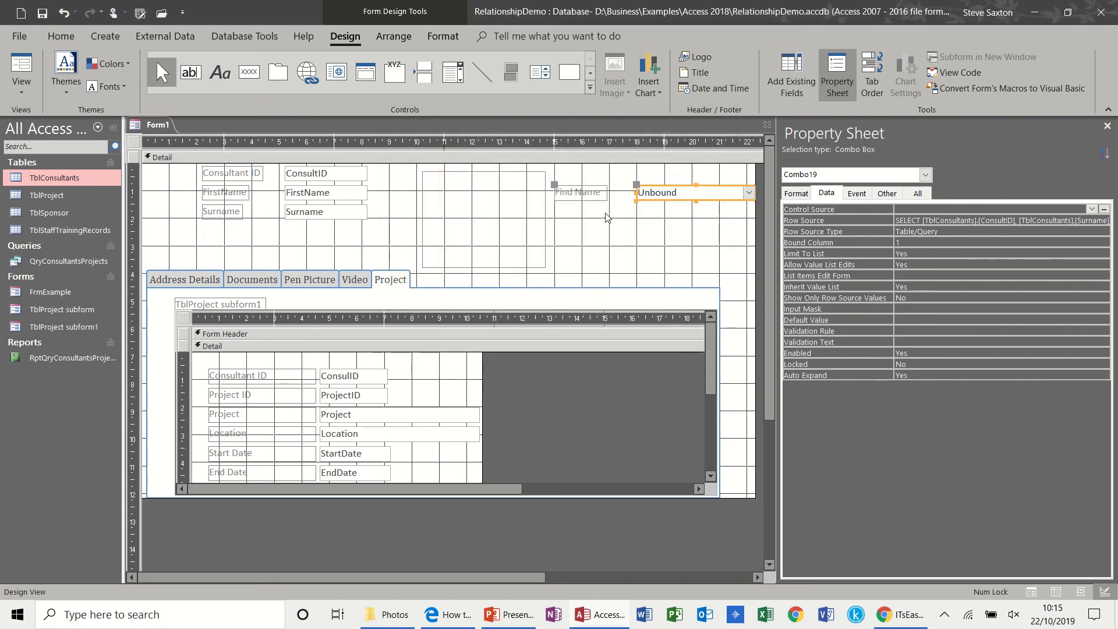
Step: Preview the form and use Find Name to jump to a consultant surnamed Smith
click(17, 72)
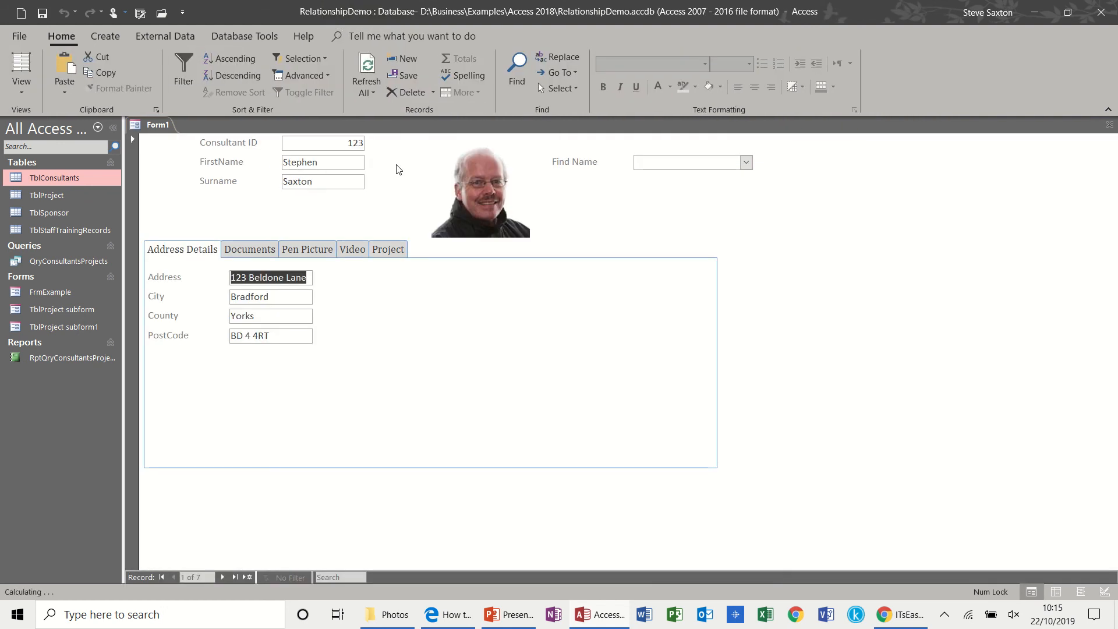
click(745, 162)
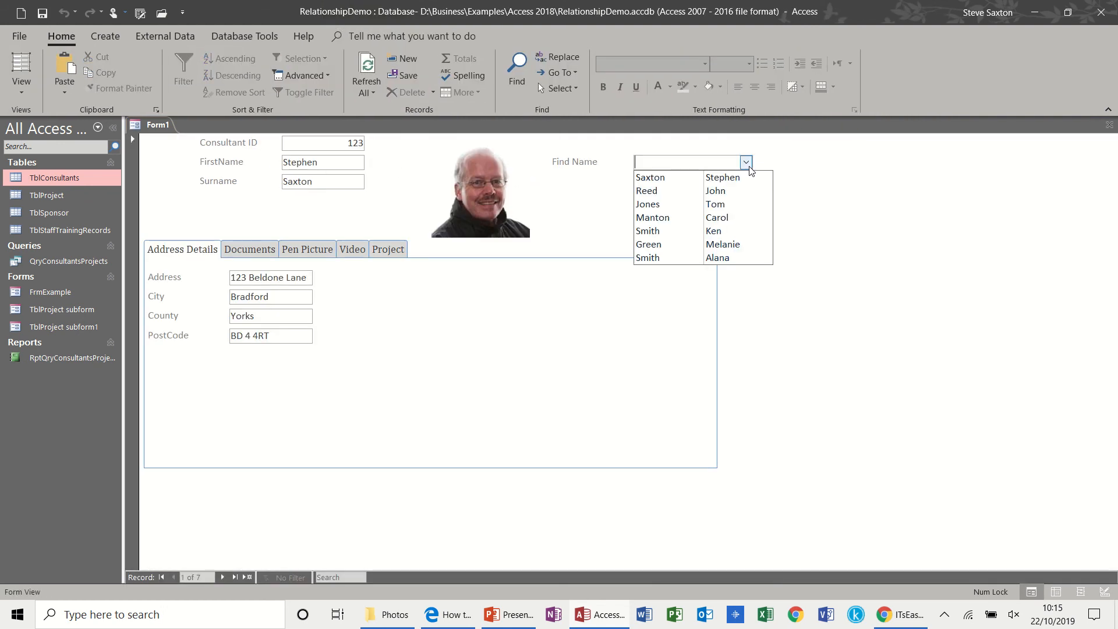
mouse_move(716, 218)
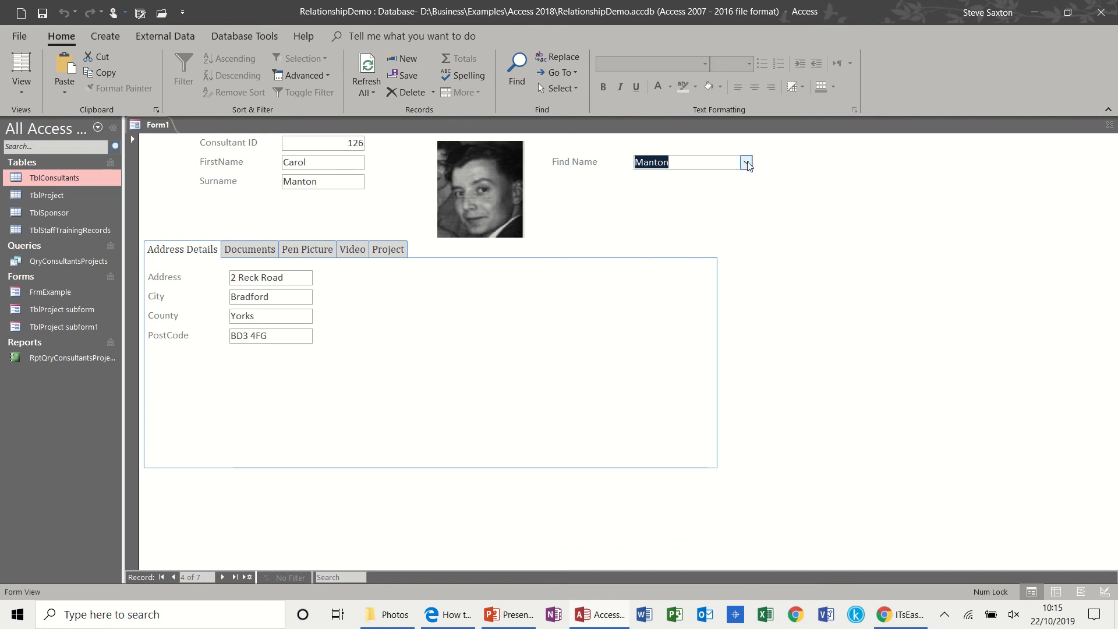
click(746, 163)
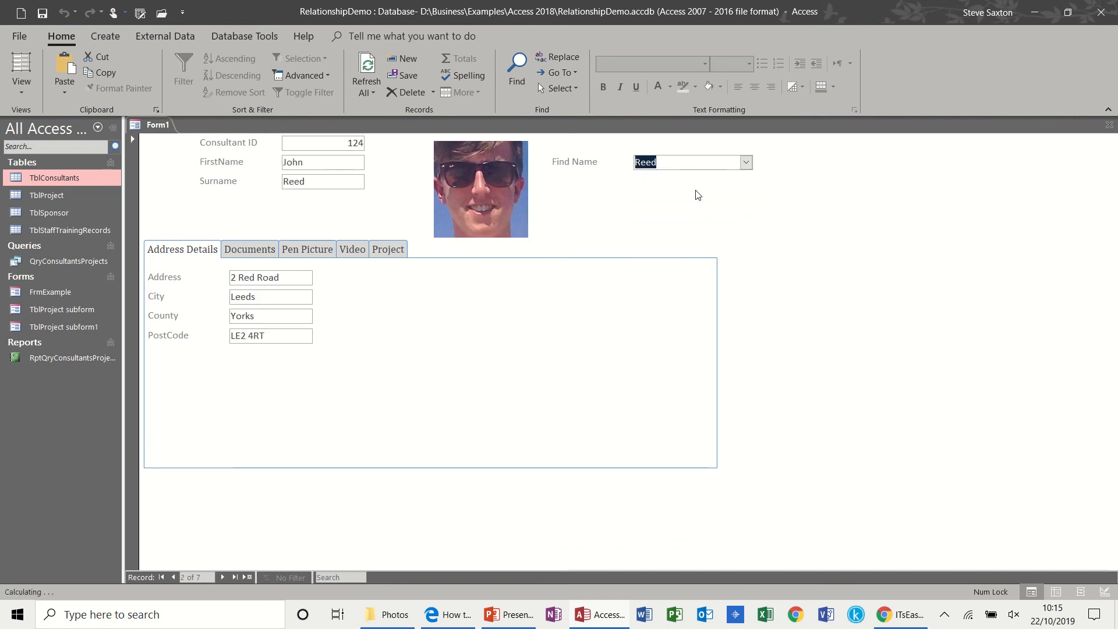
click(745, 162)
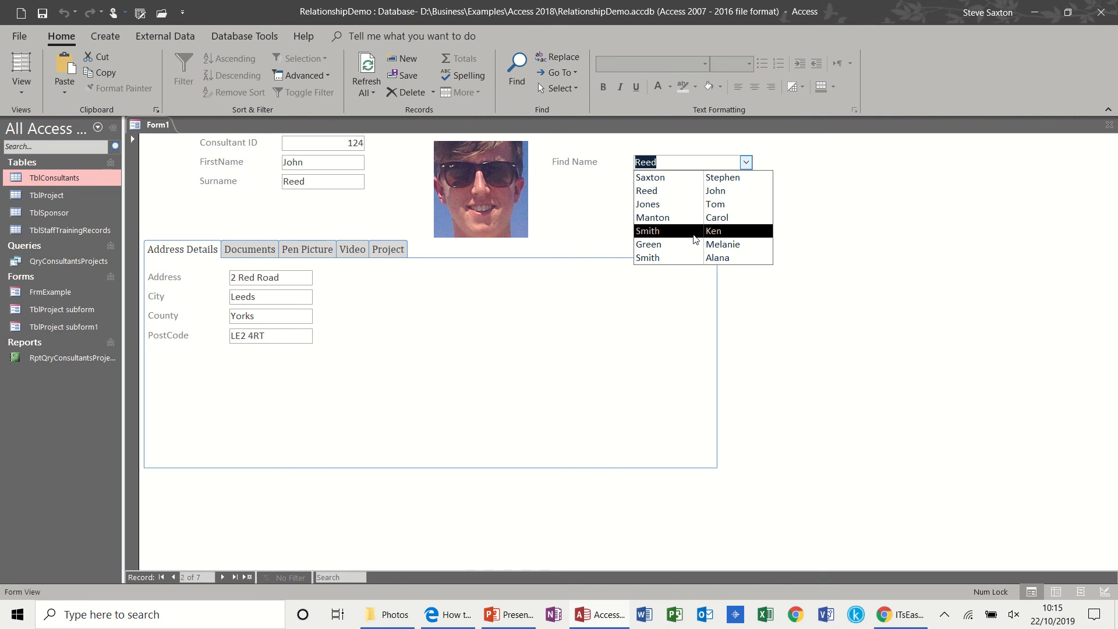
click(648, 257)
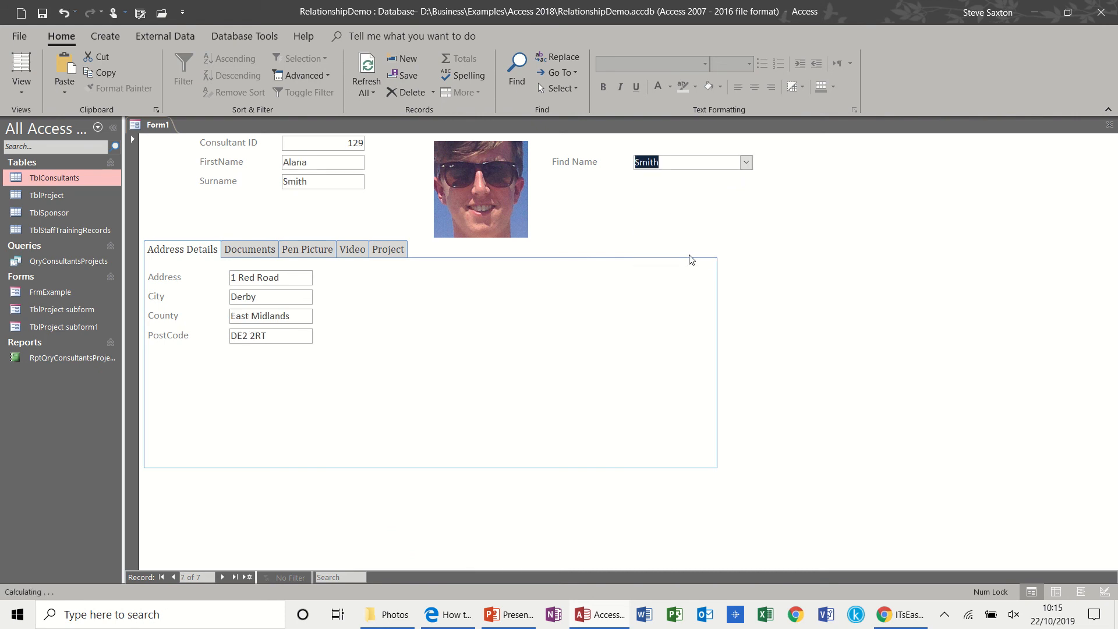
Step: Pick more consultants from Find Name, ending on Reed, then switch back to design
click(746, 162)
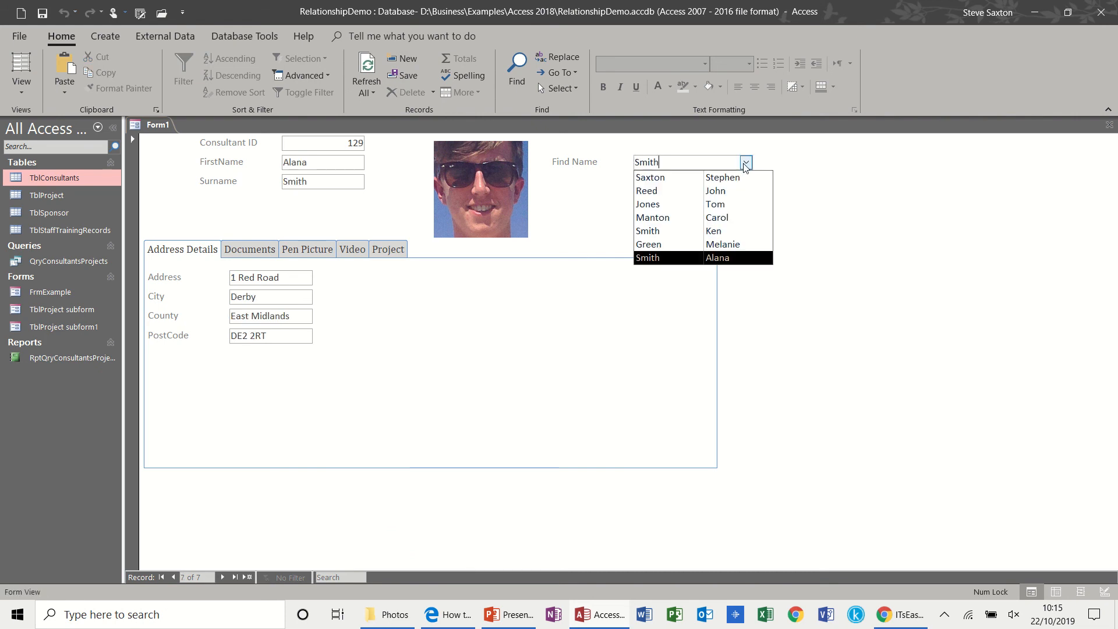
click(649, 244)
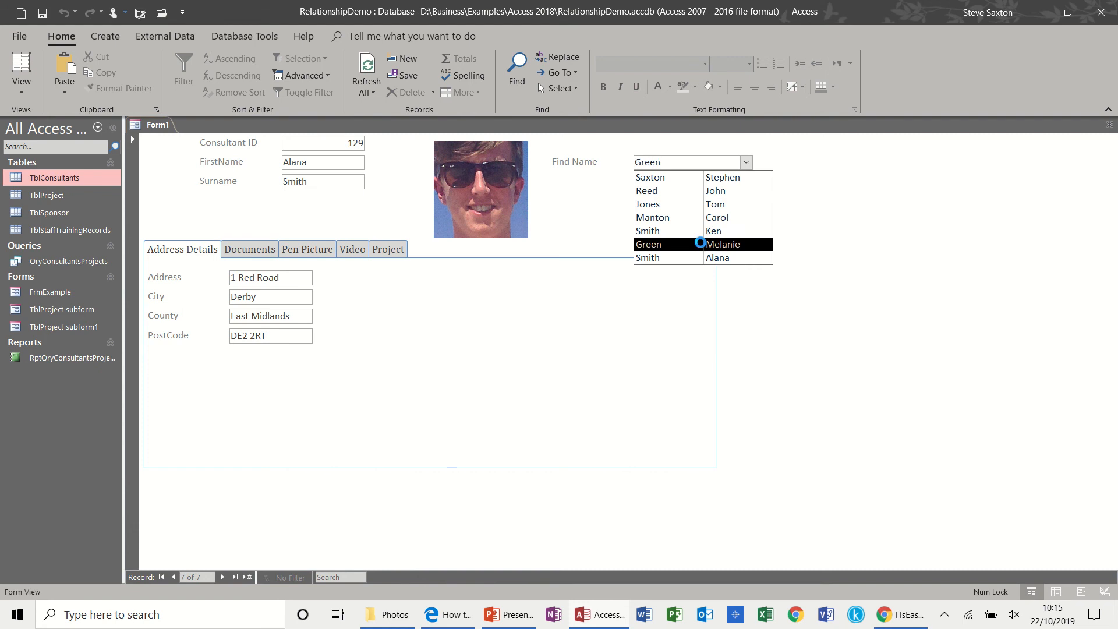
click(648, 244)
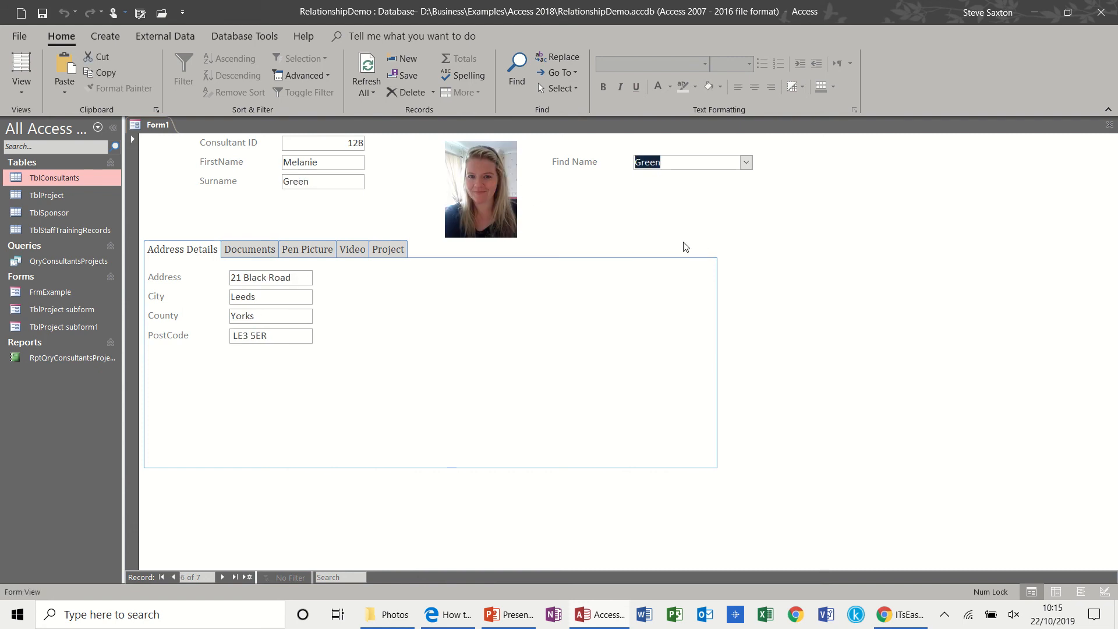
mouse_move(775, 213)
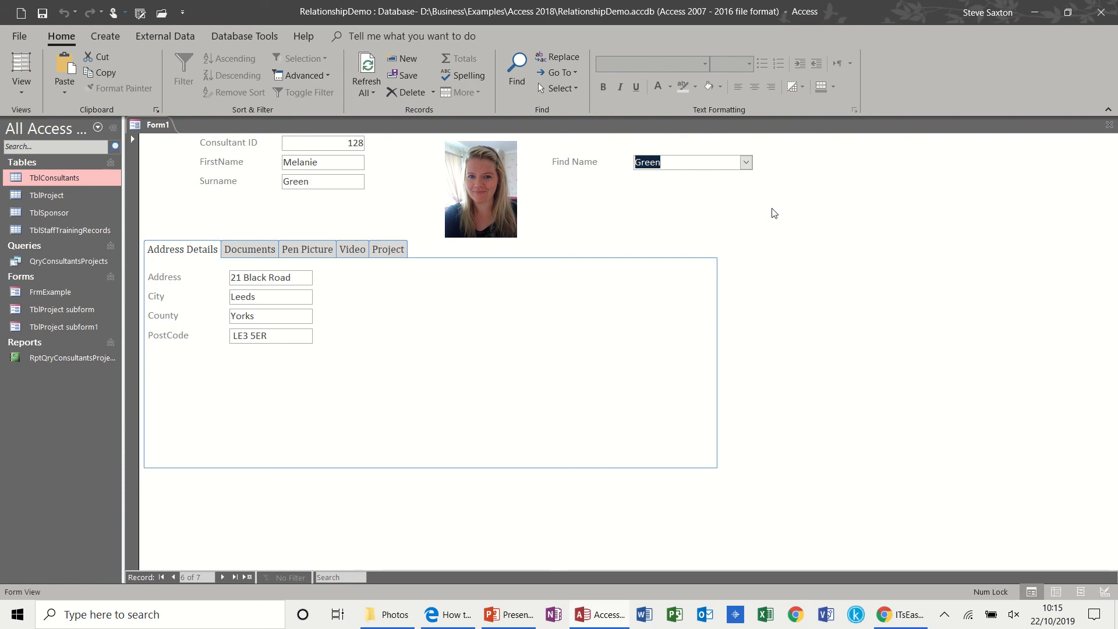
click(745, 162)
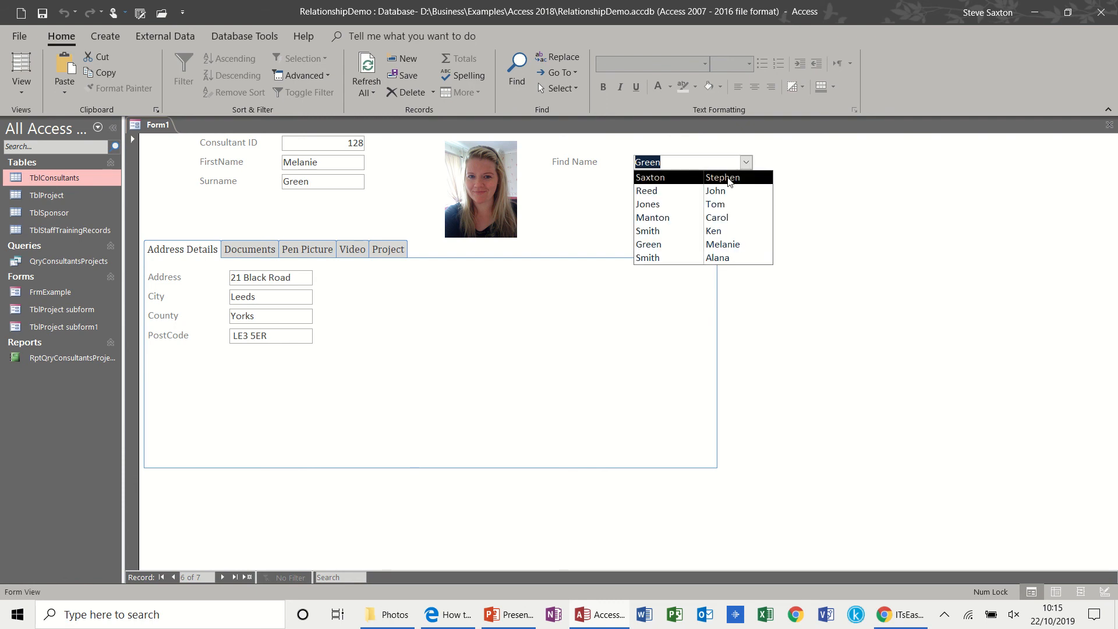
click(647, 191)
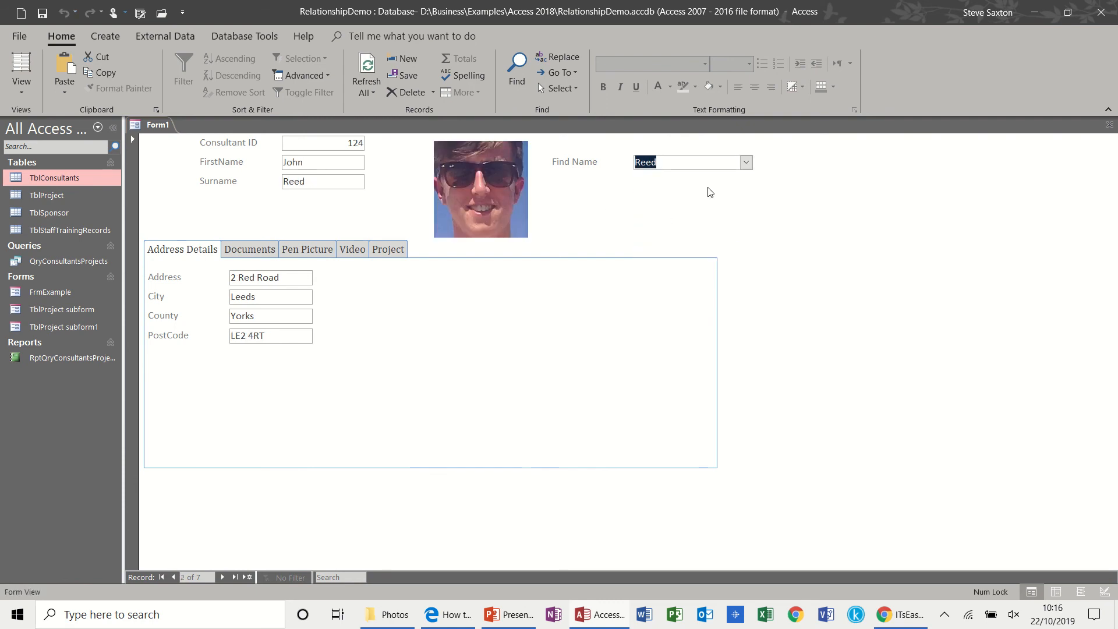
click(21, 70)
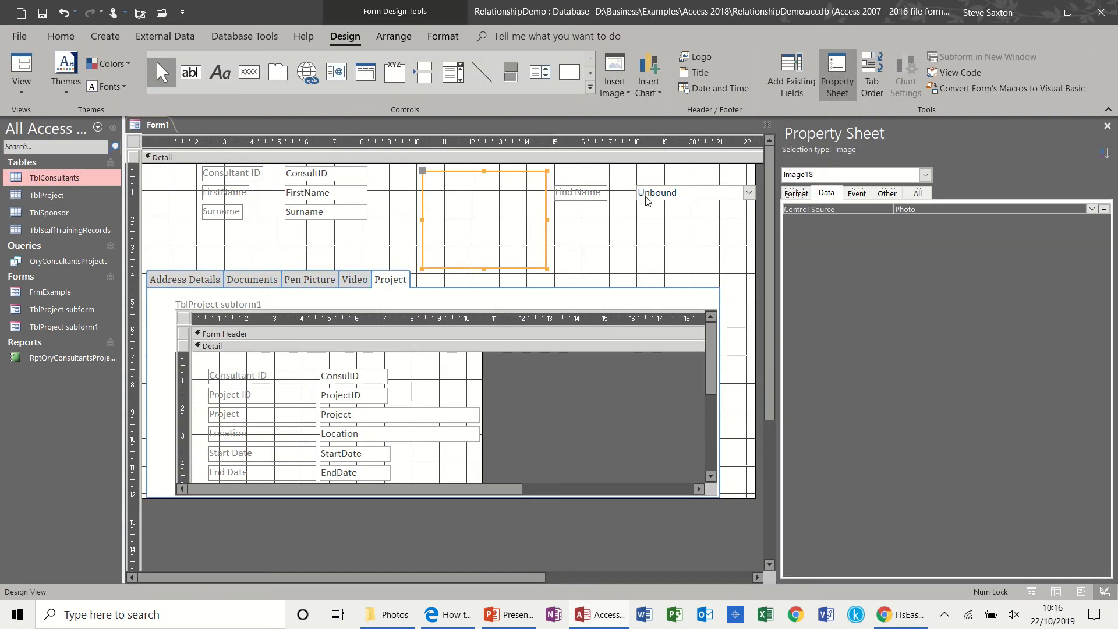
Step: Select the Find Name combo box to show its TblConsultants row source settings
click(683, 193)
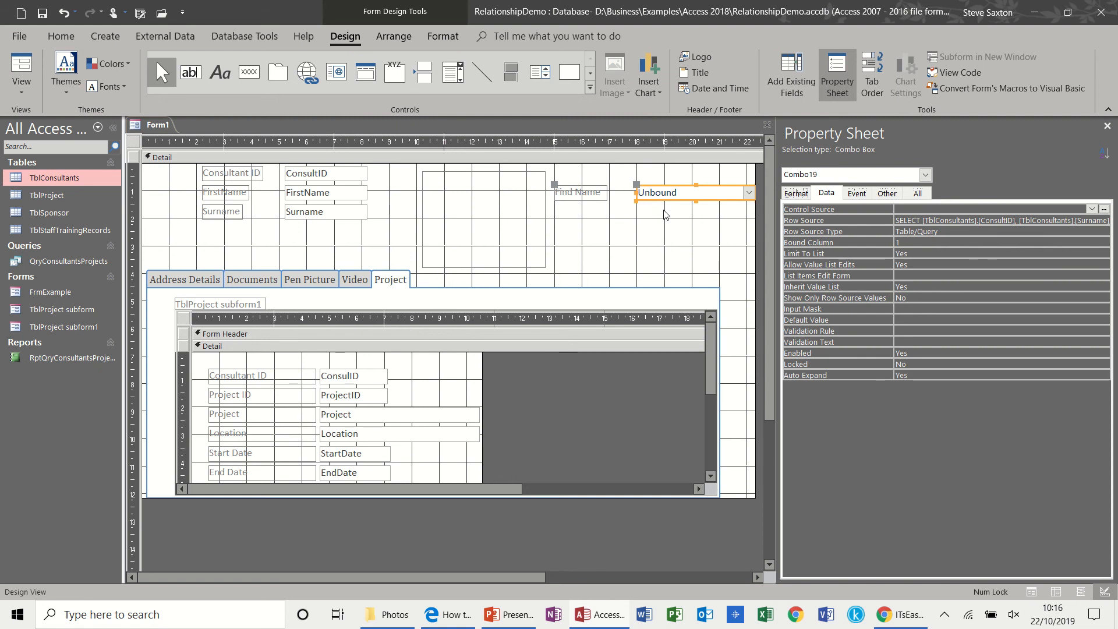